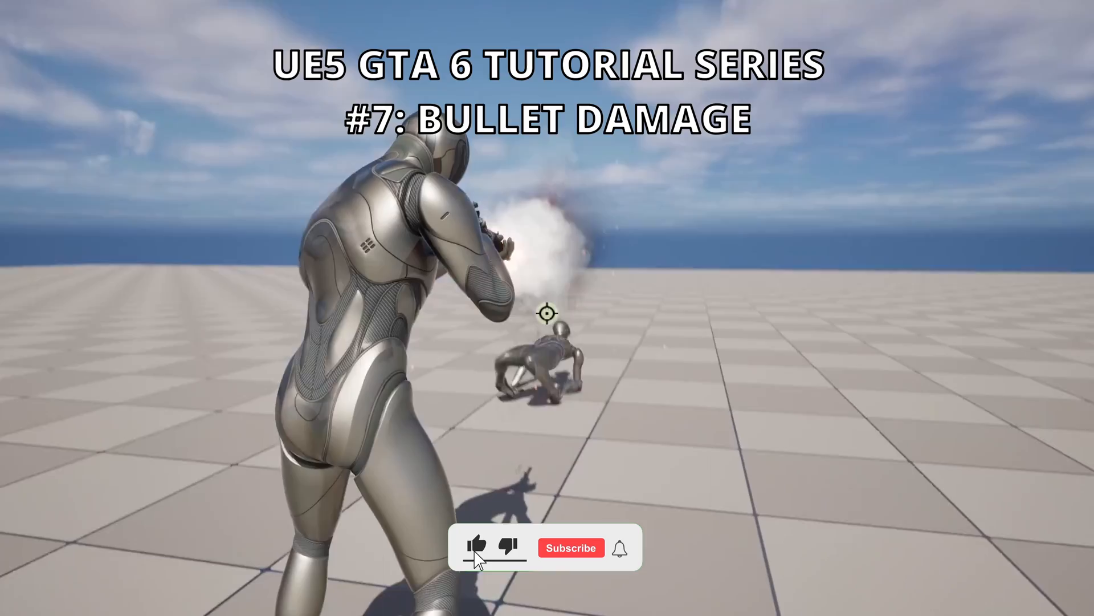
# Load the Test level of the GTA_Tutorial_Series project with its Content folder showing.
pyautogui.click(481, 548)
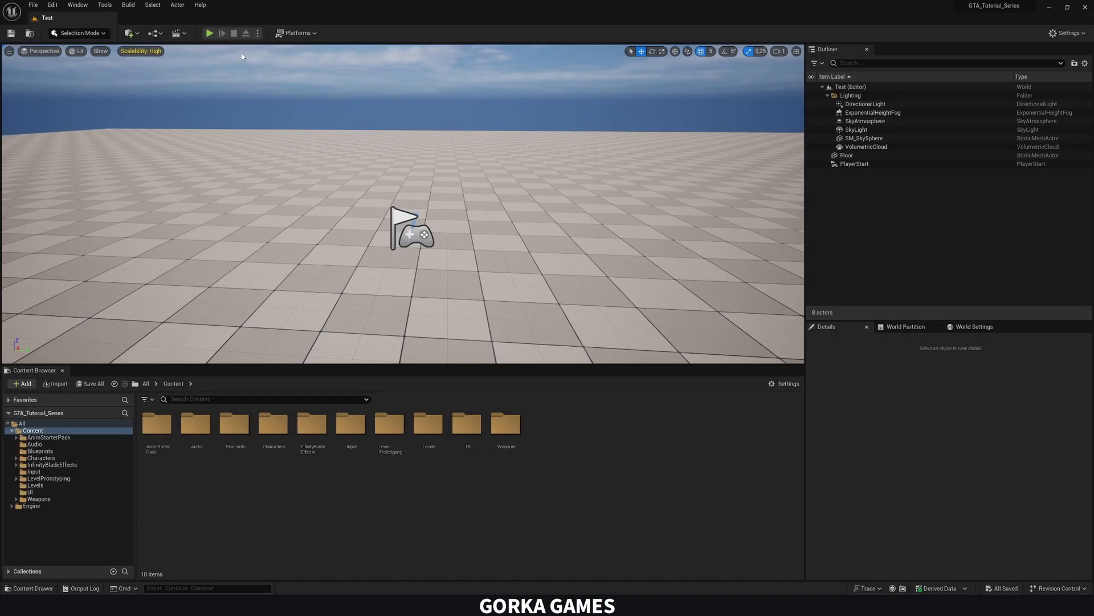
# Play-test the level, then browse to Content > Characters > Animations.
pyautogui.click(209, 33)
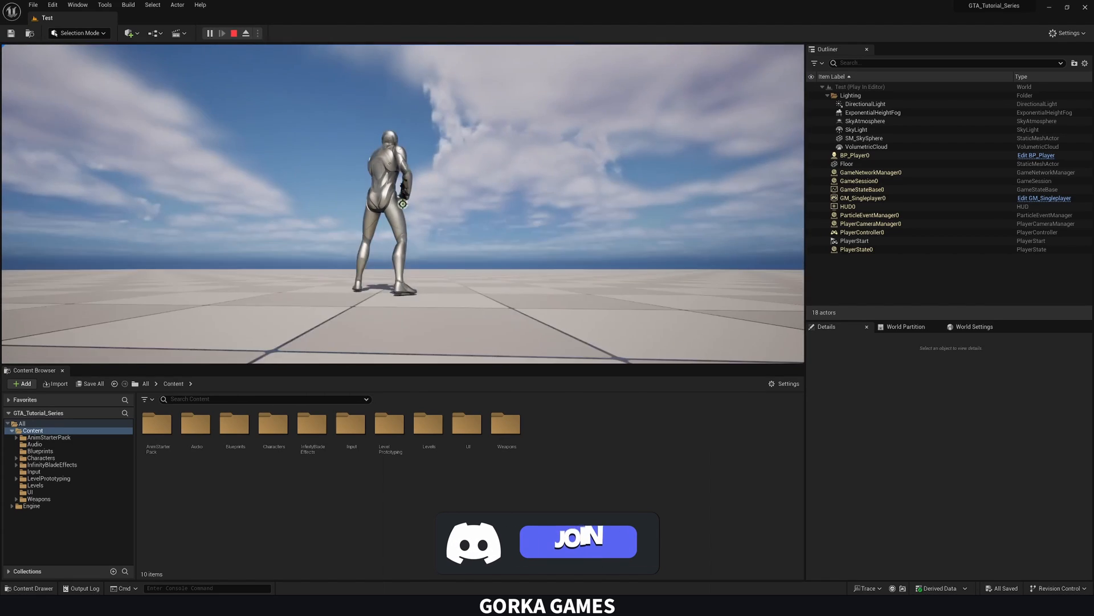
pyautogui.click(577, 540)
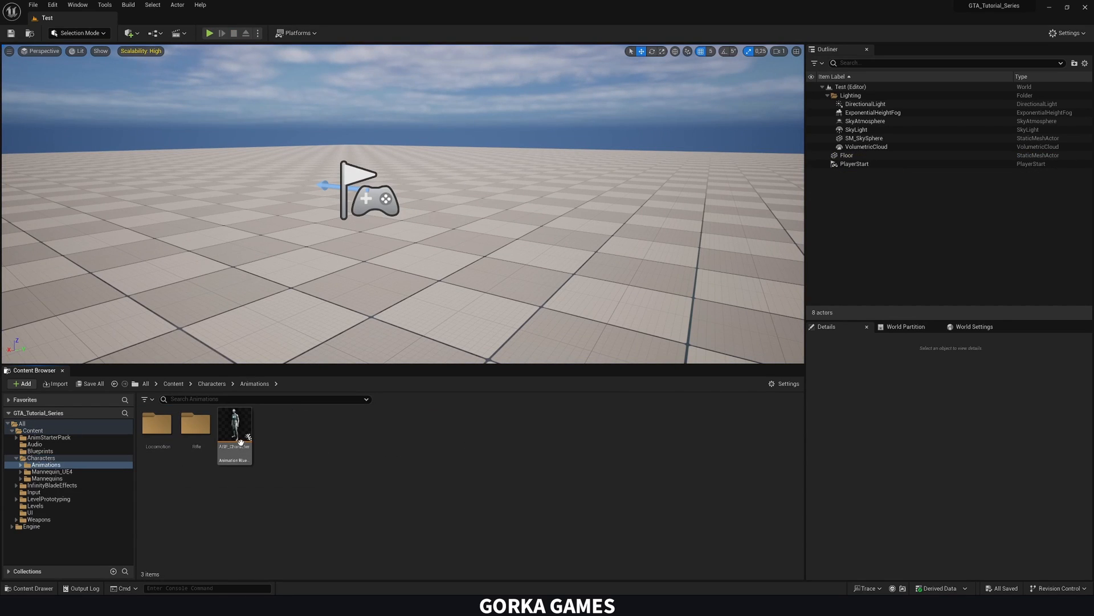
# In ABP_Character's Rifle Locomotion Idle state, route the pose through the spine_01 Transform (Modify) Bone node.
pyautogui.click(234, 426)
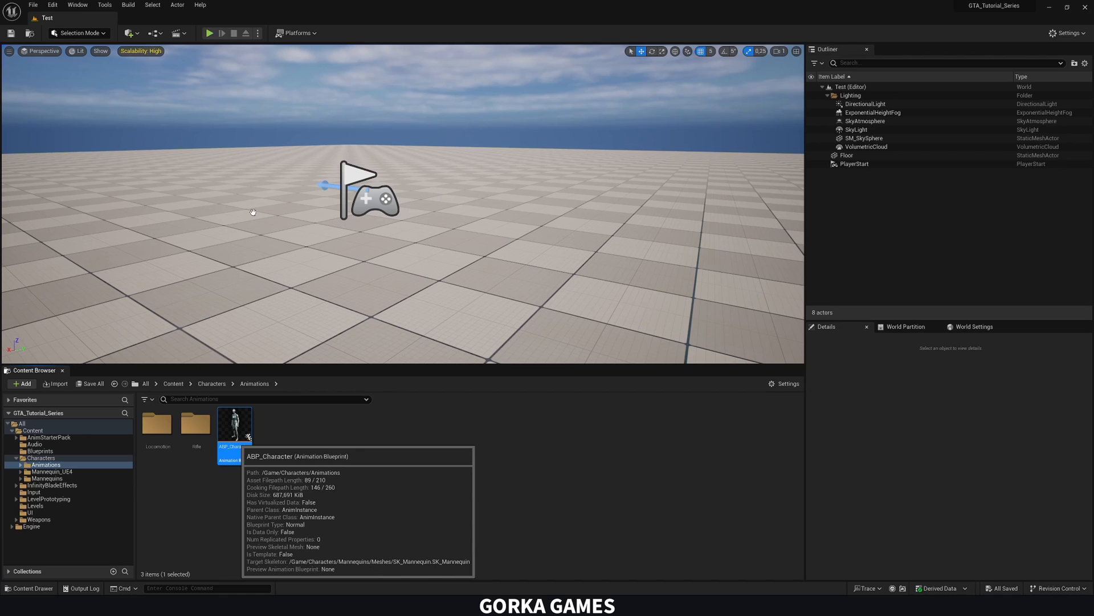
pyautogui.doubleClick(235, 424)
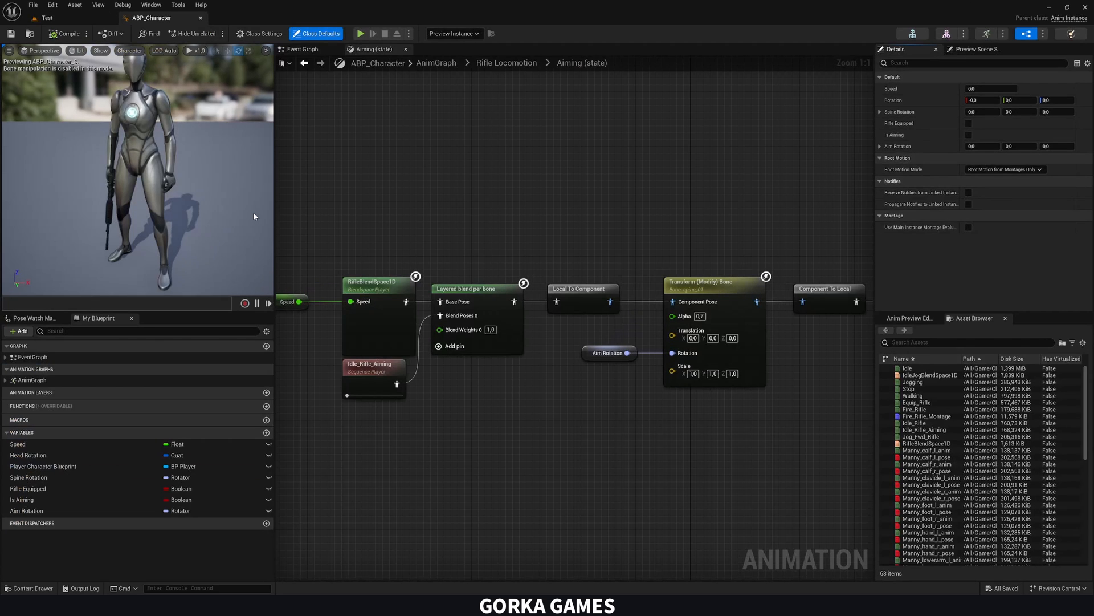
pyautogui.moveTo(507, 63)
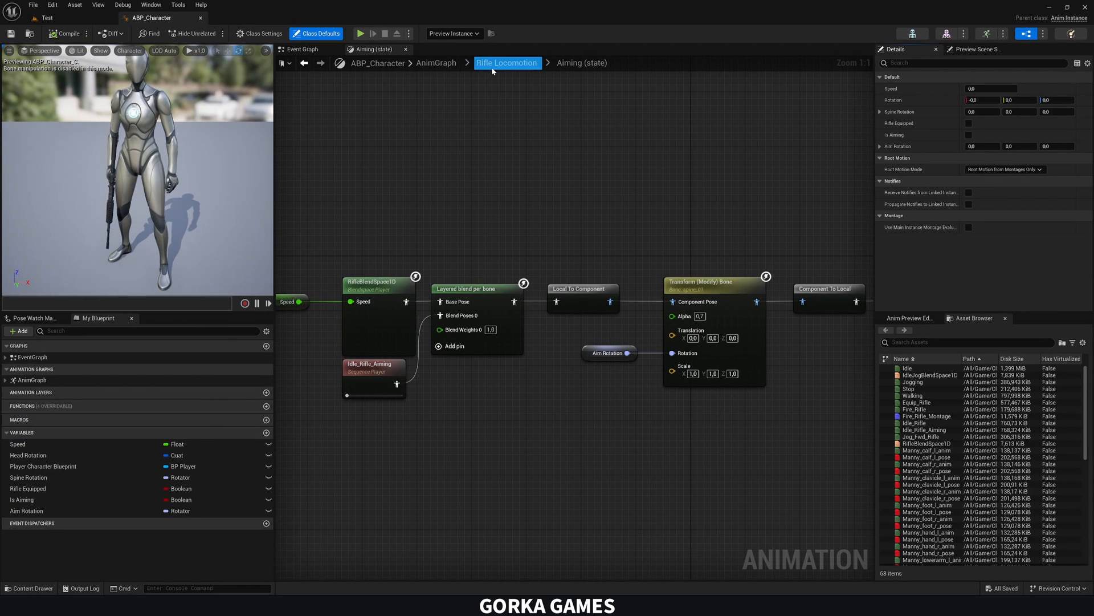
pyautogui.click(507, 62)
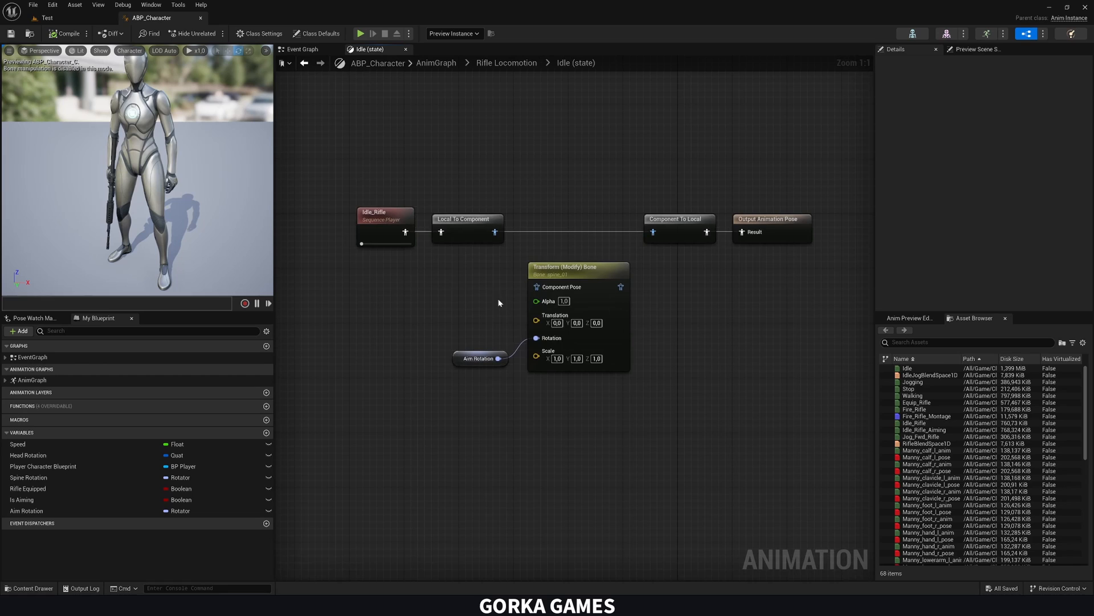
pyautogui.click(565, 219)
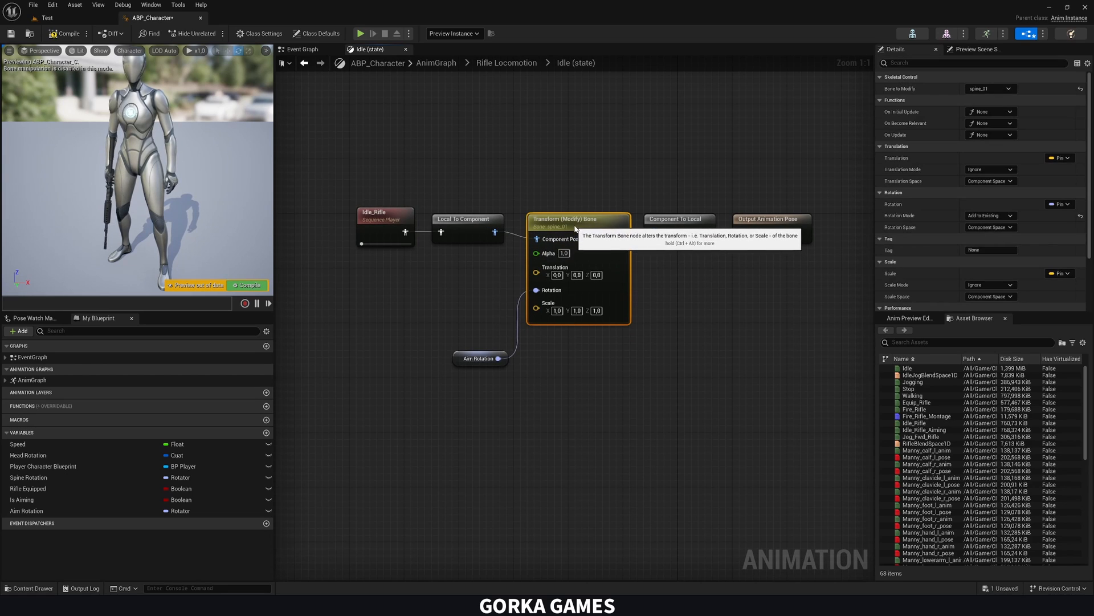
pyautogui.moveTo(497, 78)
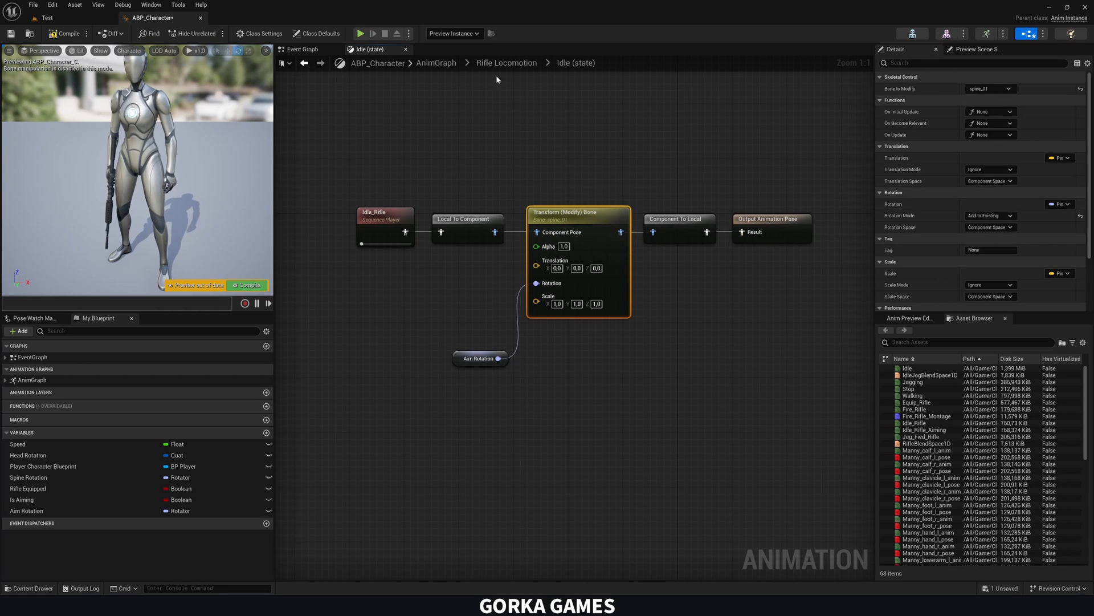
pyautogui.click(374, 49)
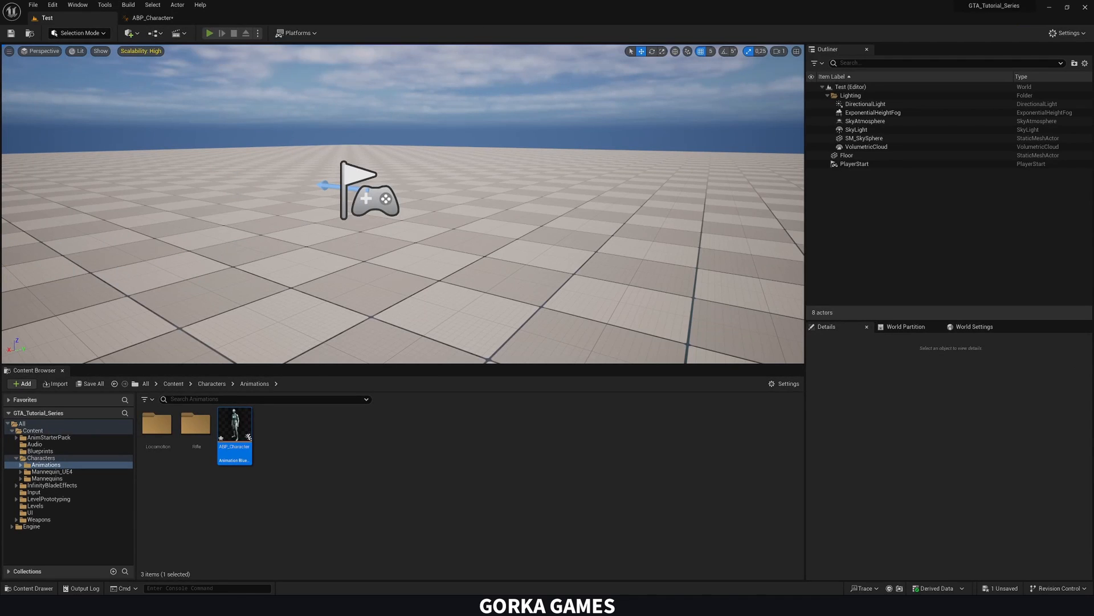
# Add a Clamp (Float) on the inverted yaw feeding Aim Rotation Z in ABP_Character, then play-test.
pyautogui.click(210, 33)
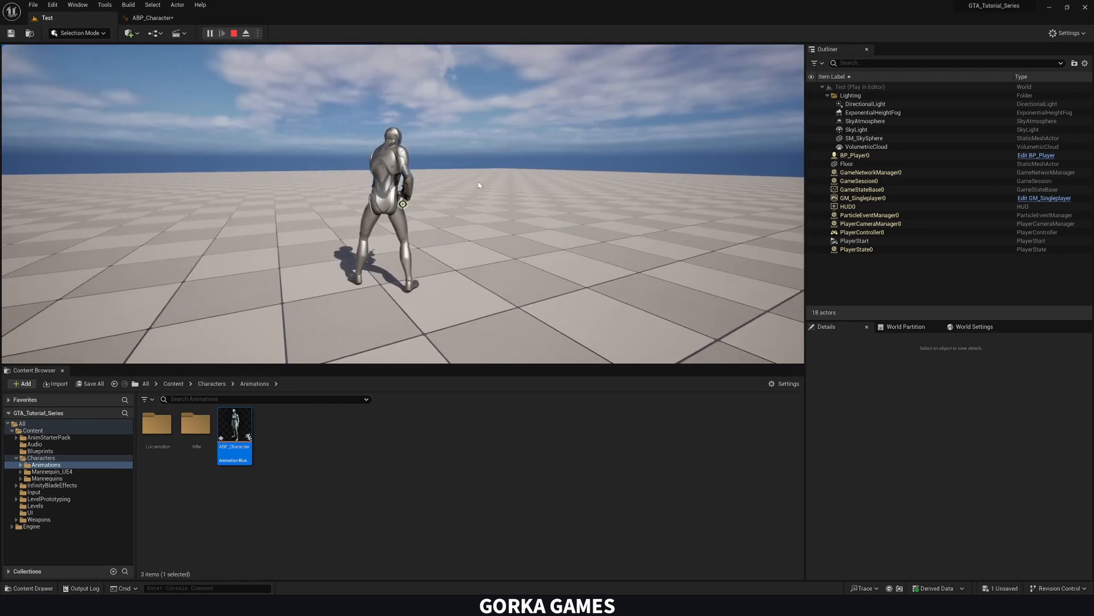
pyautogui.doubleClick(234, 422)
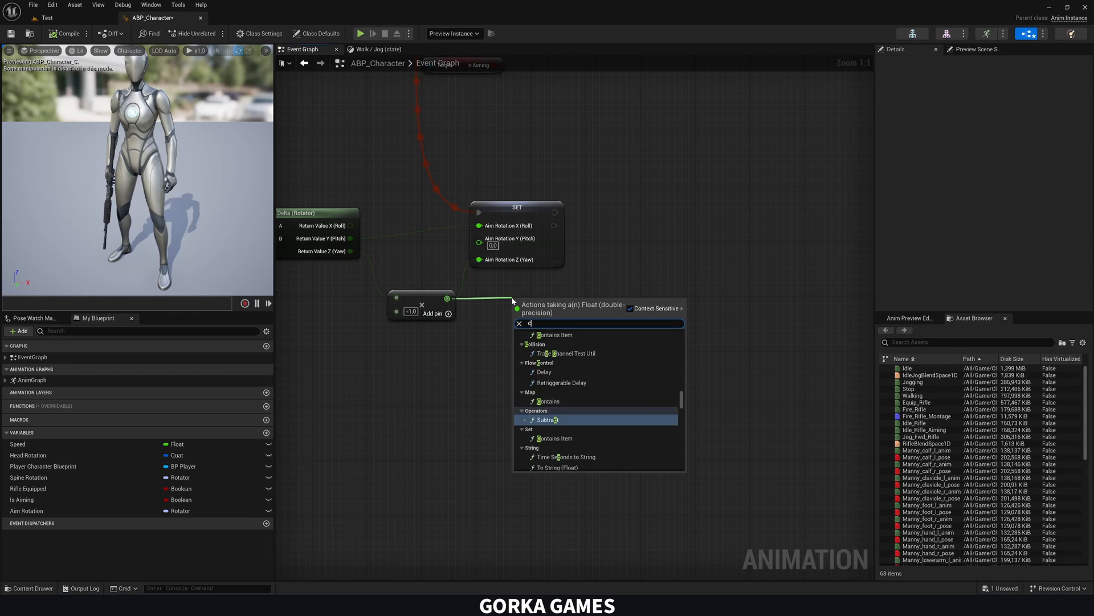
pyautogui.write('clamp')
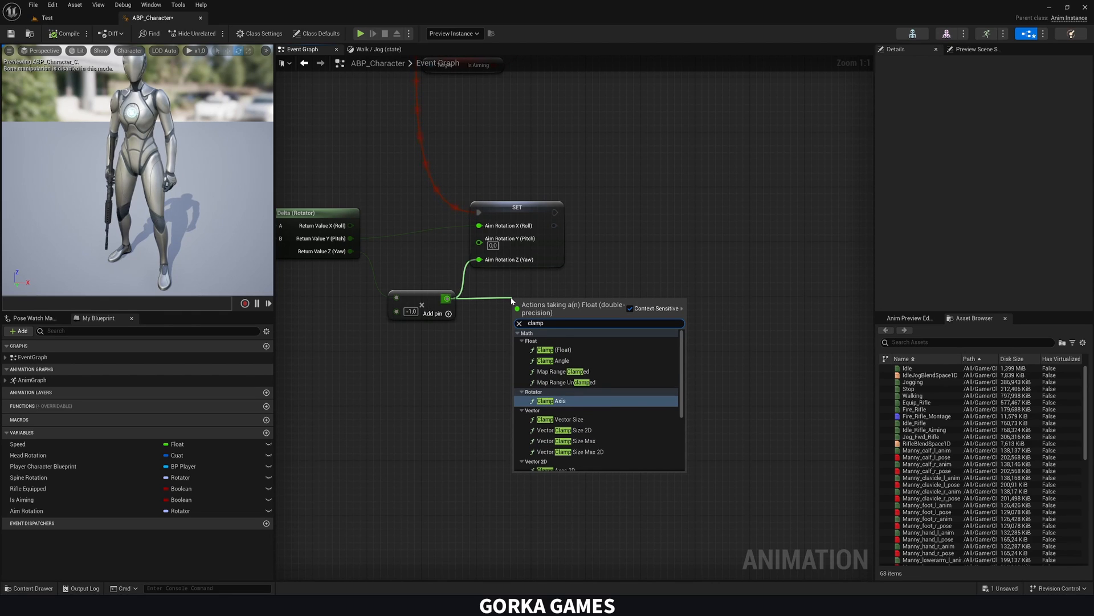
pyautogui.click(555, 349)
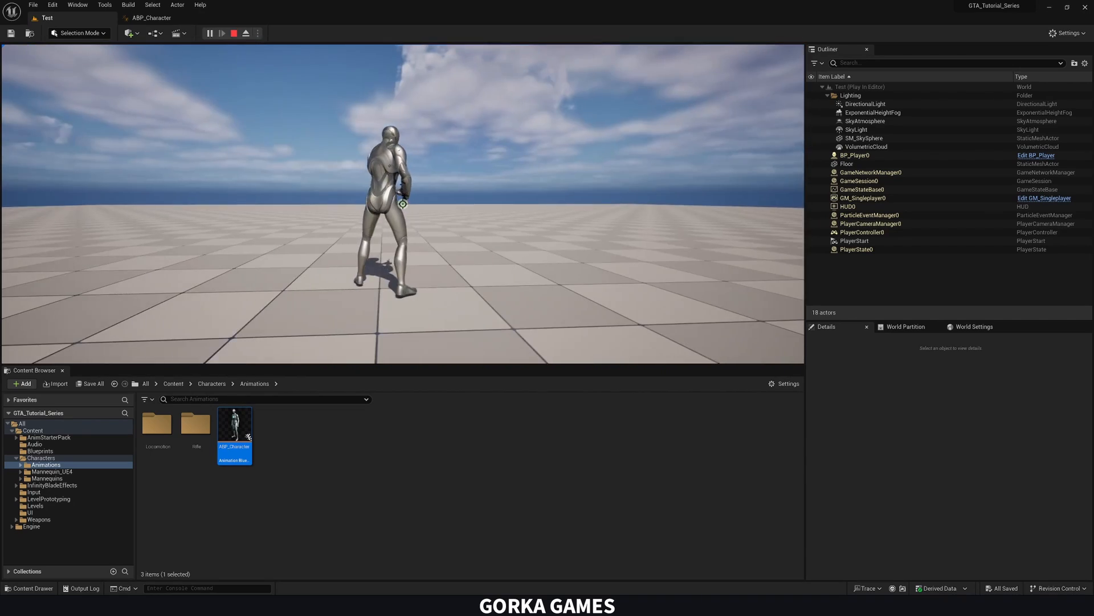
# Review the -70 to 70 yaw Clamp nodes in ABP_Character's Event Graph and play-test the level.
pyautogui.doubleClick(234, 424)
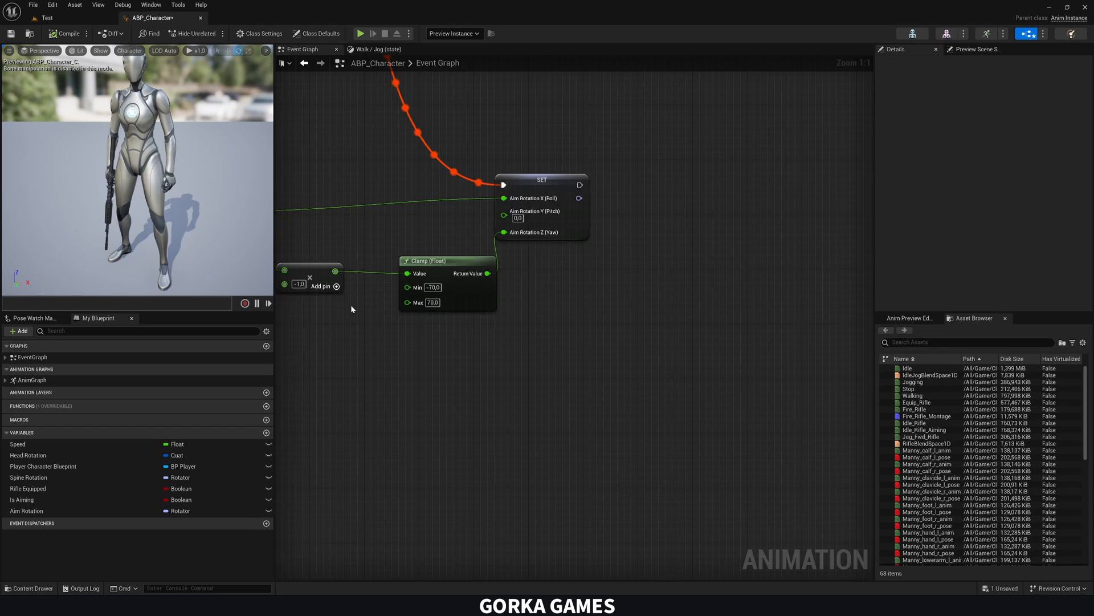
pyautogui.scroll(-3)
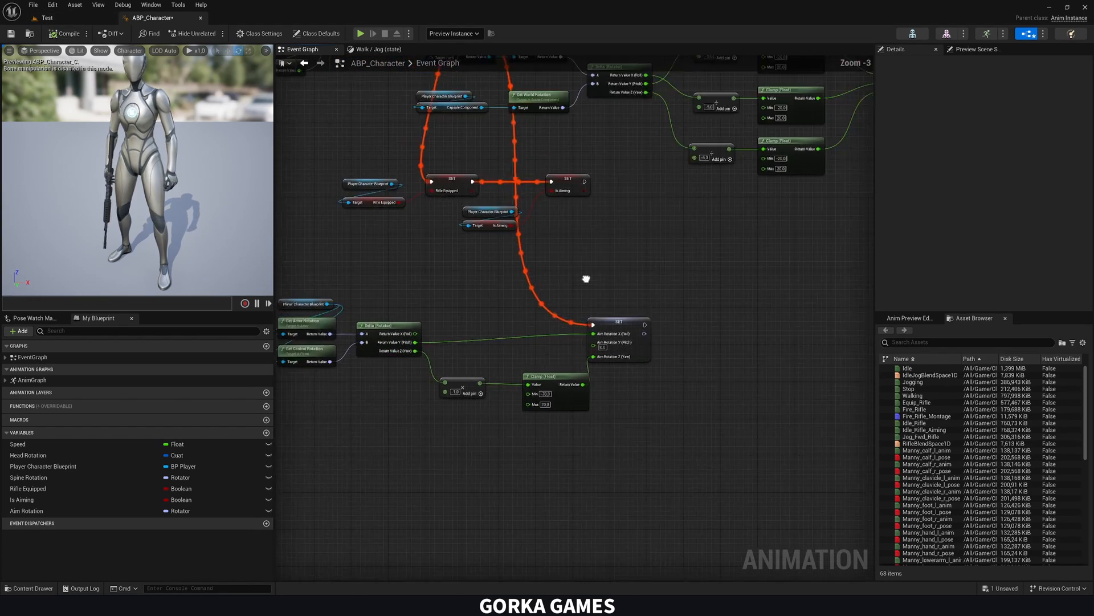
pyautogui.scroll(-3)
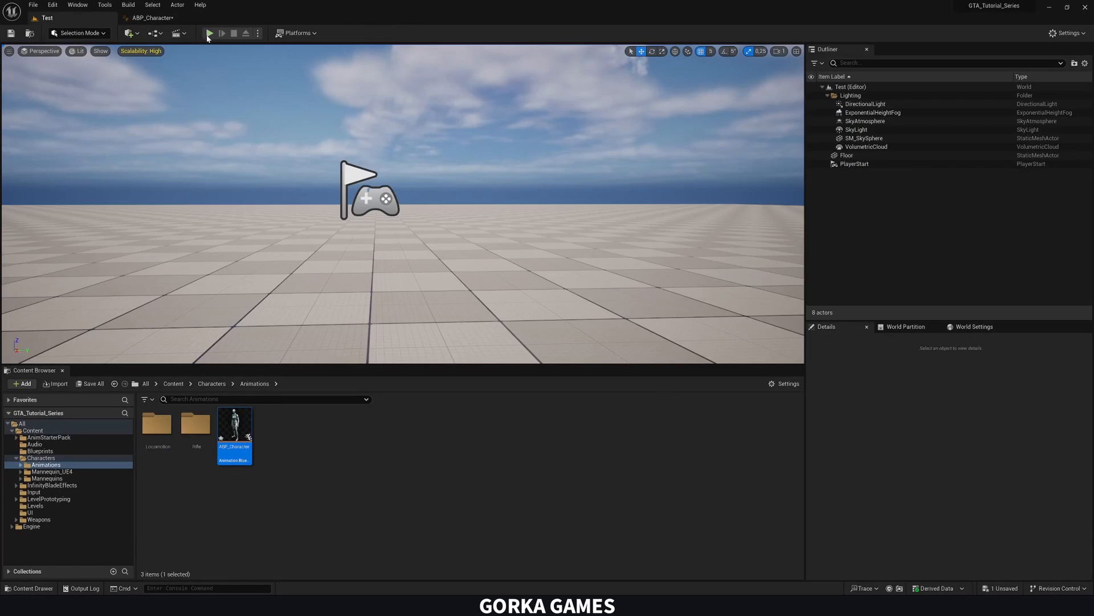
pyautogui.click(212, 33)
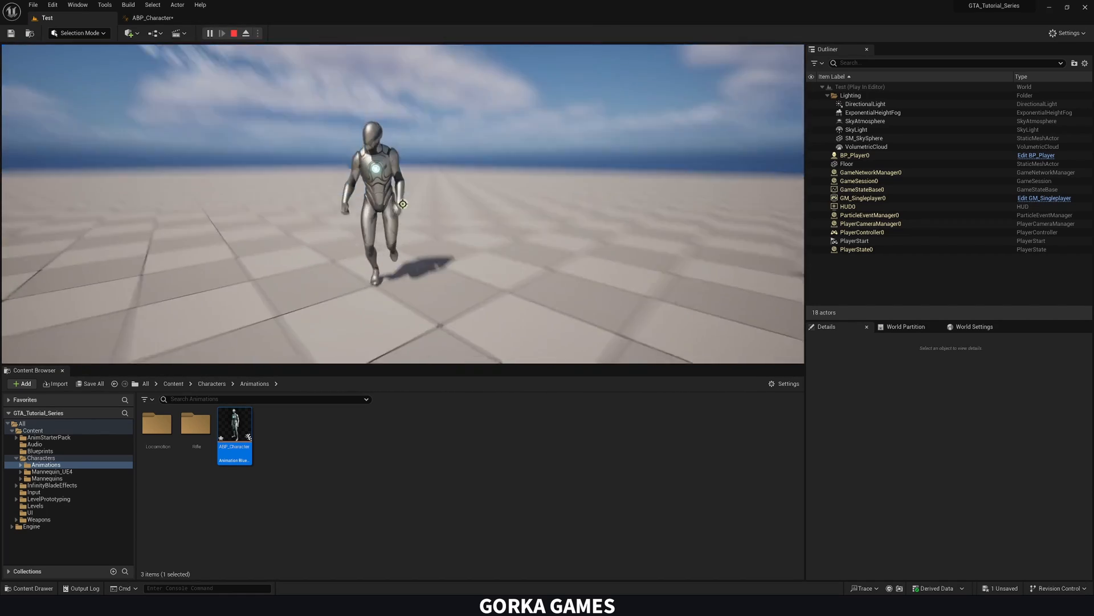
# End the play session and reach ABP_Character's Main state machine in the AnimGraph.
pyautogui.click(245, 33)
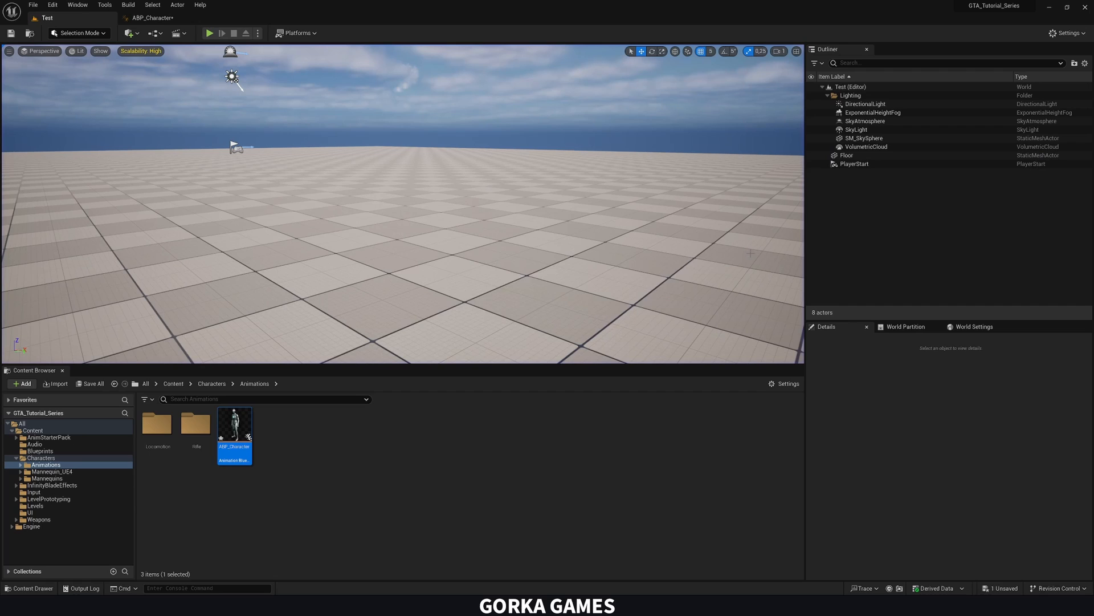
pyautogui.doubleClick(233, 427)
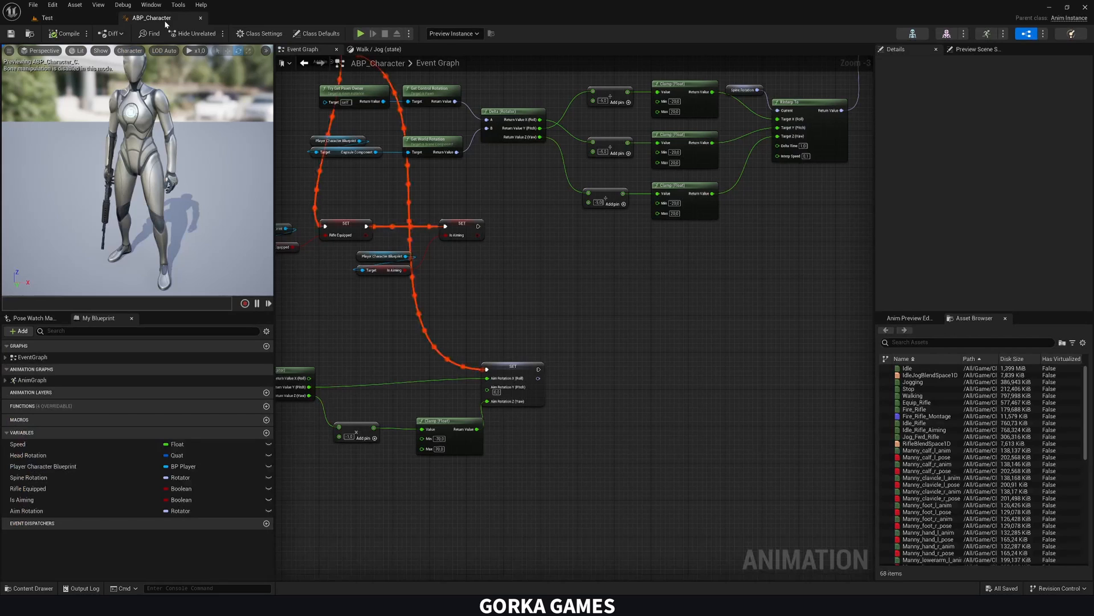
pyautogui.click(371, 49)
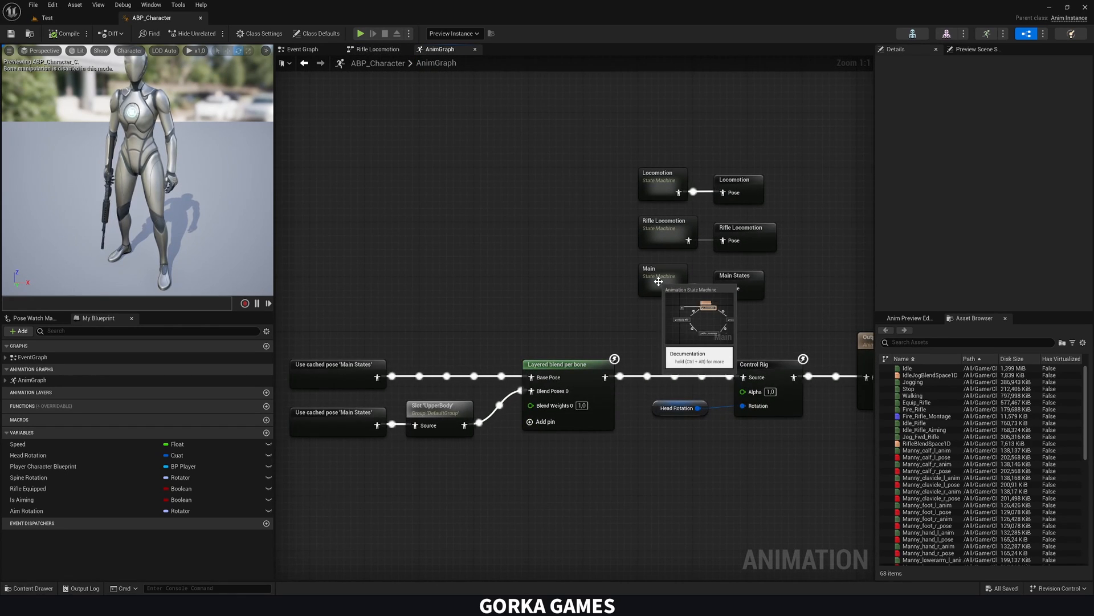
pyautogui.doubleClick(661, 278)
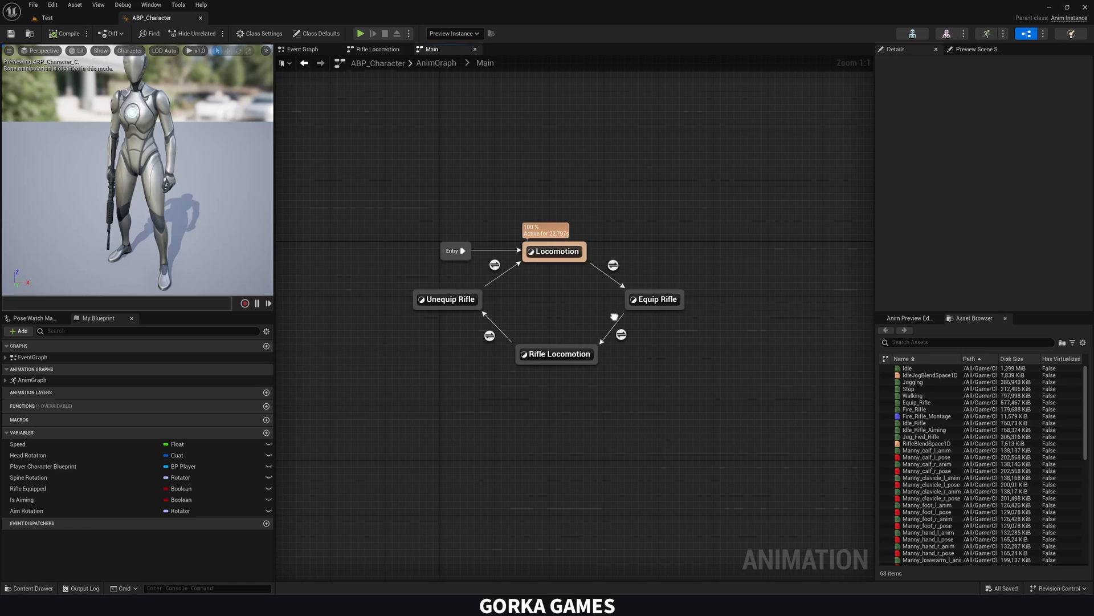
pyautogui.moveTo(653, 299)
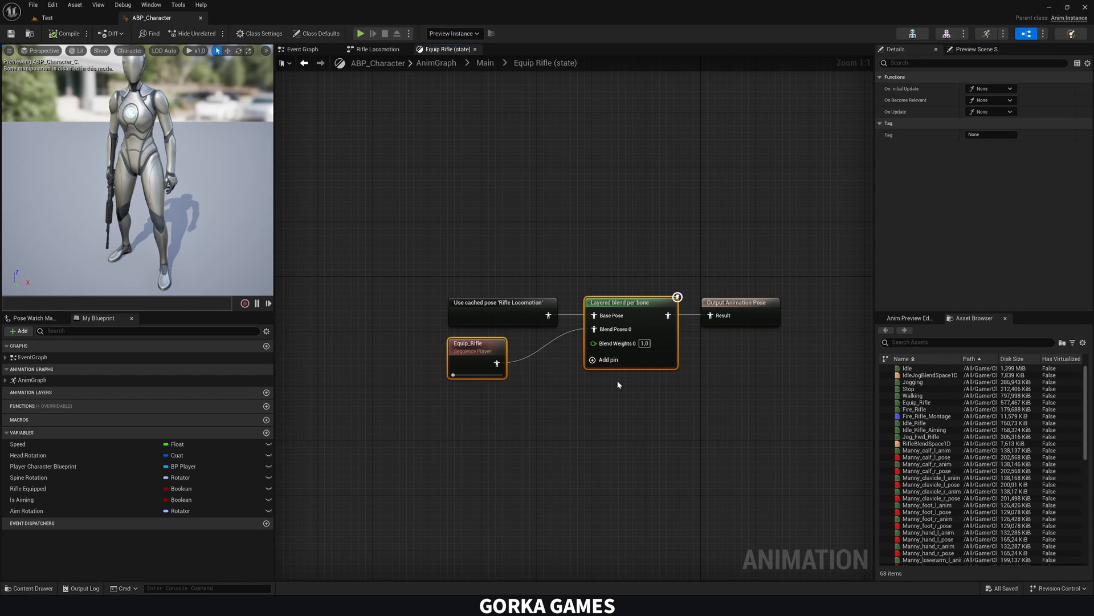
# In the Unequip Rifle state, wire an Equip_Rifle sequence player into the layered blend per bone.
pyautogui.click(485, 63)
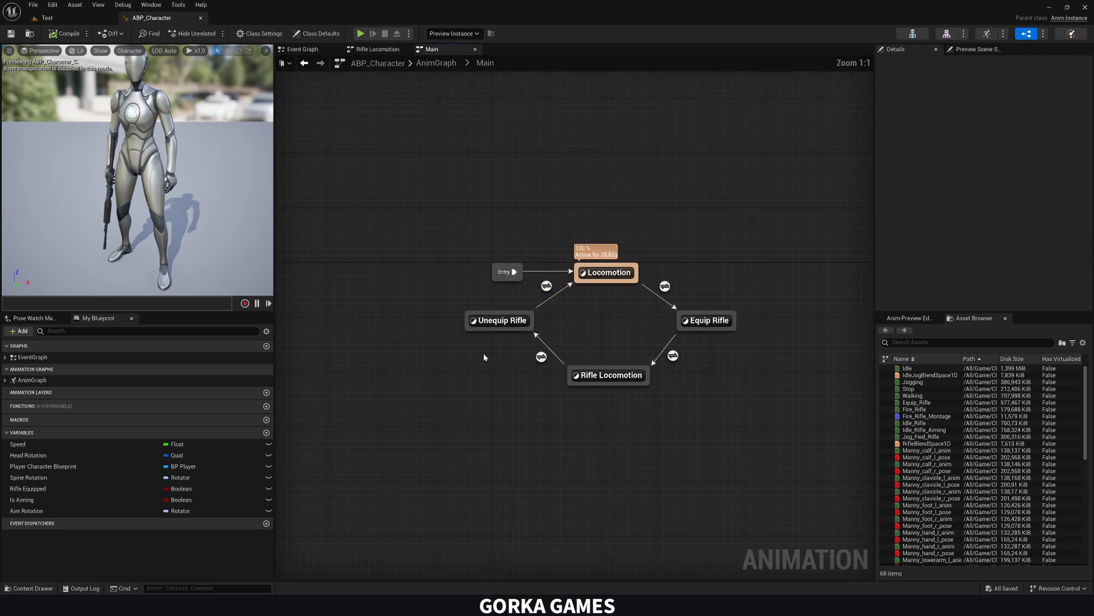
pyautogui.doubleClick(499, 320)
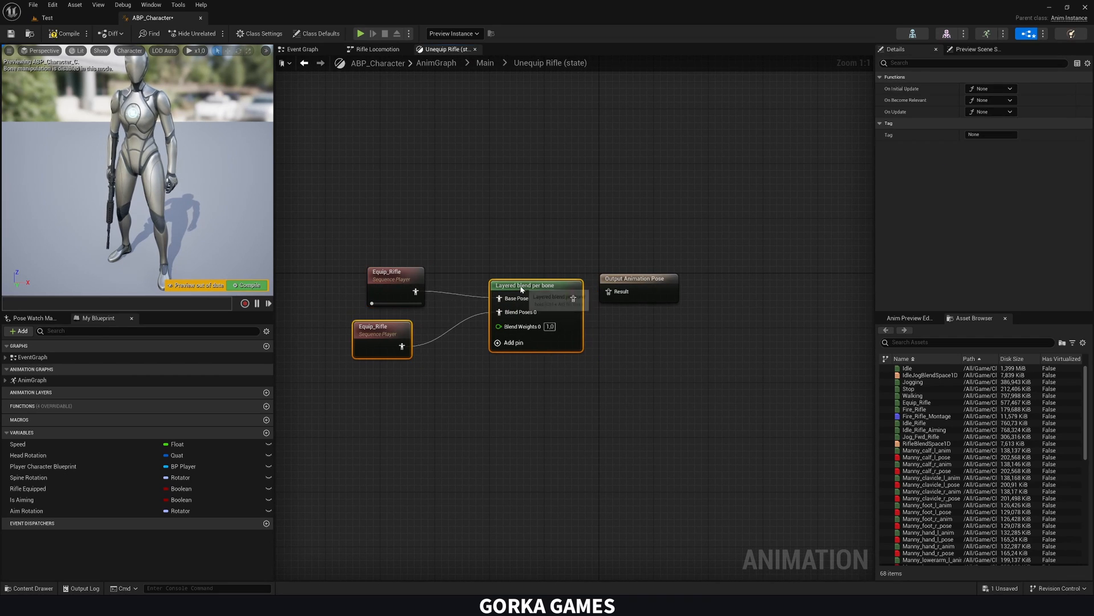
pyautogui.click(247, 285)
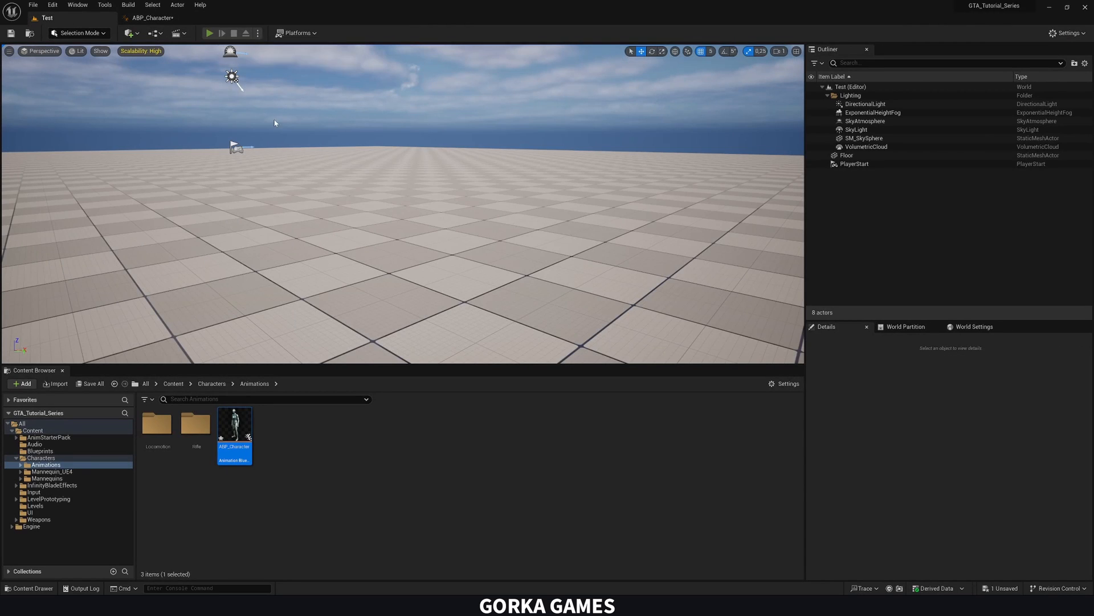
# Wire Equip_Rifle into Layered Blend Per Bone in both the Equip Rifle and Unequip Rifle states.
pyautogui.click(209, 33)
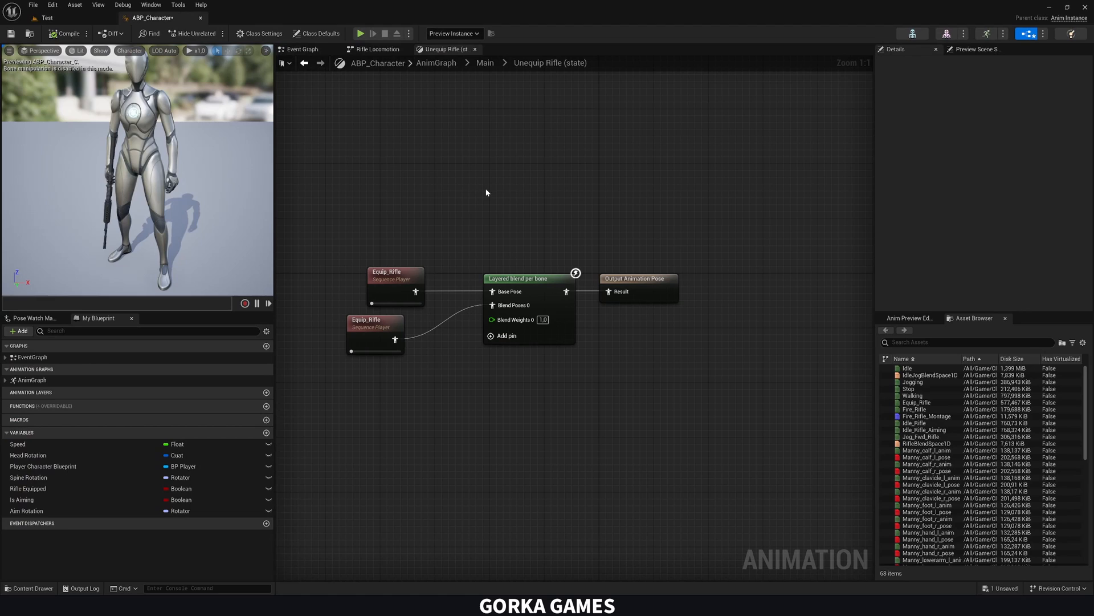
pyautogui.click(388, 328)
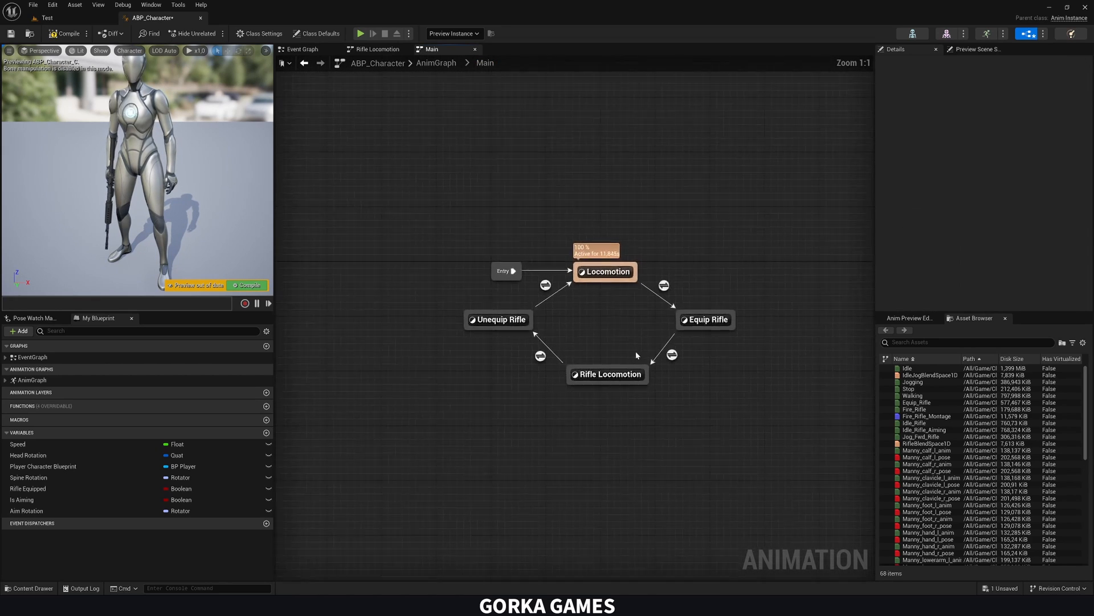
pyautogui.doubleClick(705, 320)
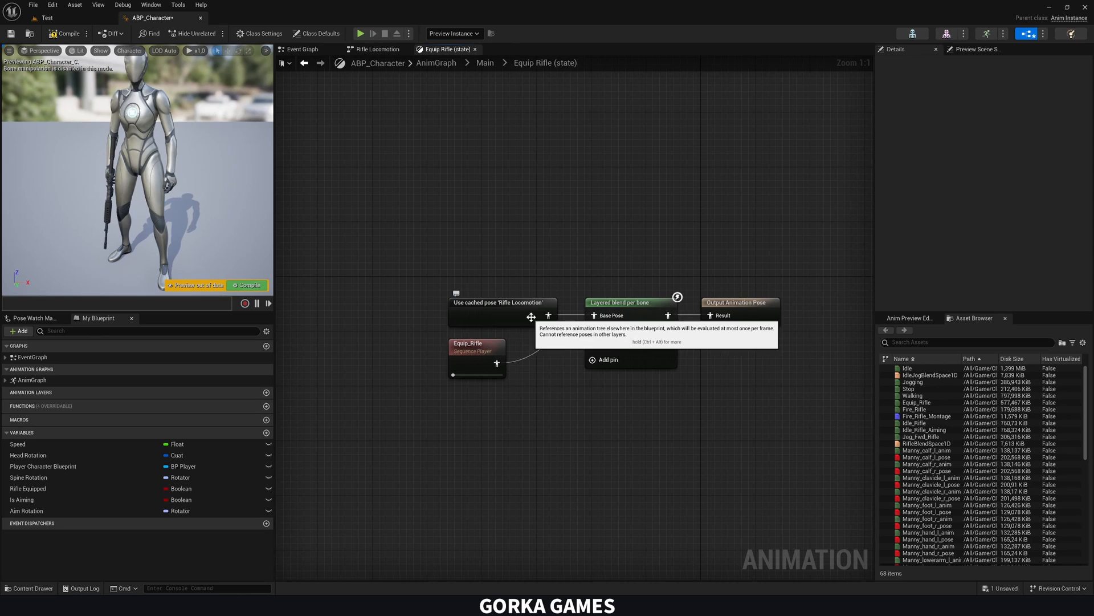
pyautogui.click(445, 49)
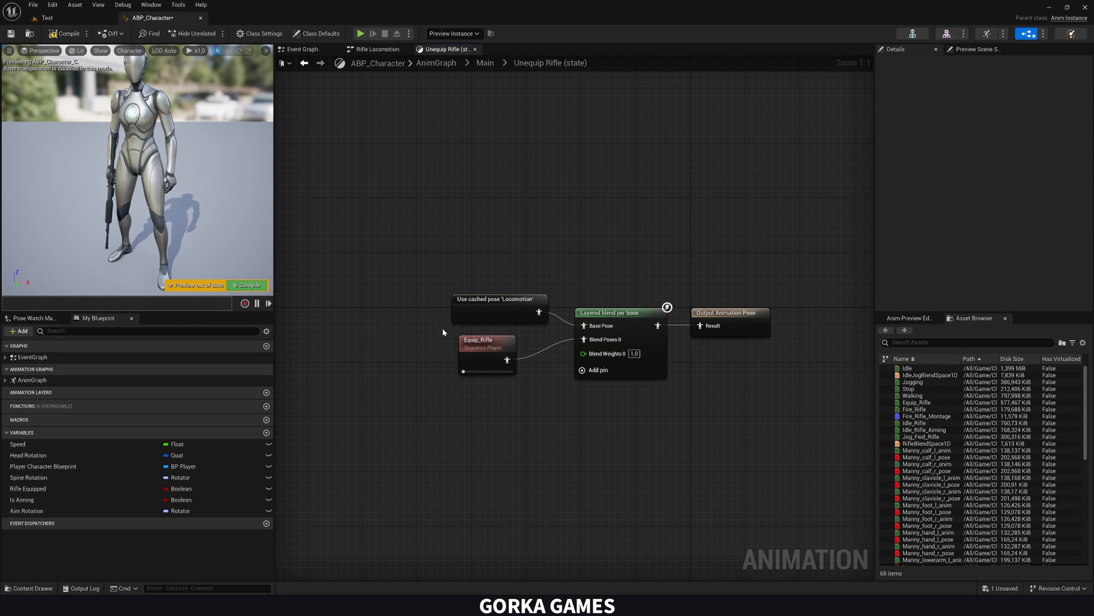
pyautogui.click(444, 49)
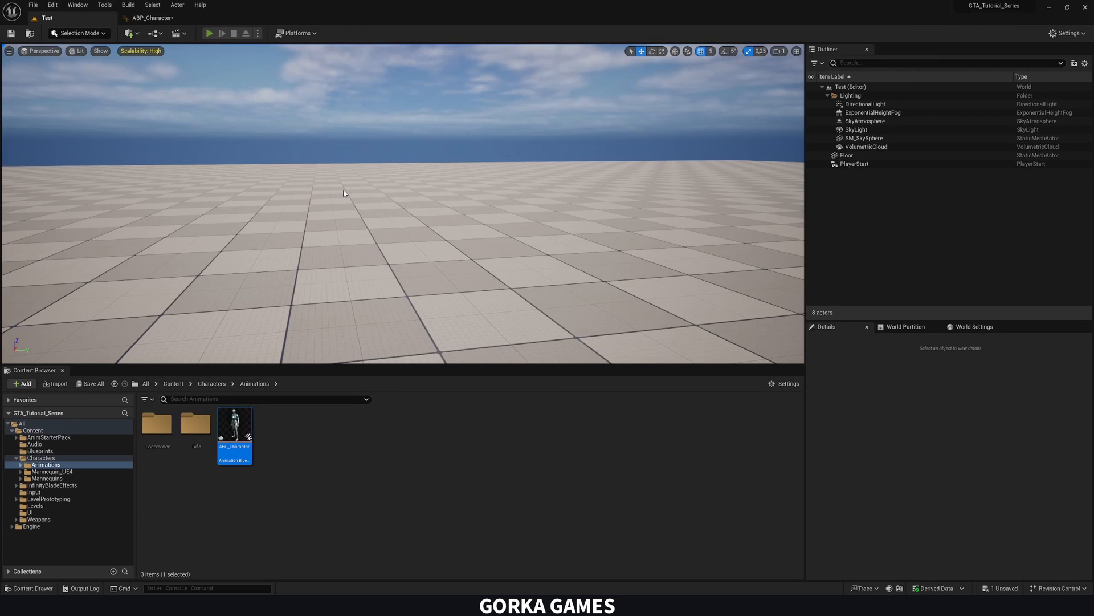
# Play-test the level to check the rifle animations, then stop the session.
pyautogui.click(210, 33)
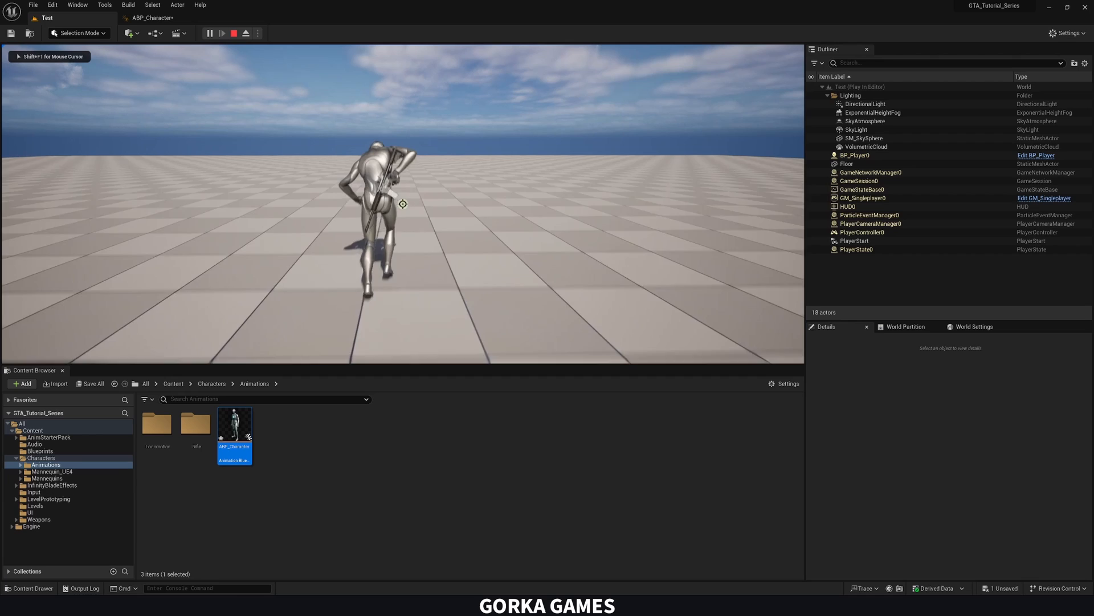
pyautogui.click(245, 33)
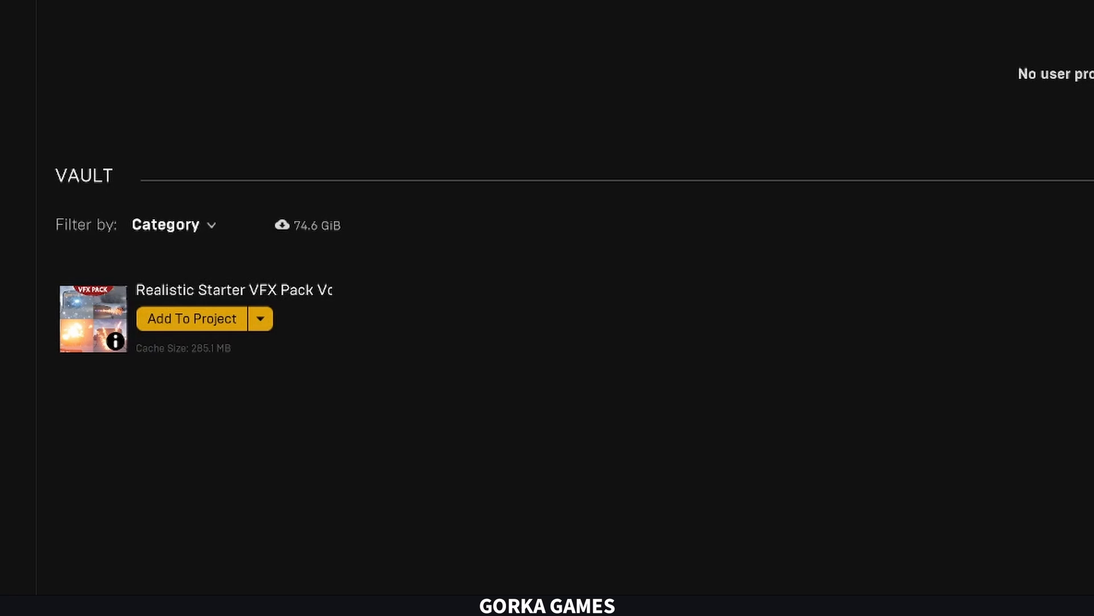
pyautogui.moveTo(156, 462)
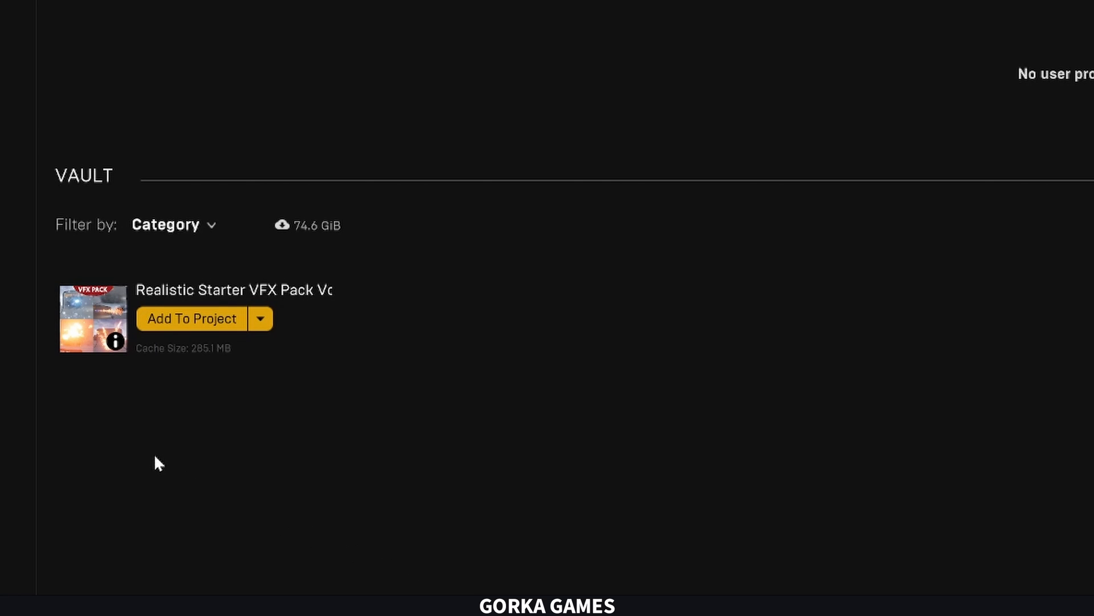
pyautogui.moveTo(198, 328)
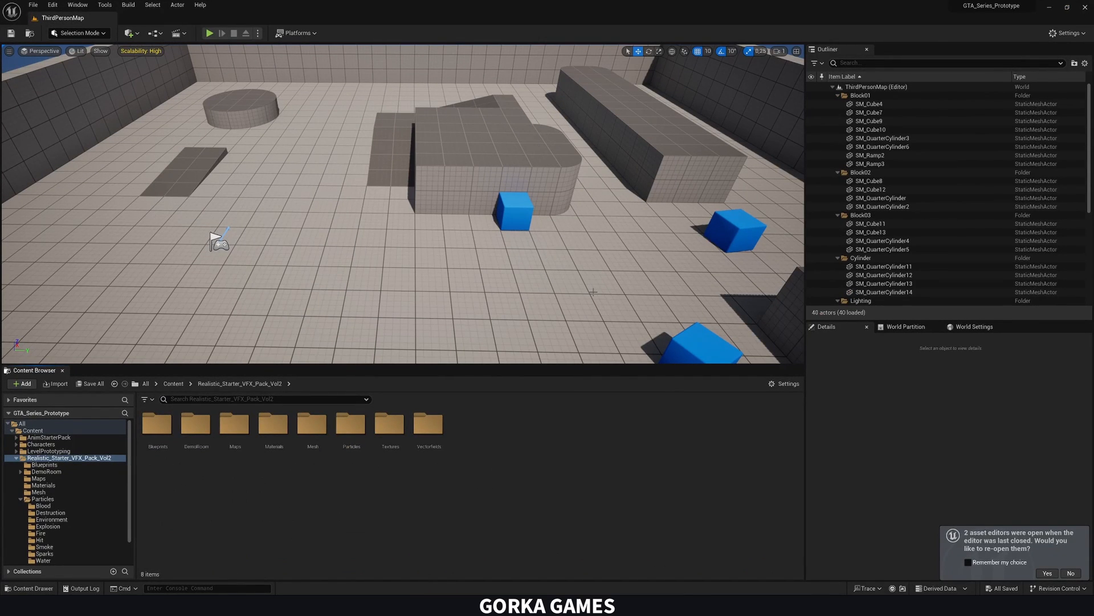
# Browse the VFX pack to Particles > Blood where P_Blood_Splat_Cone lives.
pyautogui.click(266, 399)
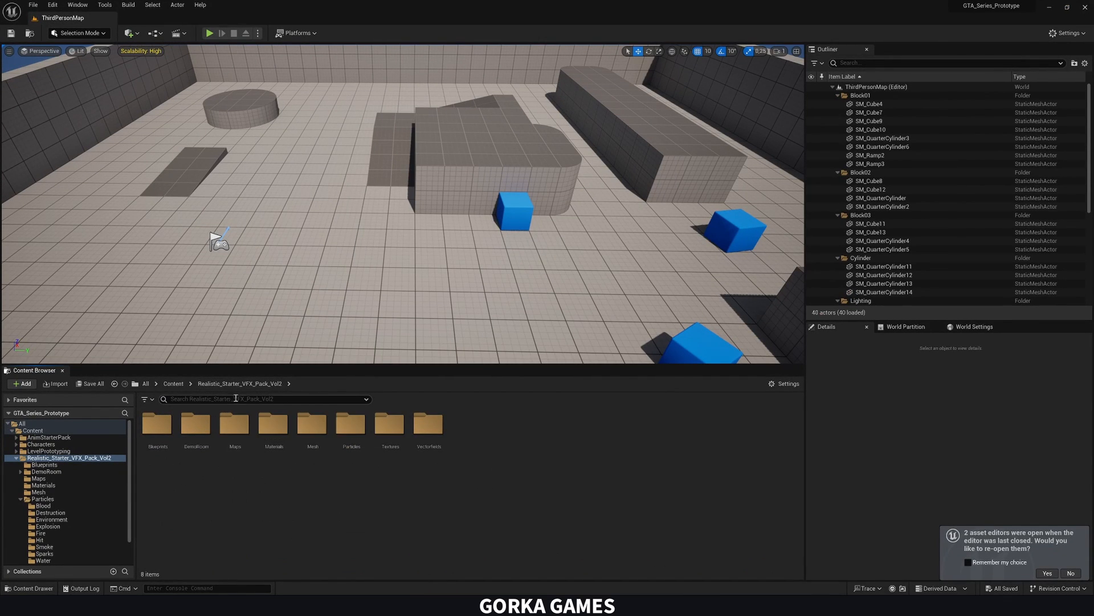
pyautogui.moveTo(227, 487)
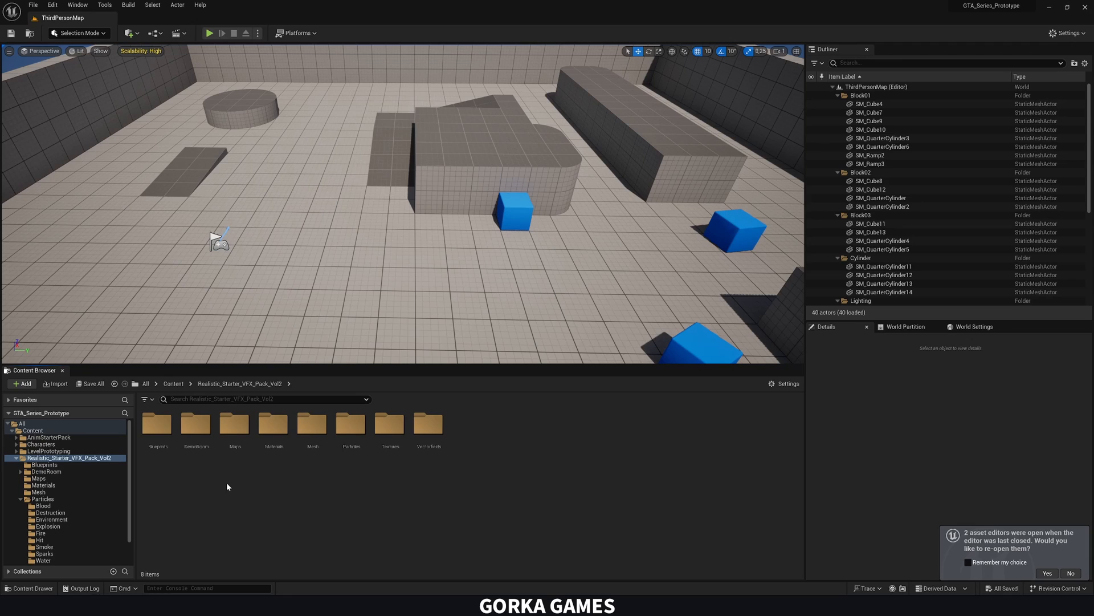
pyautogui.click(350, 424)
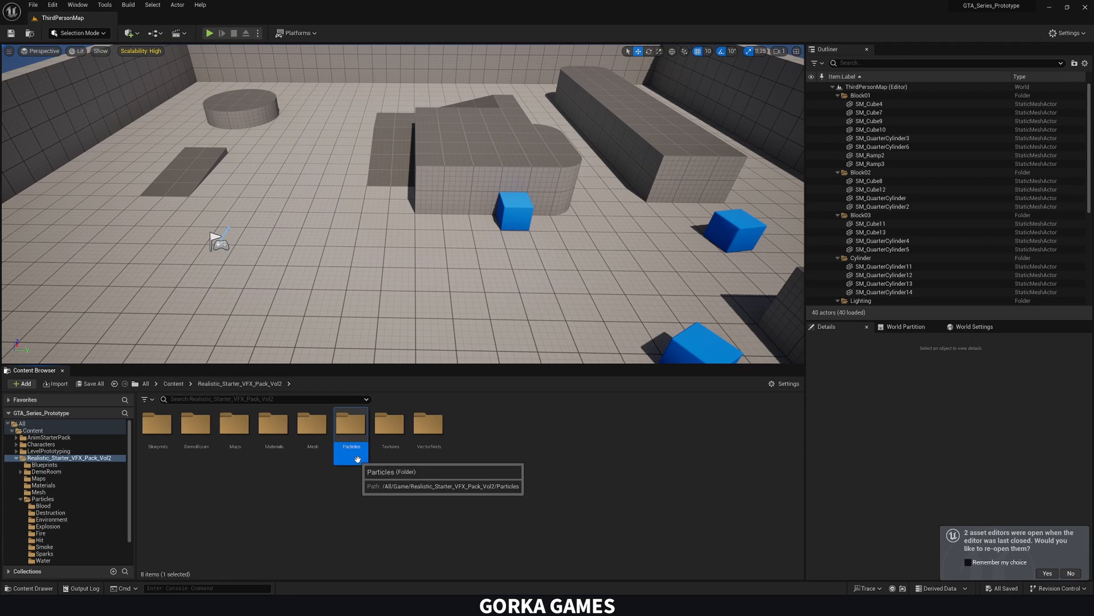
pyautogui.doubleClick(350, 423)
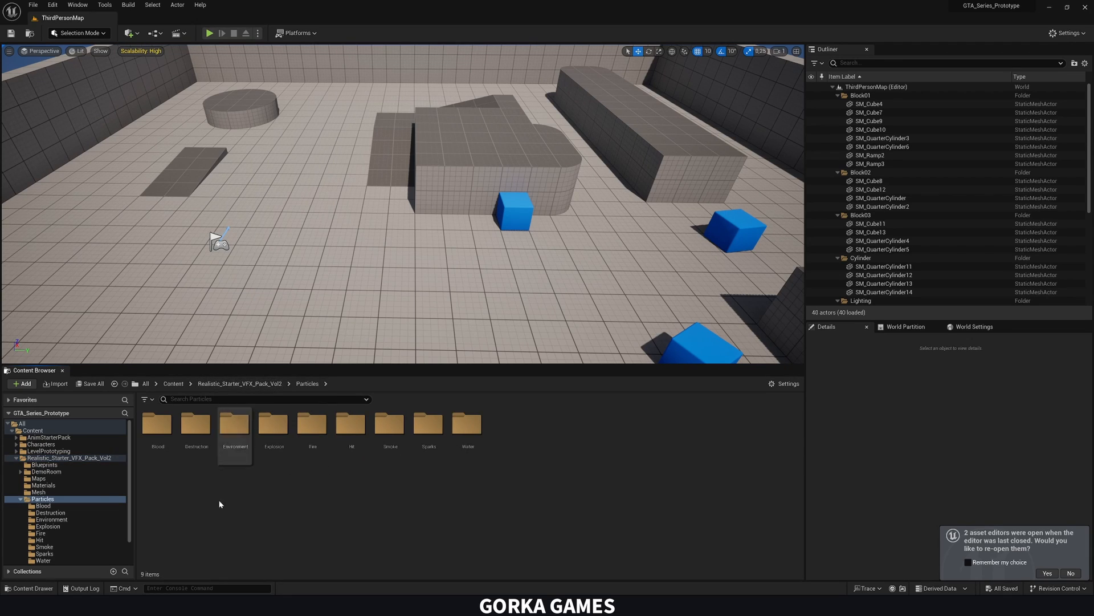
pyautogui.doubleClick(157, 425)
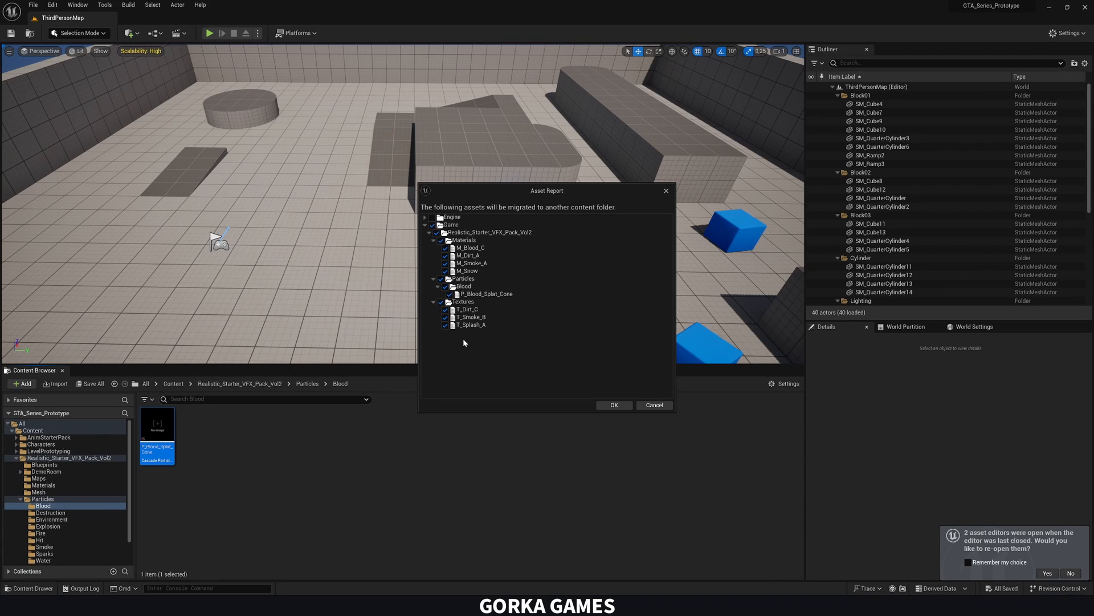
pyautogui.moveTo(171, 417)
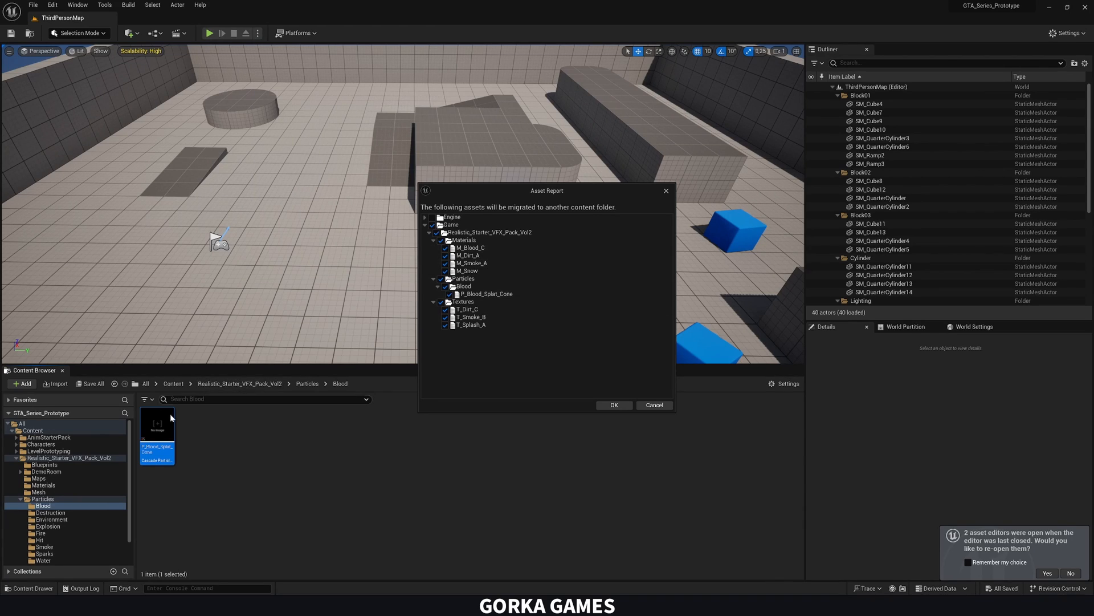
pyautogui.moveTo(152, 441)
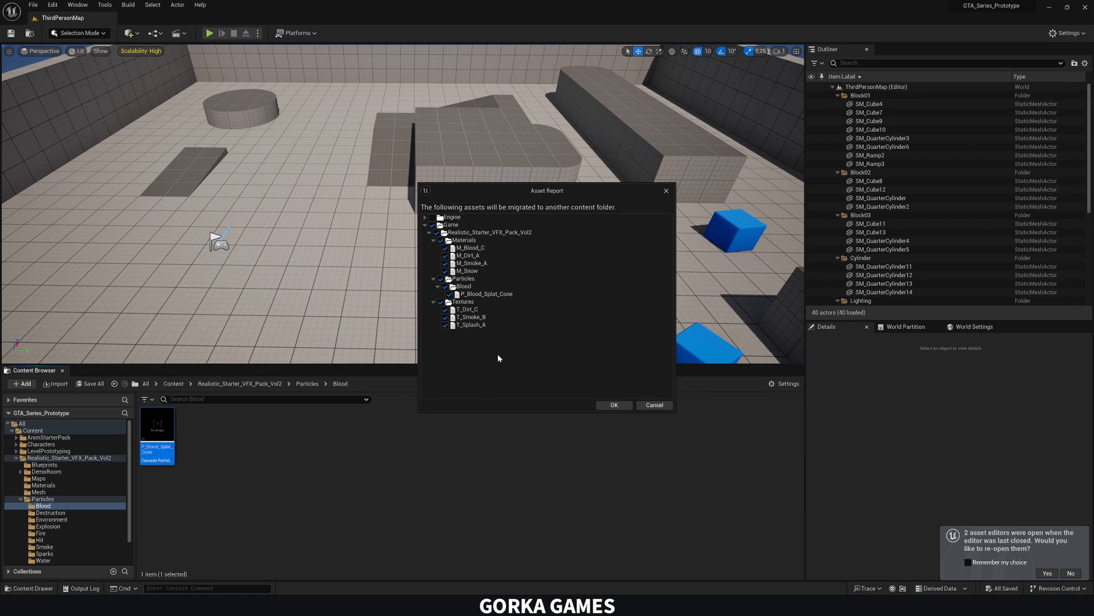
# Migrate P_Blood_Splat_Cone with its dependencies into GTA_Tutorial_Series' Content folder.
pyautogui.click(613, 405)
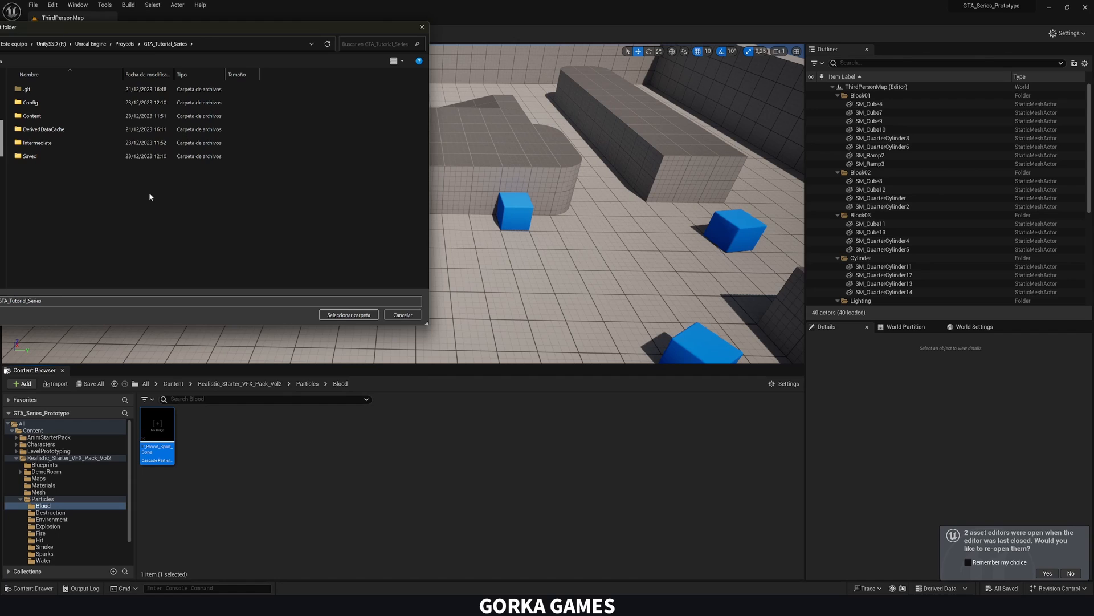
pyautogui.click(32, 115)
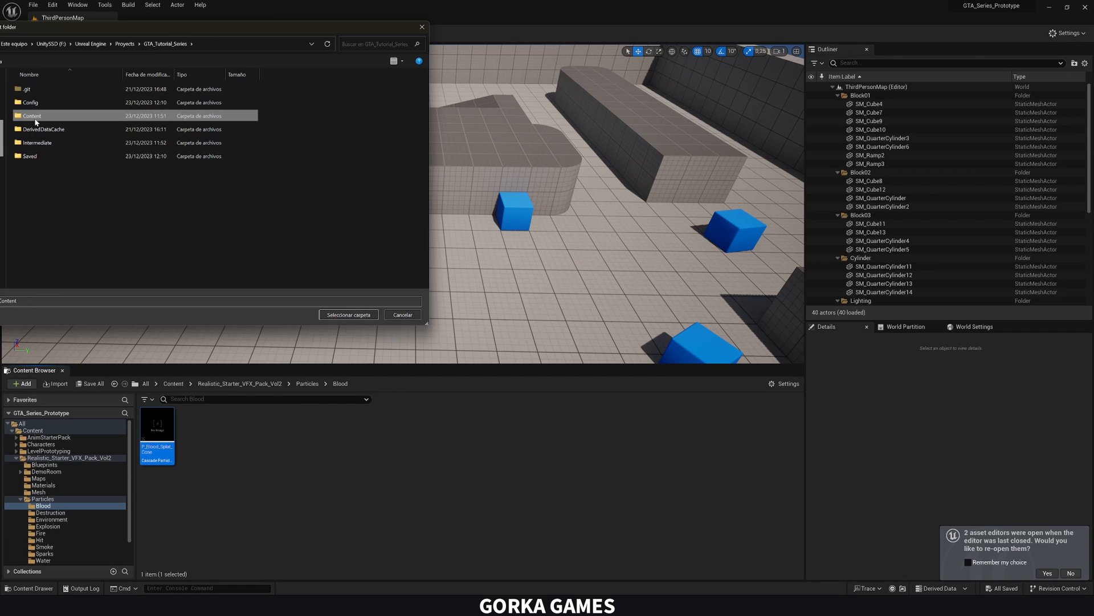
pyautogui.doubleClick(32, 115)
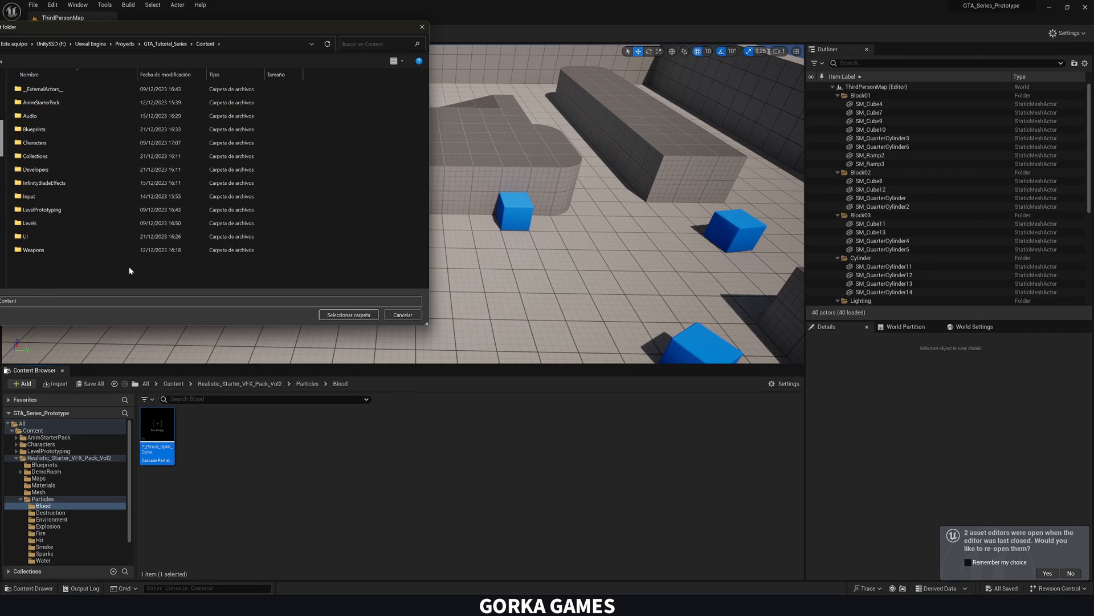
pyautogui.click(348, 315)
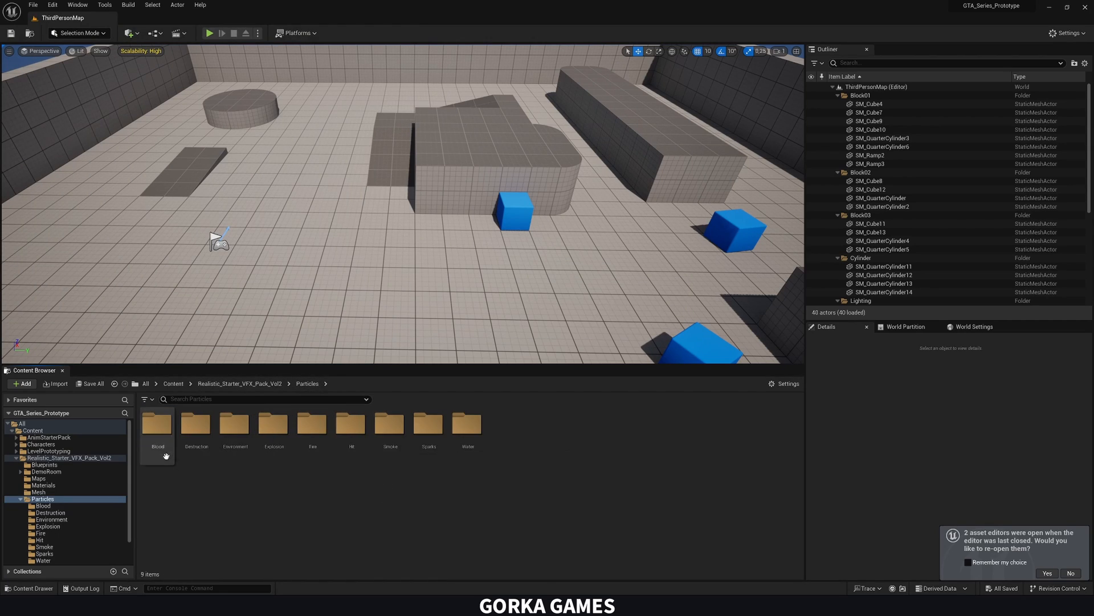
# In GTA_Tutorial_Series, check the migrated P_Blood_Splat_Cone in the Blood folder and go to Blueprints.
pyautogui.doubleClick(158, 422)
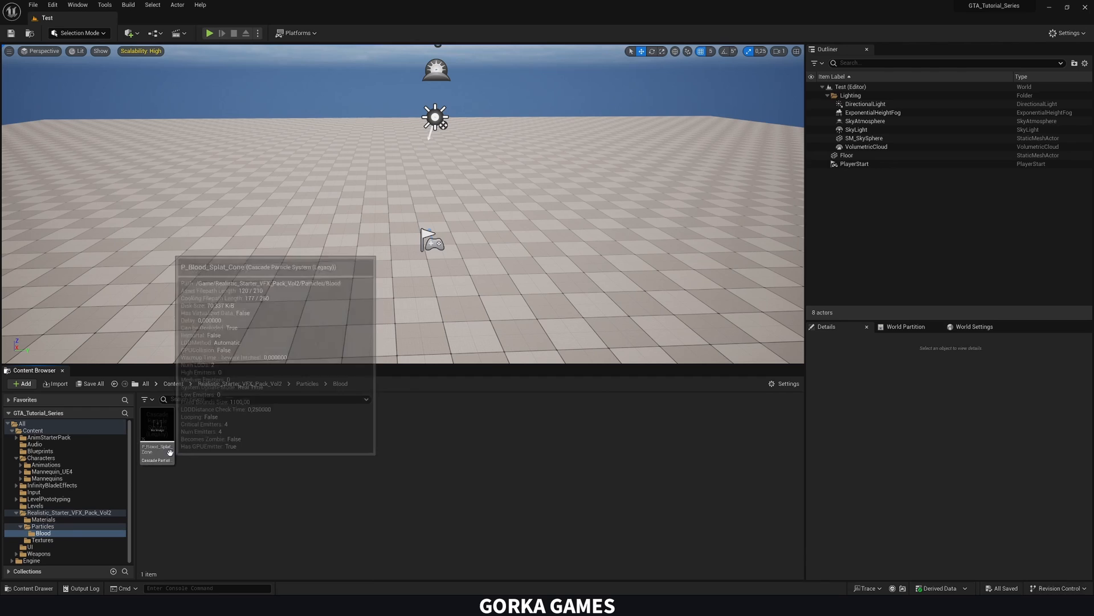
pyautogui.moveTo(156, 425); pyautogui.dragTo(398, 234)
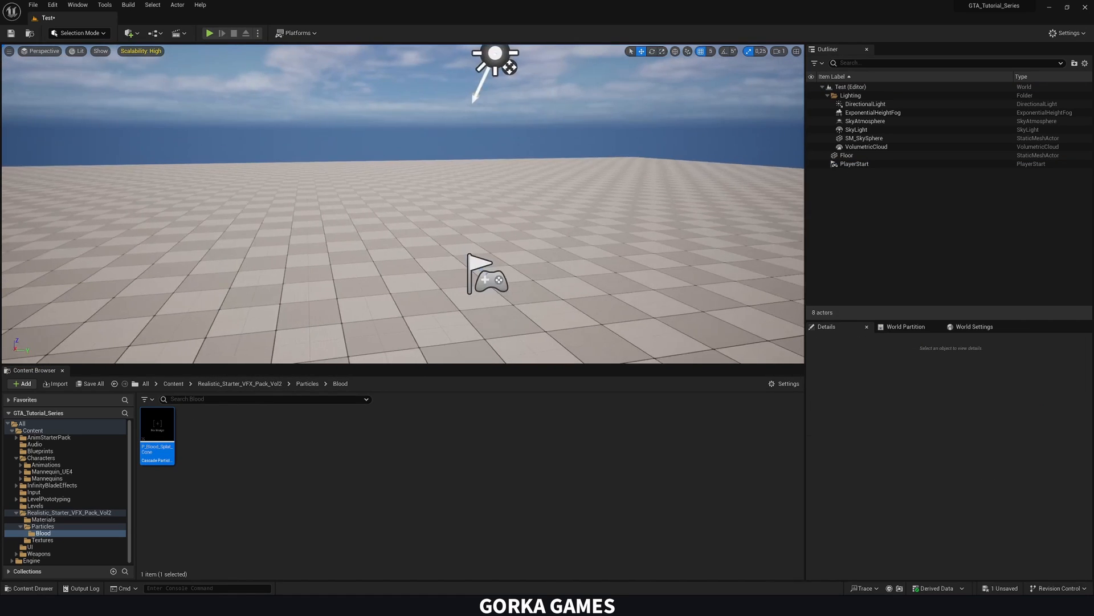
pyautogui.click(173, 383)
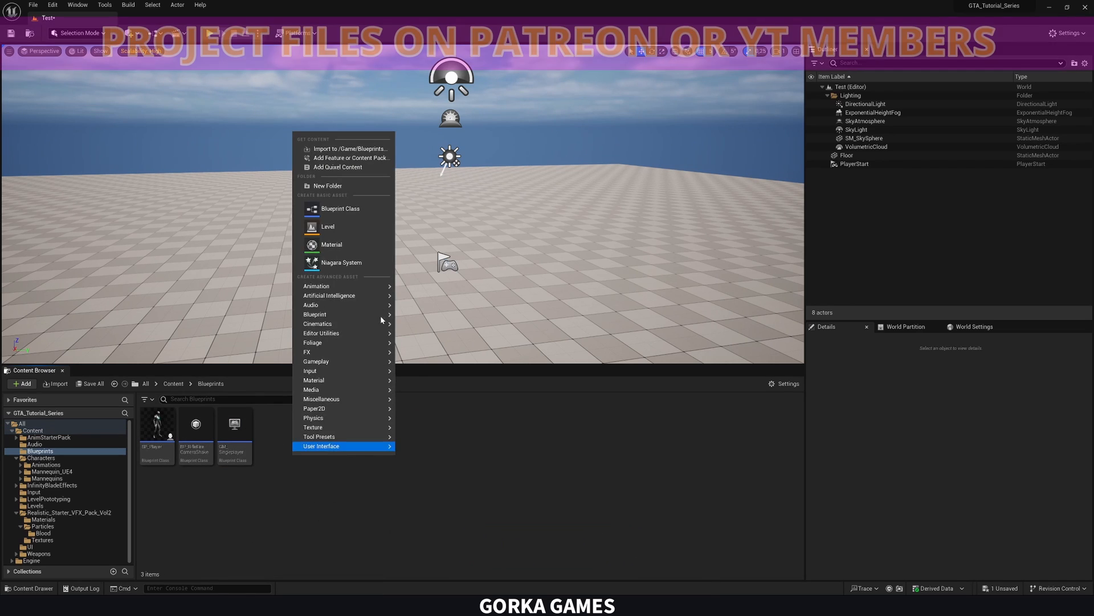
# Create a Character Blueprint named BP_Dummy in Blueprints and open it.
pyautogui.click(340, 207)
pyautogui.write('BP_Dri')
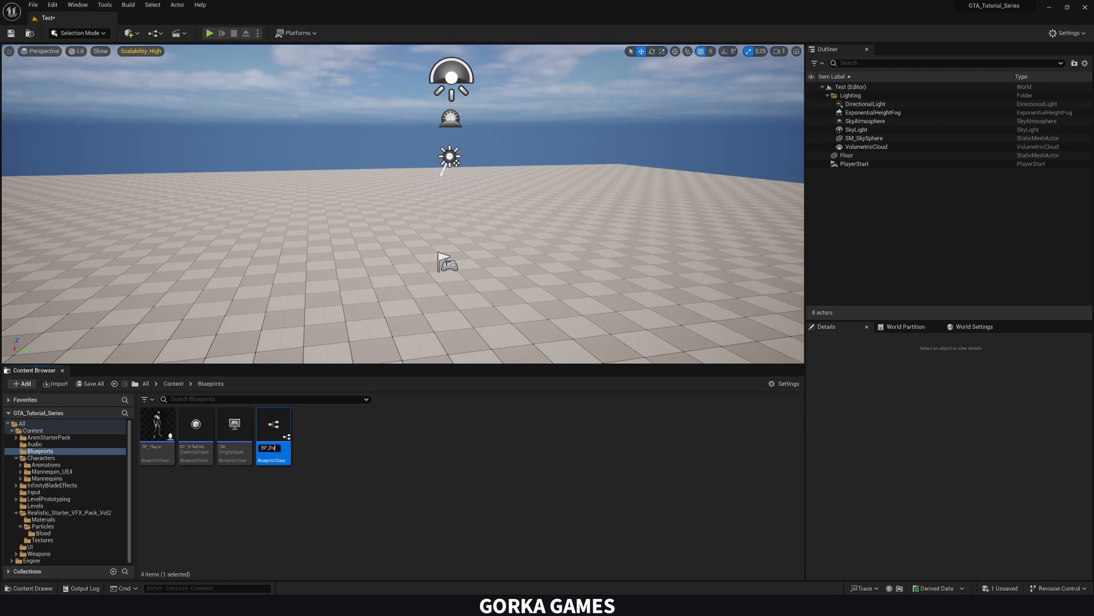
pyautogui.doubleClick(272, 424)
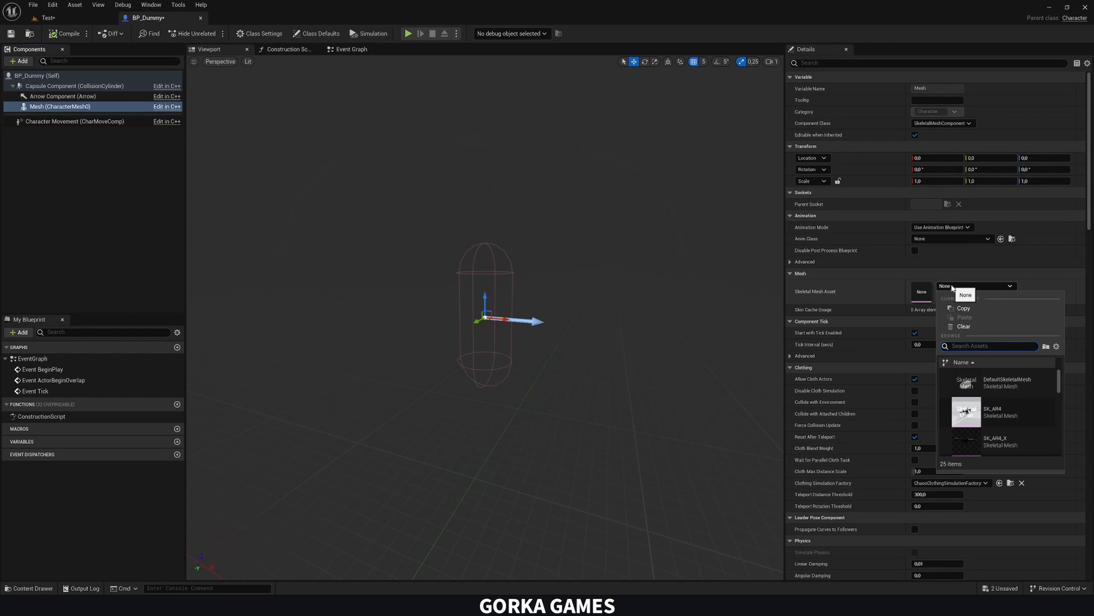
# Assign SKM_Quinn_Simple to the Mesh, lower it to Z -89 and rotate it -90 degrees.
pyautogui.write('quin')
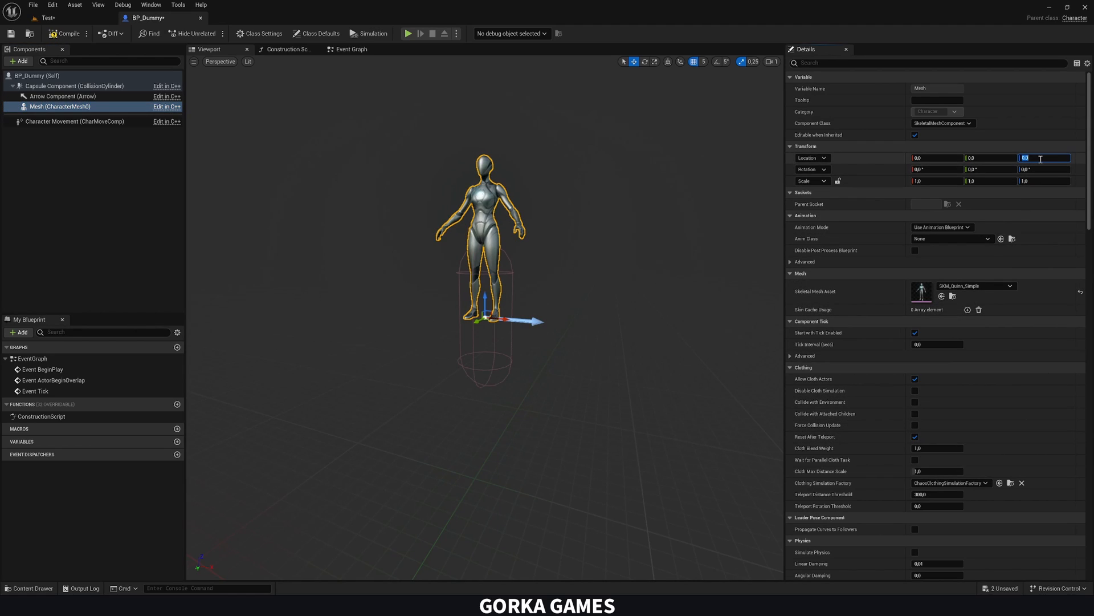
pyautogui.write('-89.0')
pyautogui.click(1044, 168)
pyautogui.write('-90')
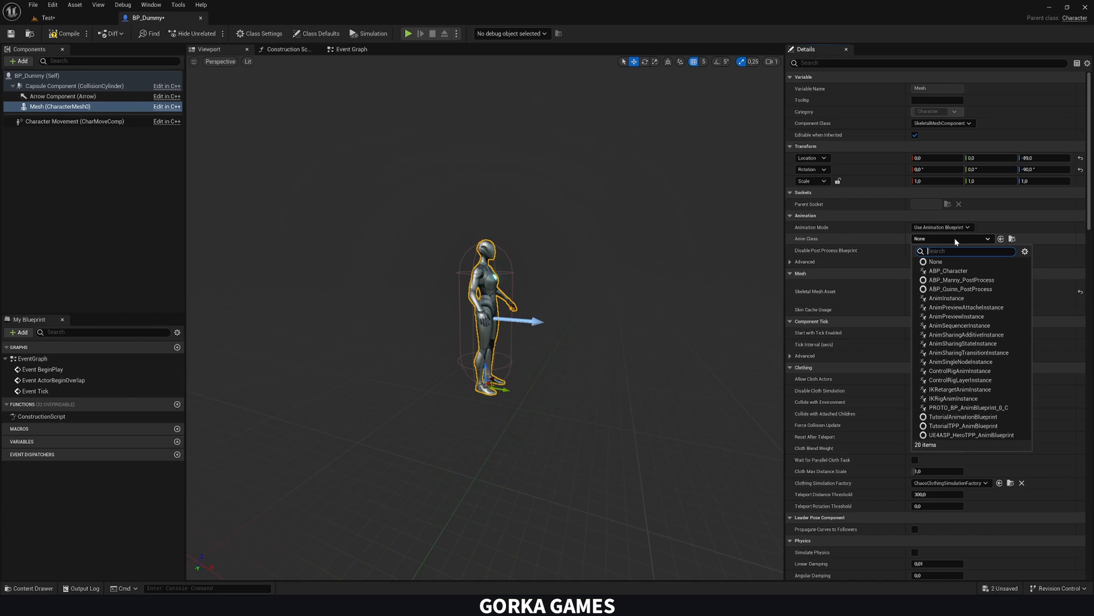
pyautogui.click(947, 271)
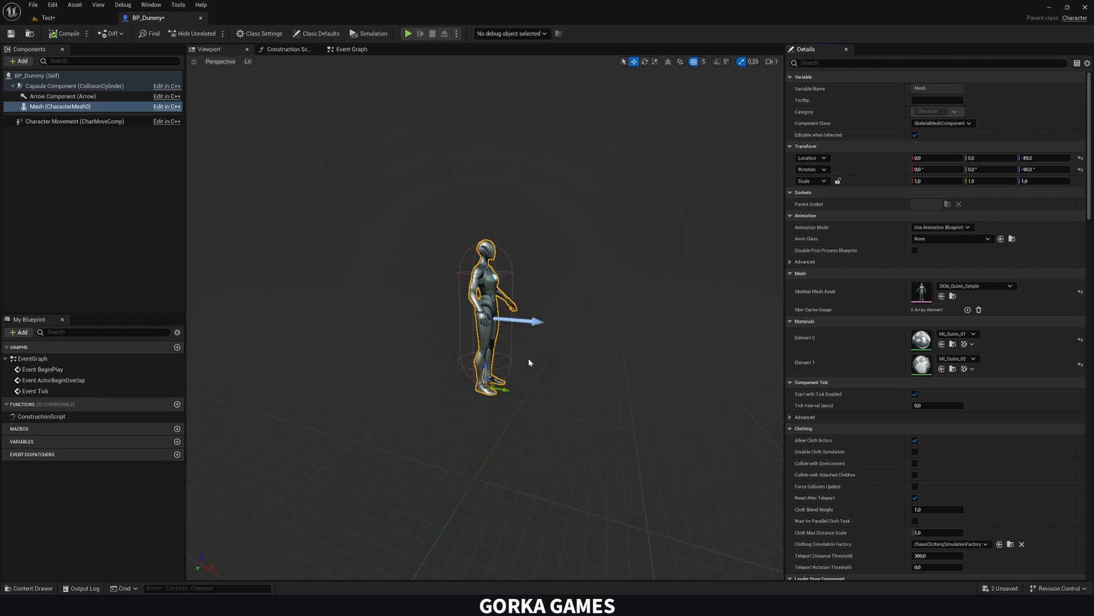
pyautogui.moveTo(121, 100)
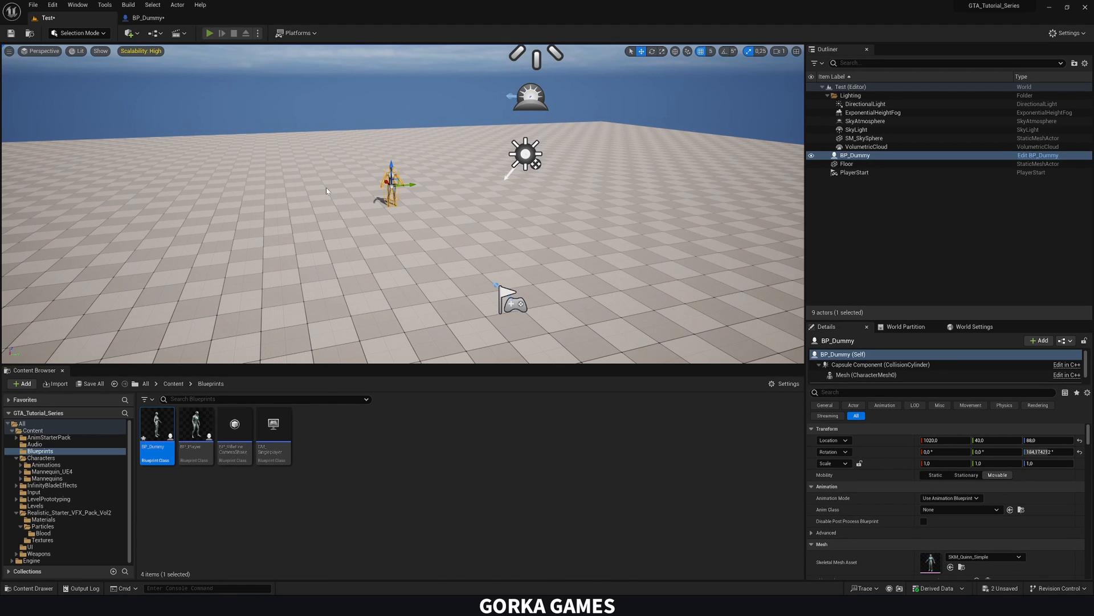
# Play the Test level to see BP_Dummy standing in the world, then stop.
pyautogui.click(209, 33)
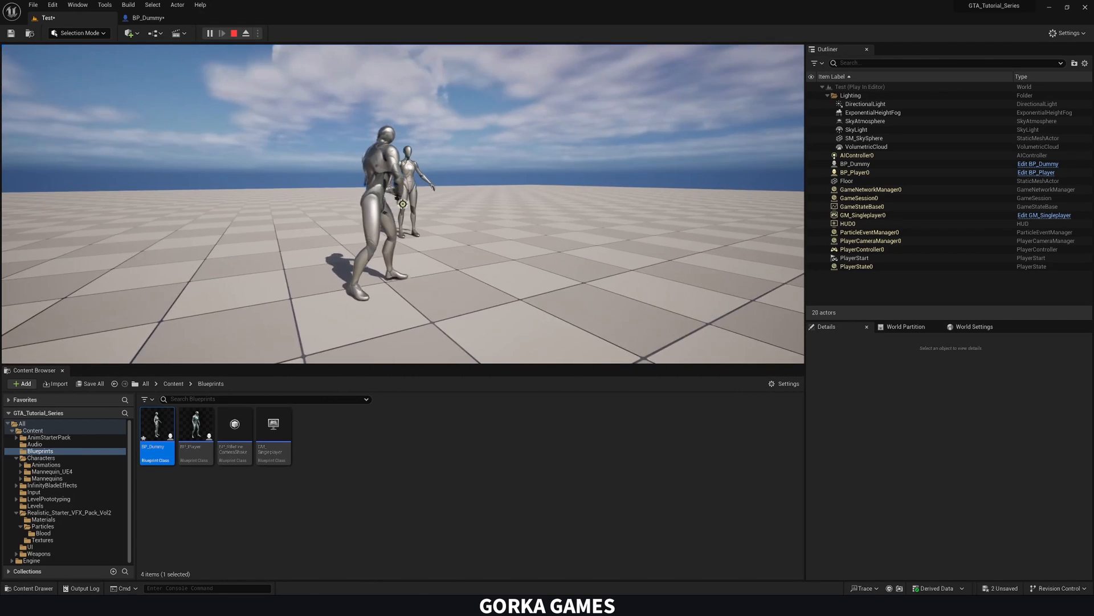
pyautogui.click(245, 33)
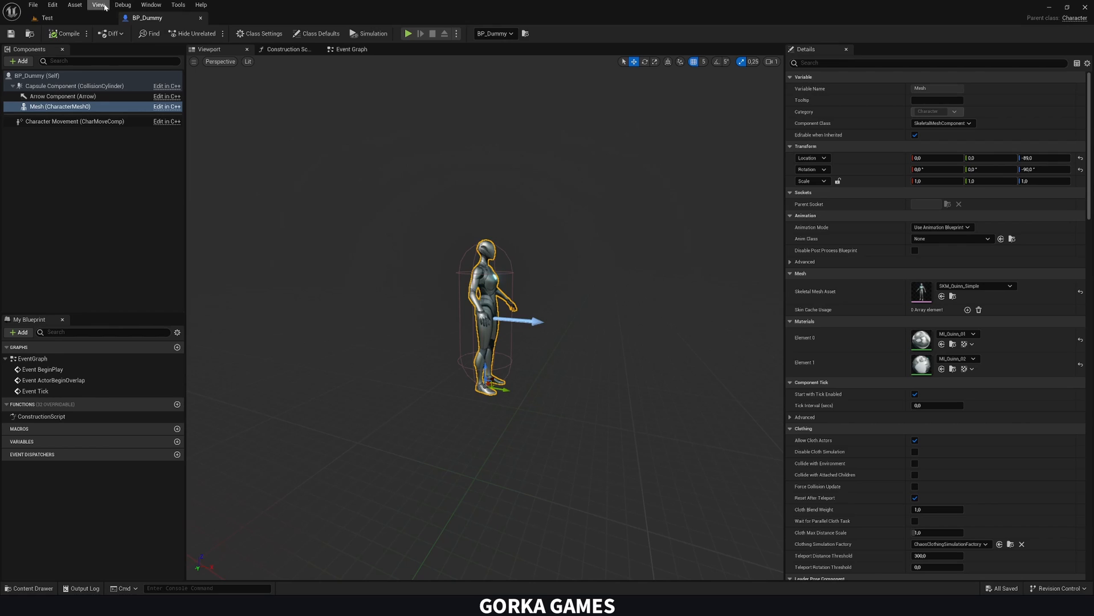
# Set the Mesh component's Collision Presets to Custom and return to the Test level.
pyautogui.click(60, 106)
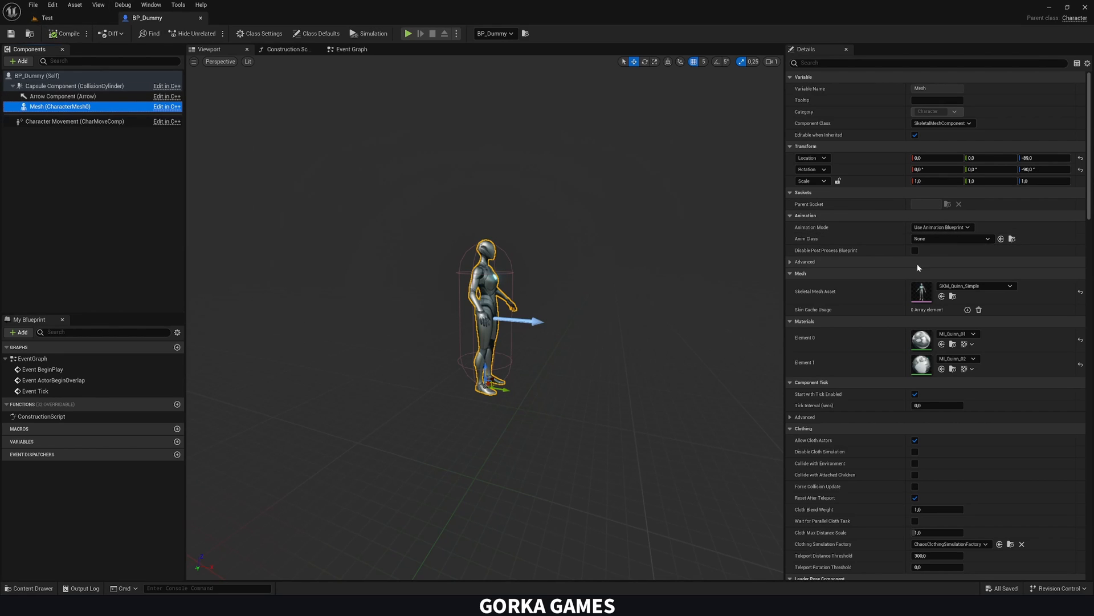
pyautogui.scroll(-3)
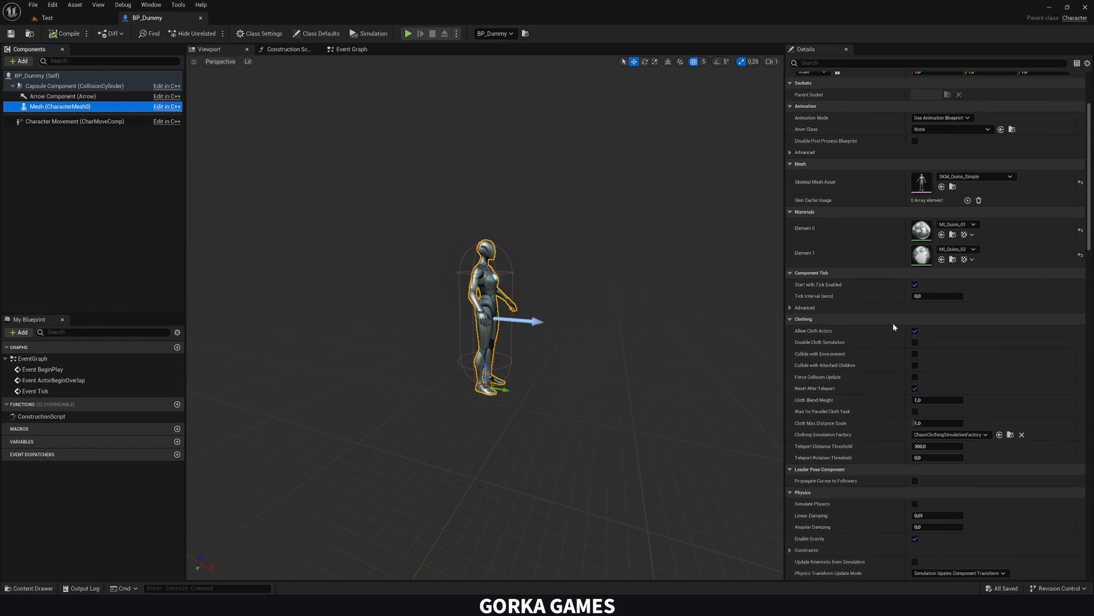
pyautogui.scroll(-3)
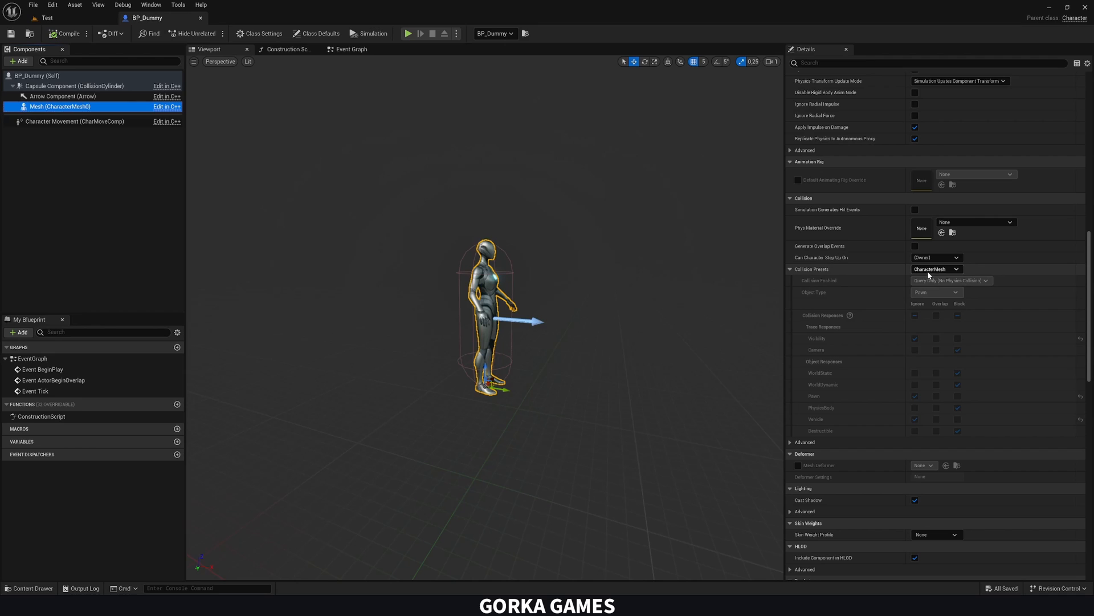
pyautogui.click(935, 269)
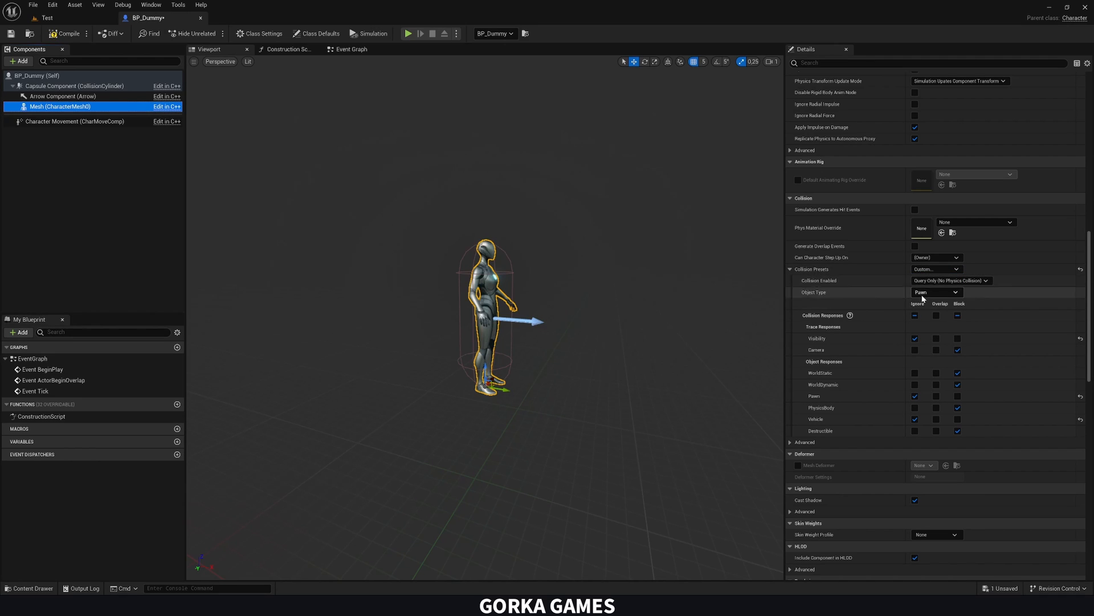
pyautogui.click(958, 338)
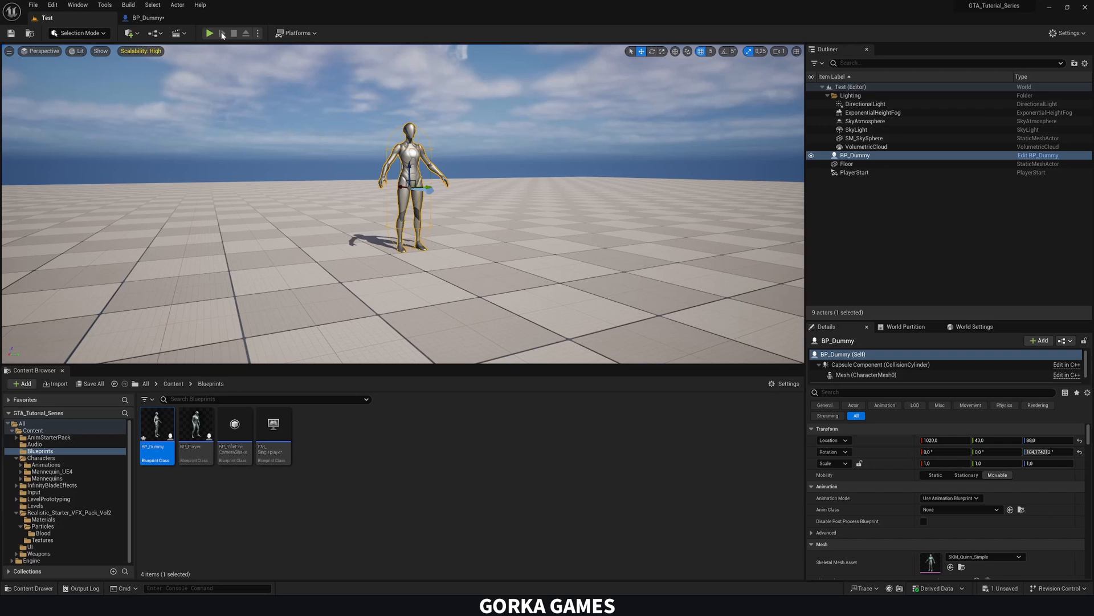
# Play-test shooting the dummy to see the impact effect, then bring up BP_Player's Event Graph.
pyautogui.click(209, 33)
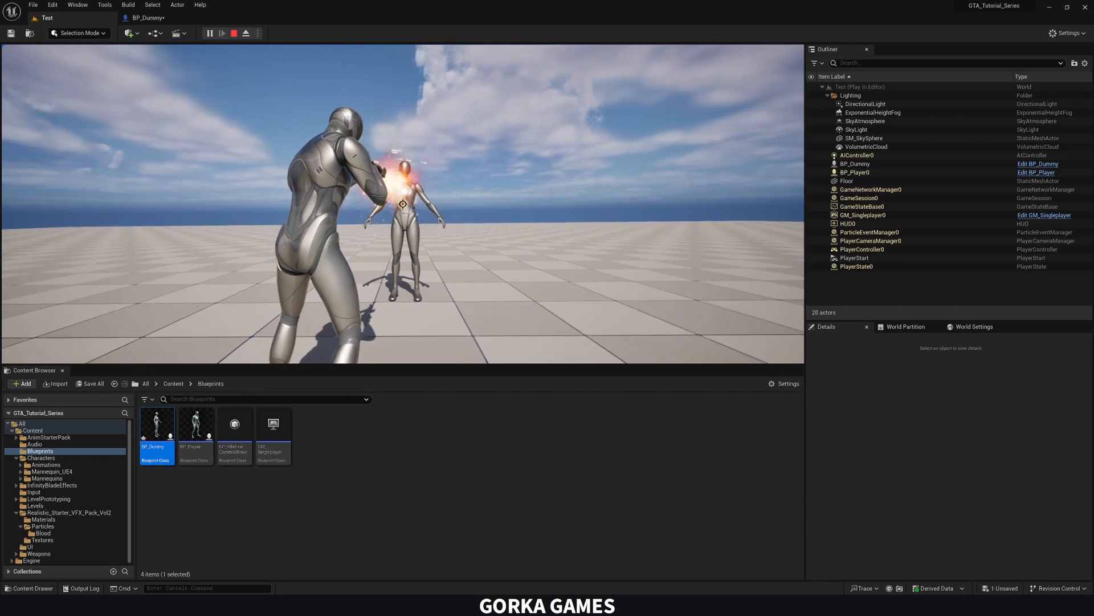
pyautogui.click(234, 33)
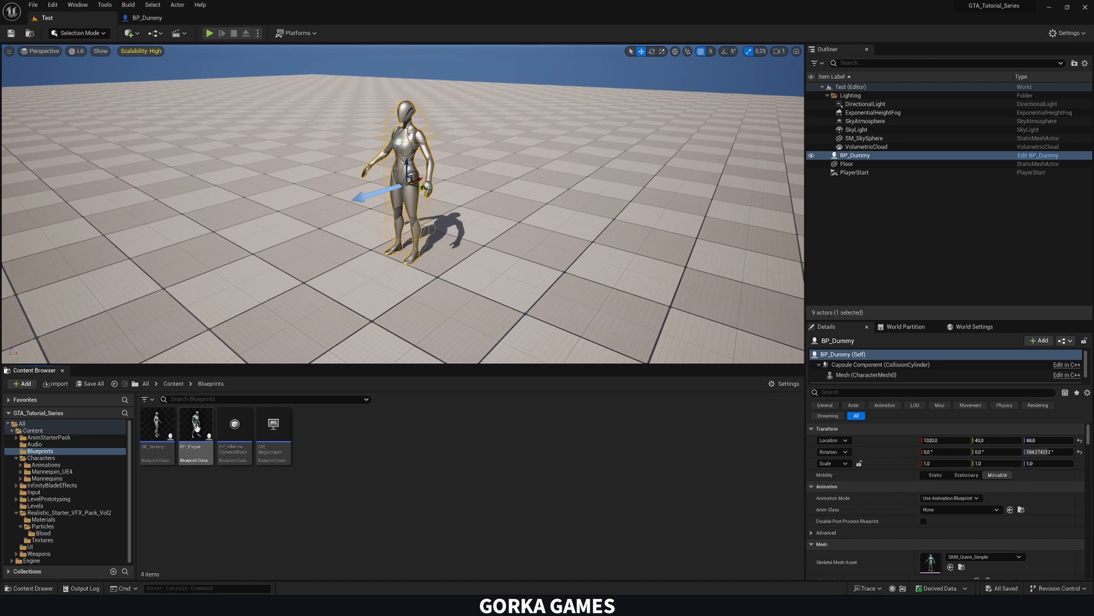
pyautogui.doubleClick(195, 424)
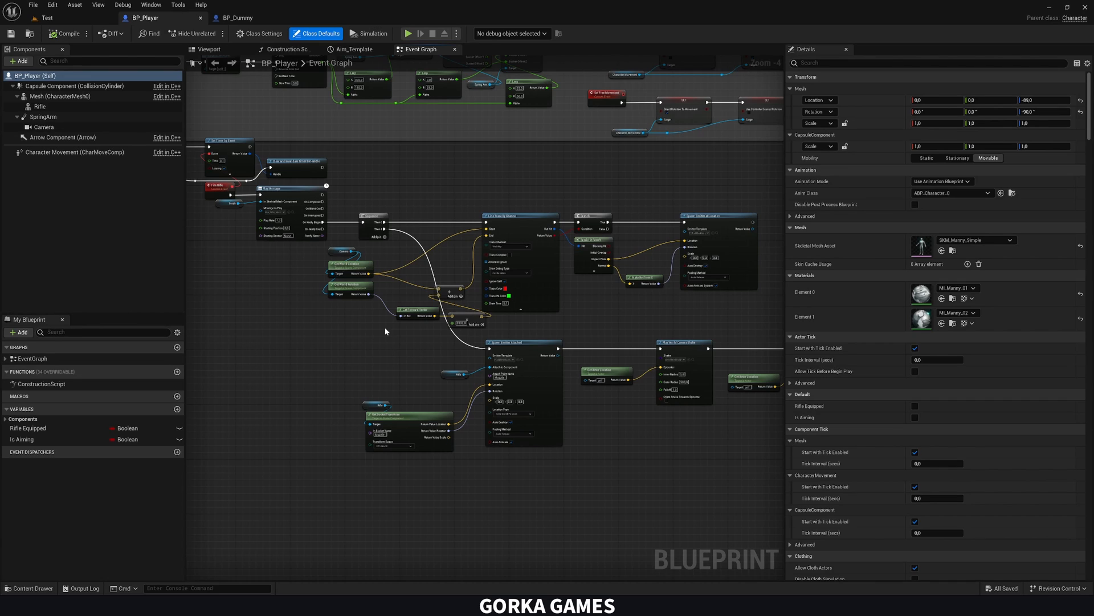
pyautogui.moveTo(390, 331)
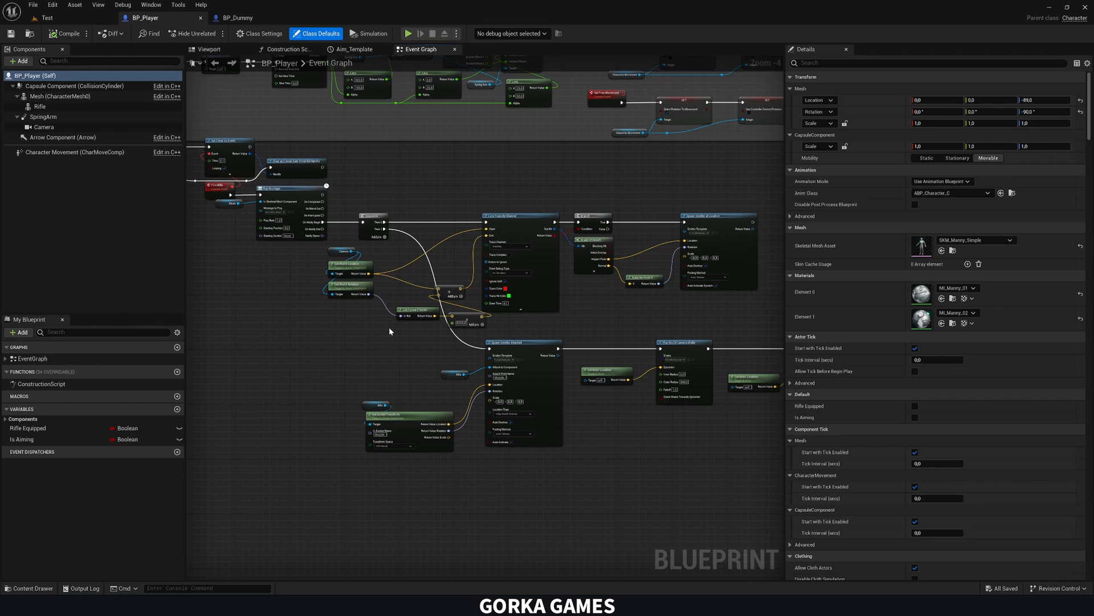
# Add an Apply Damage node fed by Break Hit Result's Hit Actor after Spawn Emitter at Location.
pyautogui.moveTo(389, 331); pyautogui.dragTo(340, 349)
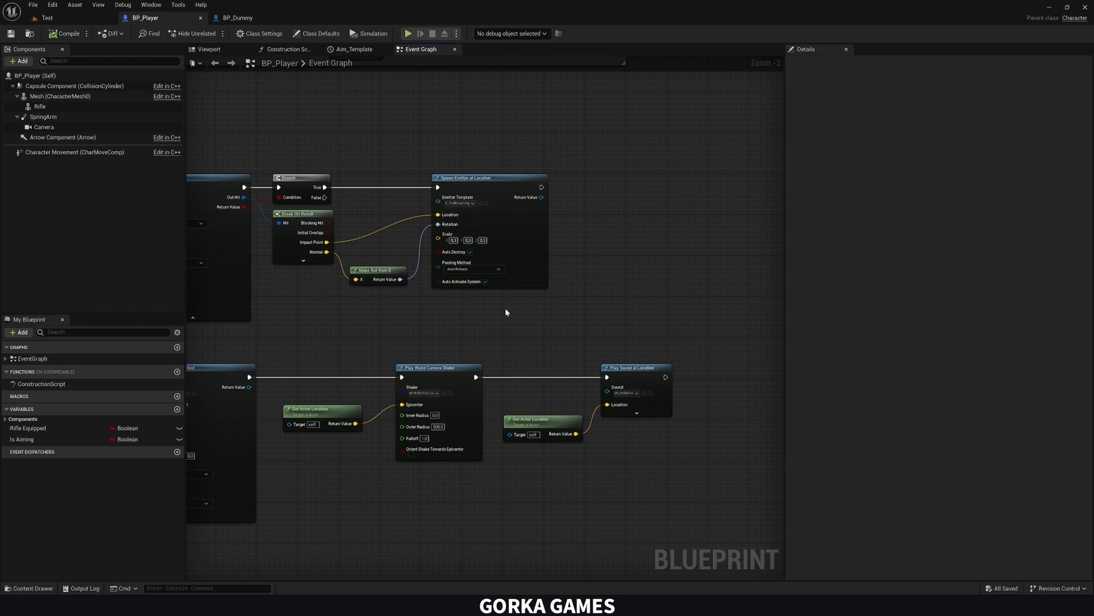
pyautogui.moveTo(322, 301)
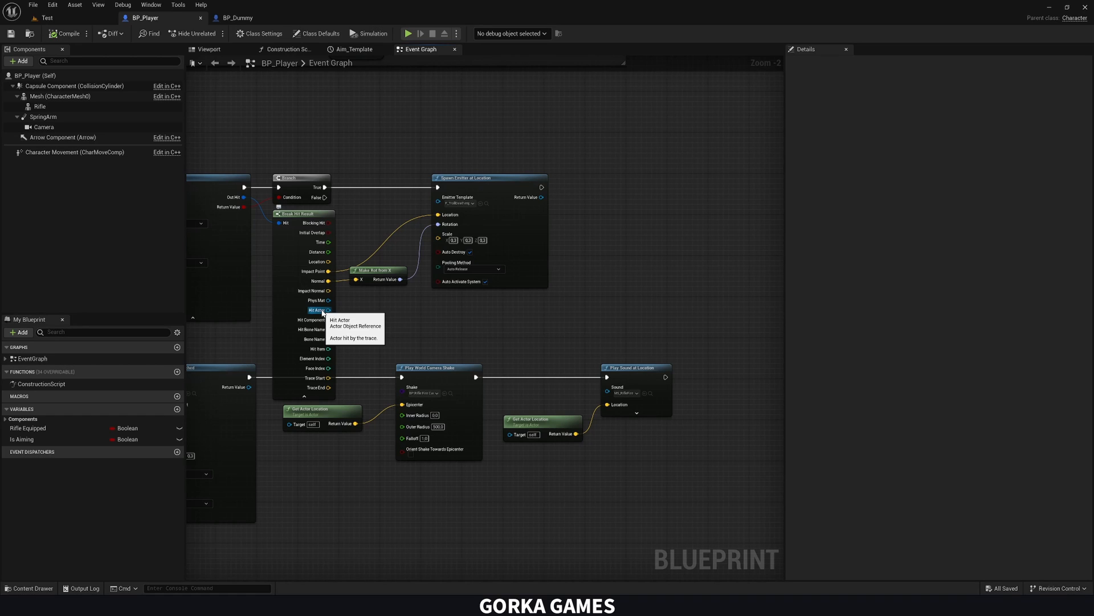
pyautogui.moveTo(328, 310); pyautogui.dragTo(578, 305)
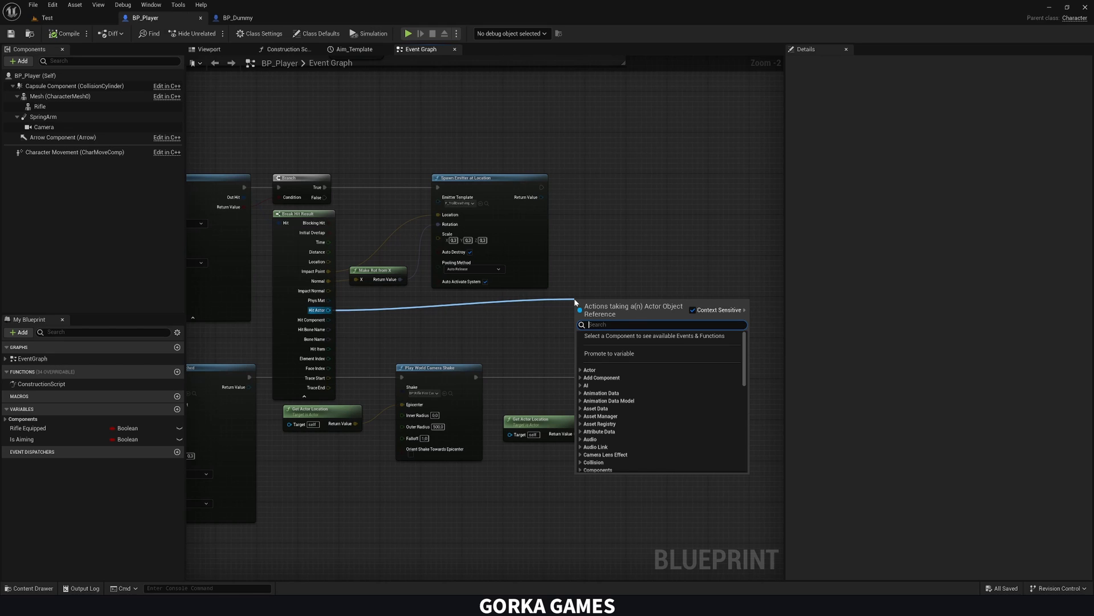
pyautogui.write('apply da')
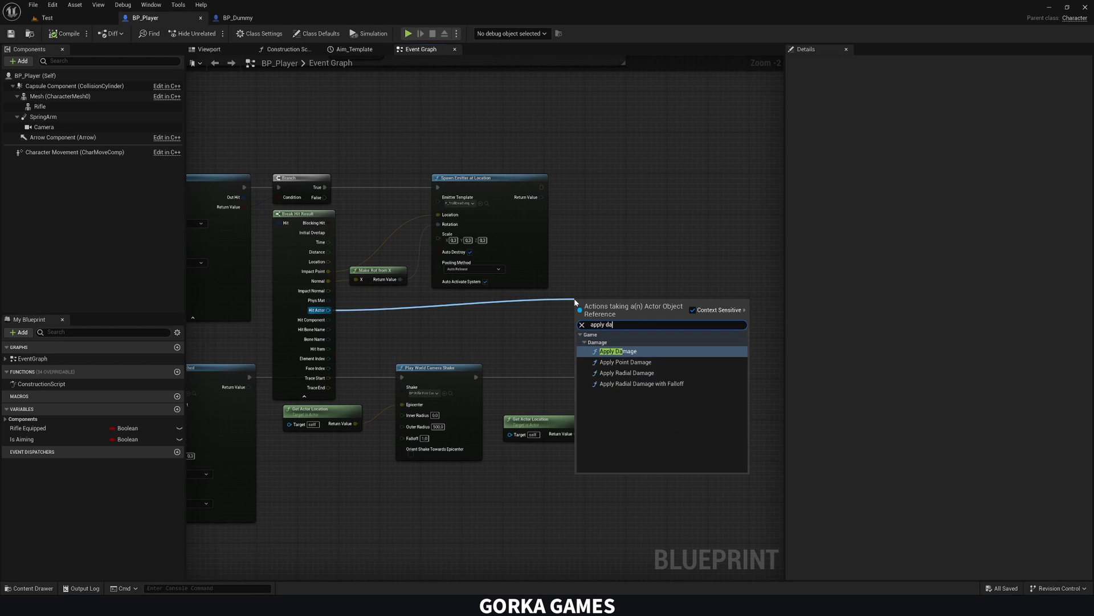
pyautogui.click(617, 351)
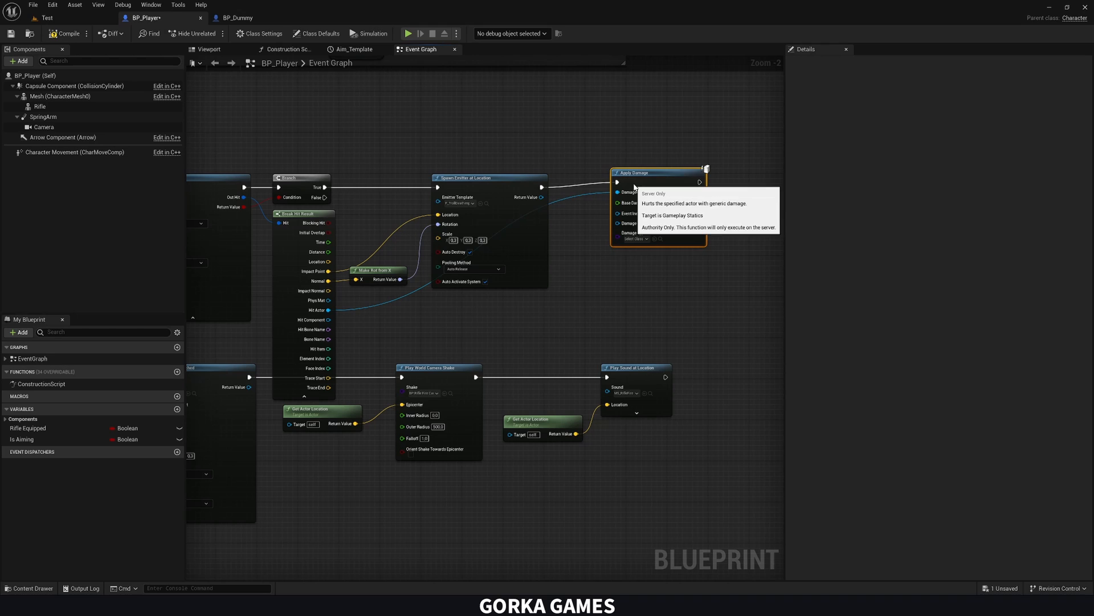
pyautogui.moveTo(333, 179)
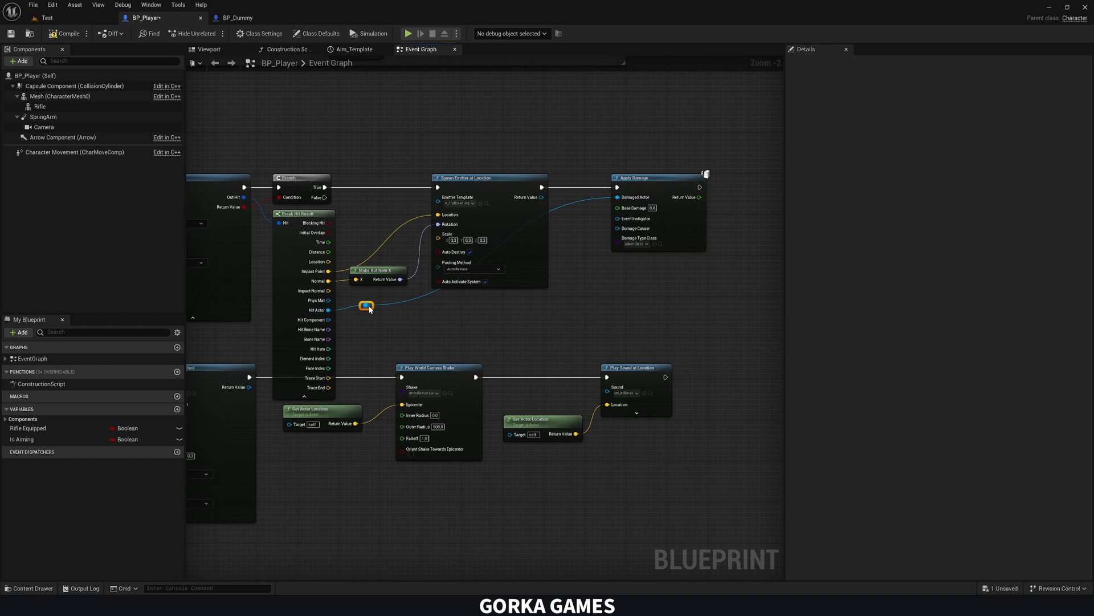
pyautogui.moveTo(366, 305); pyautogui.dragTo(551, 310)
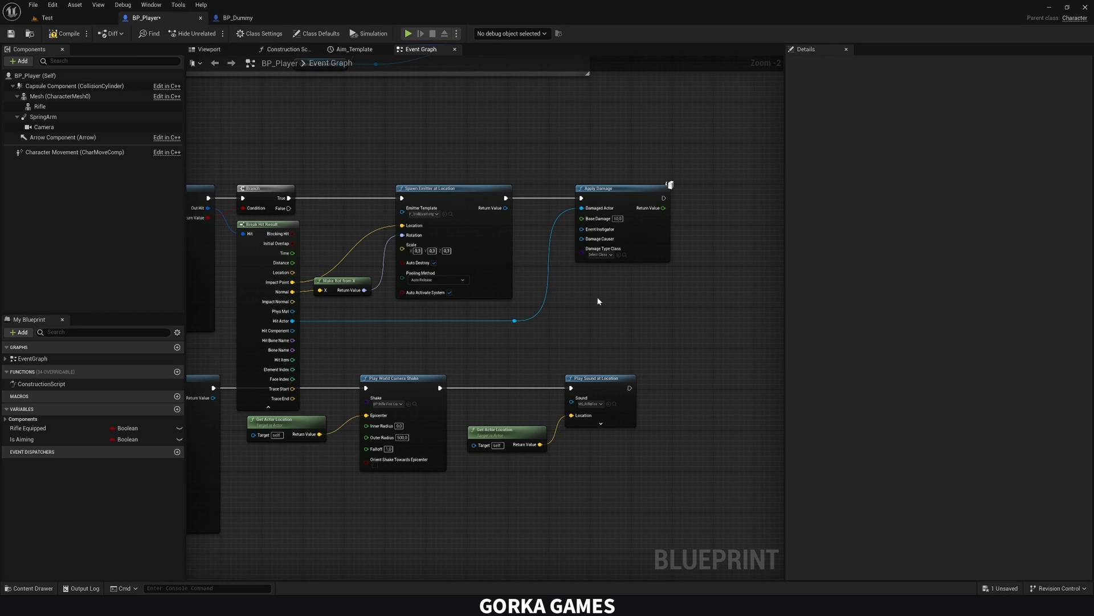
pyautogui.moveTo(599, 297)
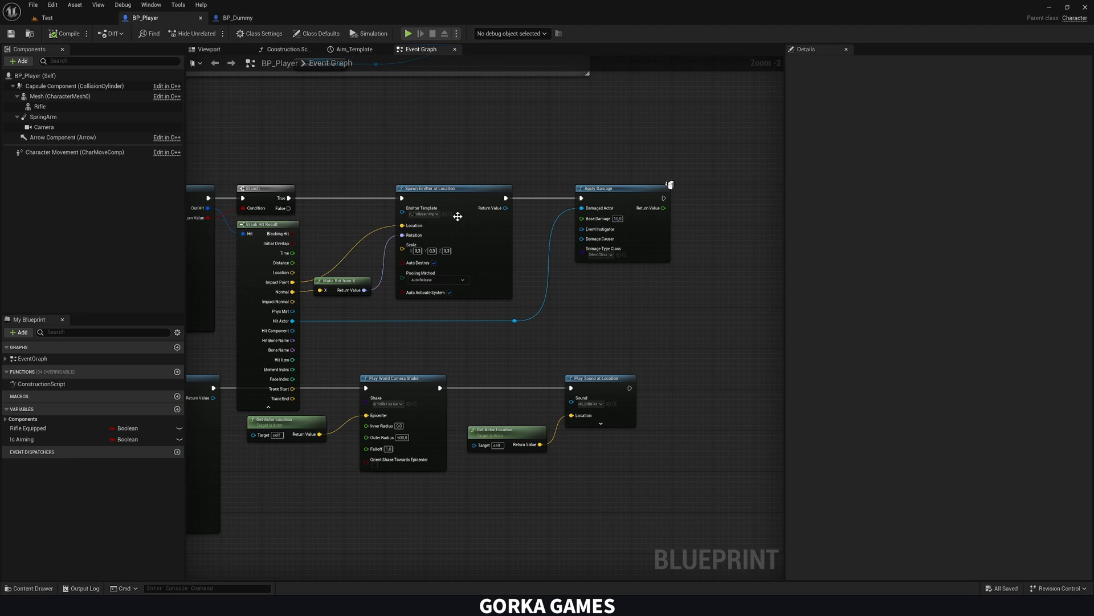
pyautogui.click(237, 17)
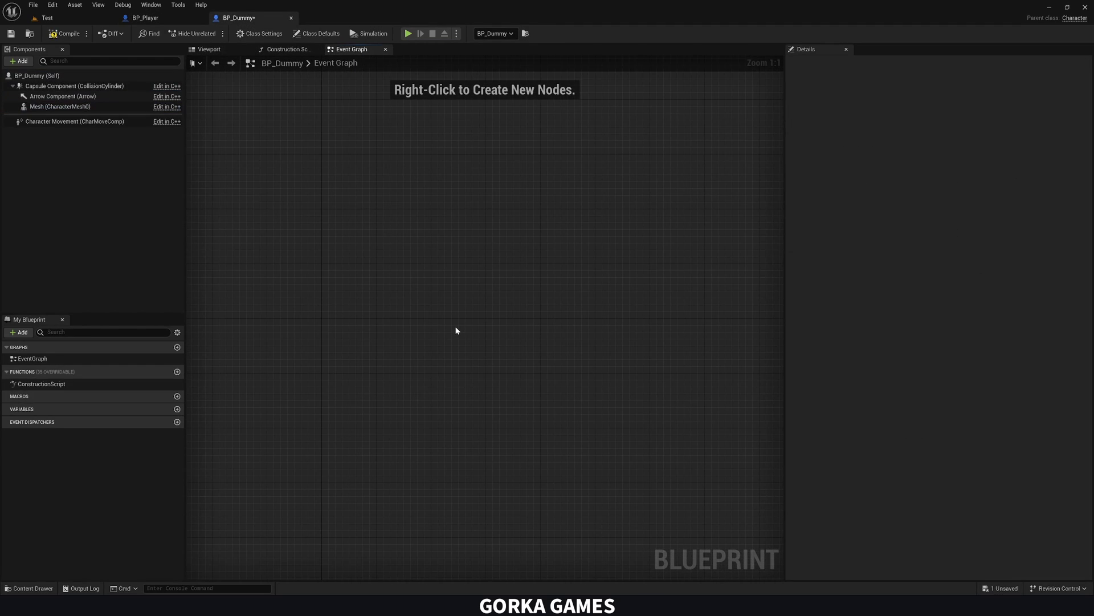
# Place an Event AnyDamage node in BP_Dummy's Event Graph and position it.
pyautogui.rightClick(456, 330)
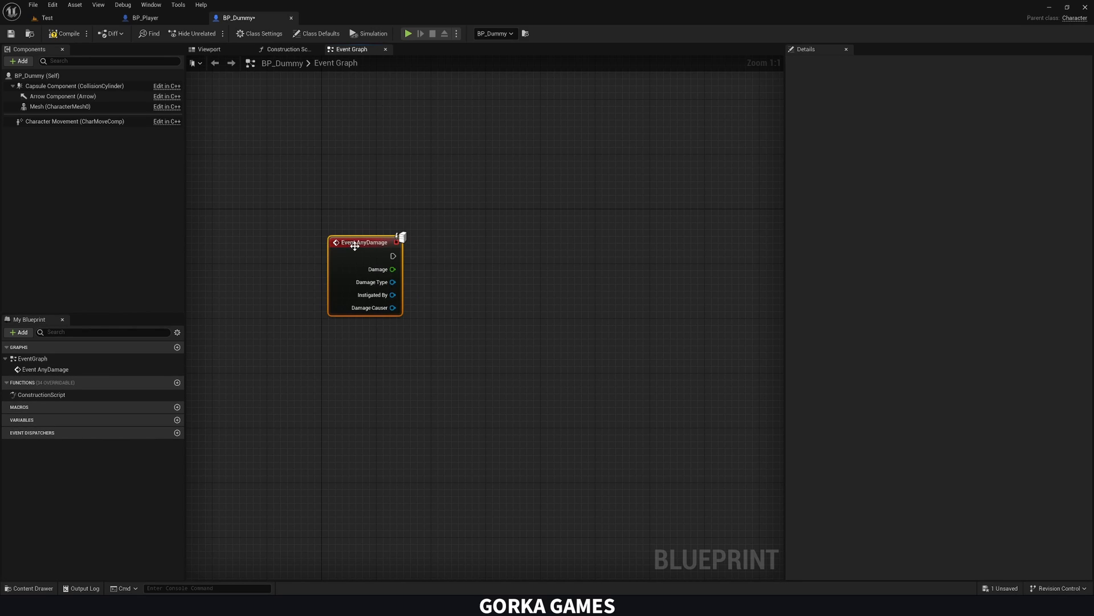
pyautogui.moveTo(364, 242); pyautogui.dragTo(328, 218)
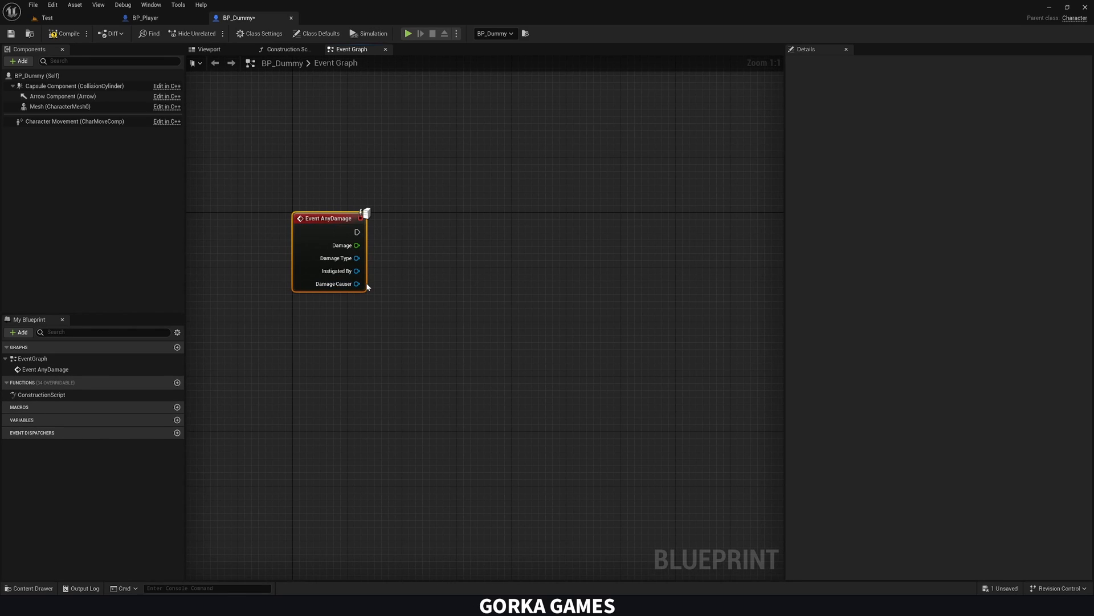
pyautogui.click(145, 17)
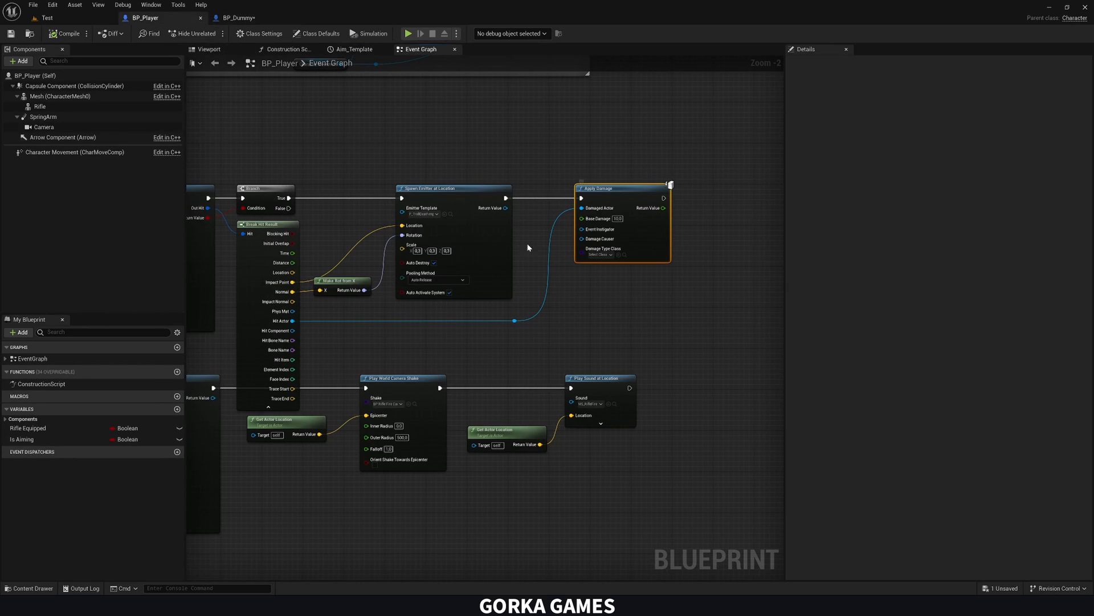
pyautogui.click(240, 17)
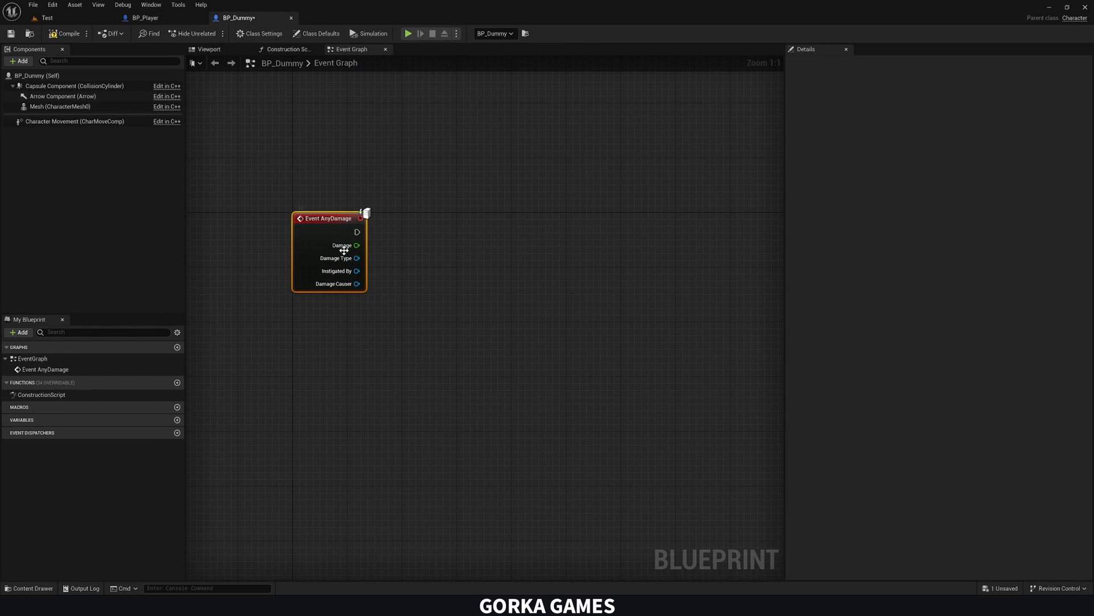
pyautogui.moveTo(357, 246); pyautogui.dragTo(409, 284)
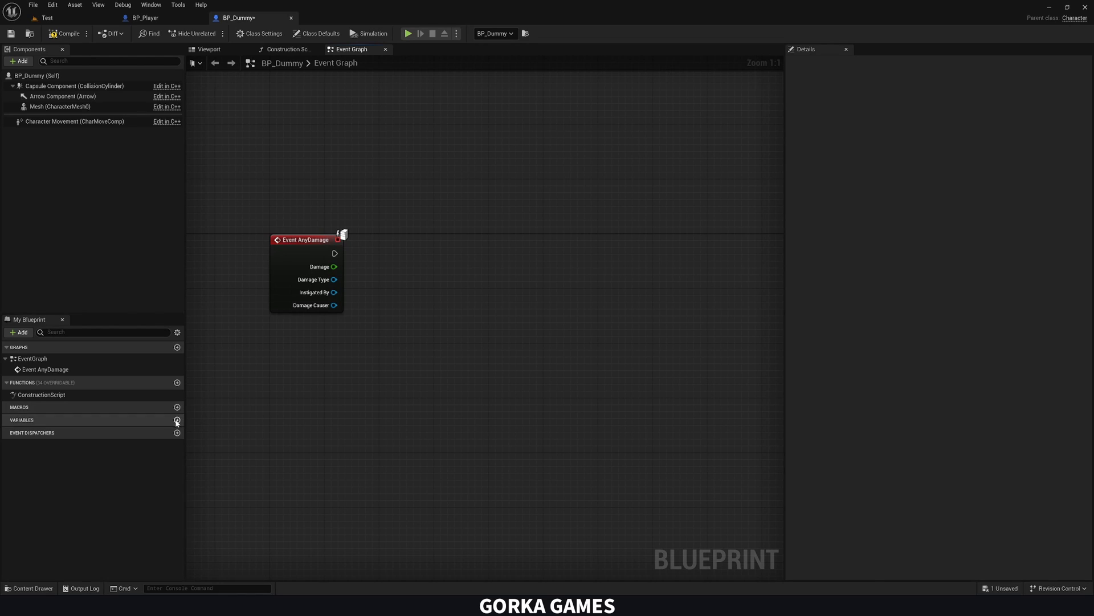
# Create a Float variable named Health in BP_Dummy.
pyautogui.click(176, 420)
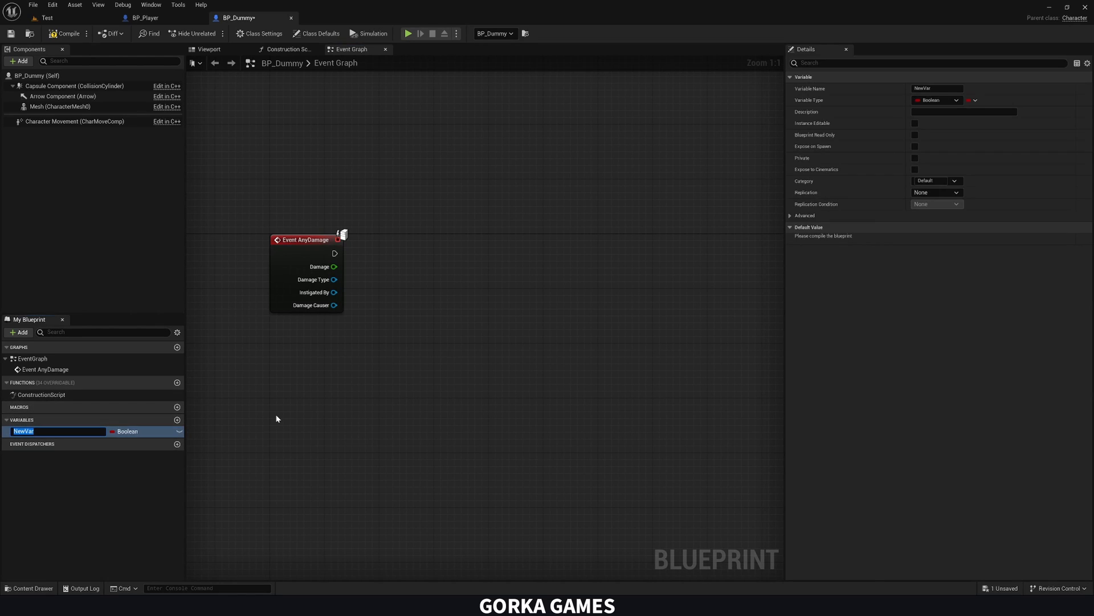
pyautogui.write('Health')
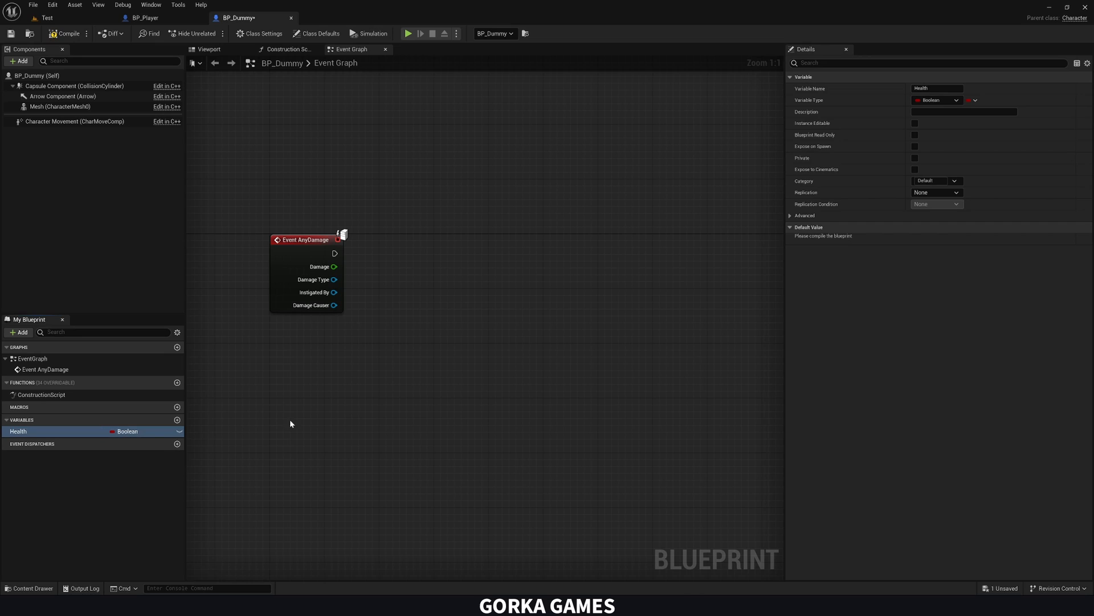
pyautogui.click(937, 101)
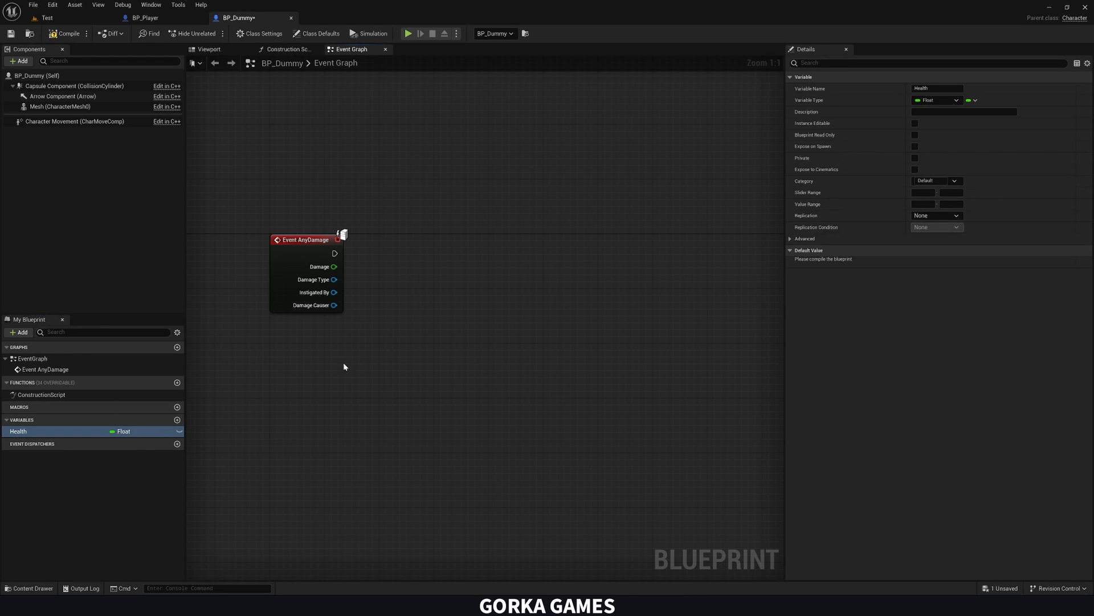
pyautogui.moveTo(391, 359)
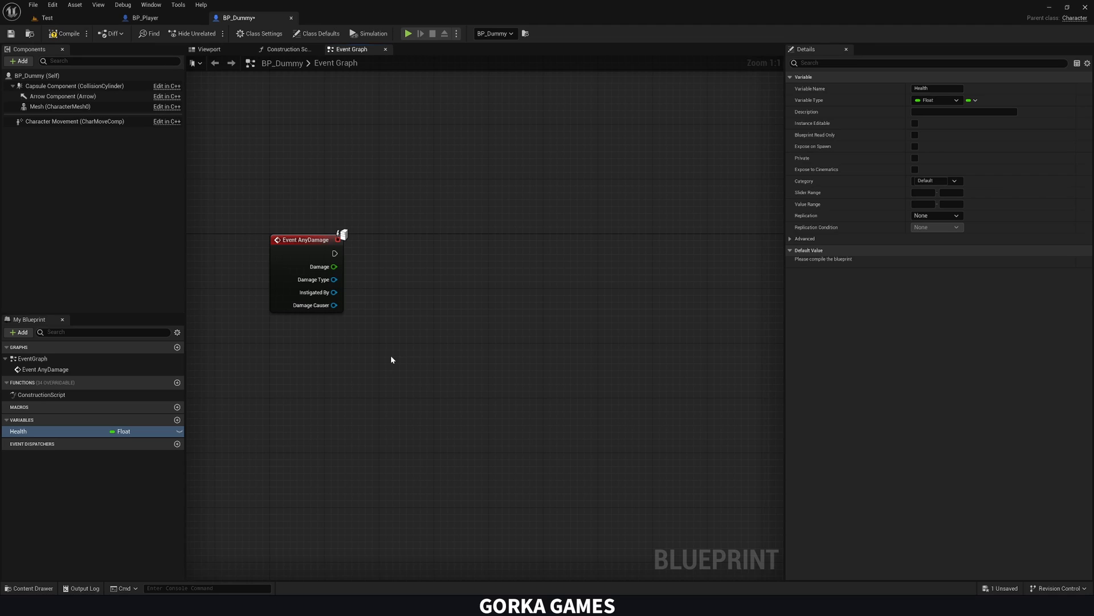
pyautogui.moveTo(141, 361)
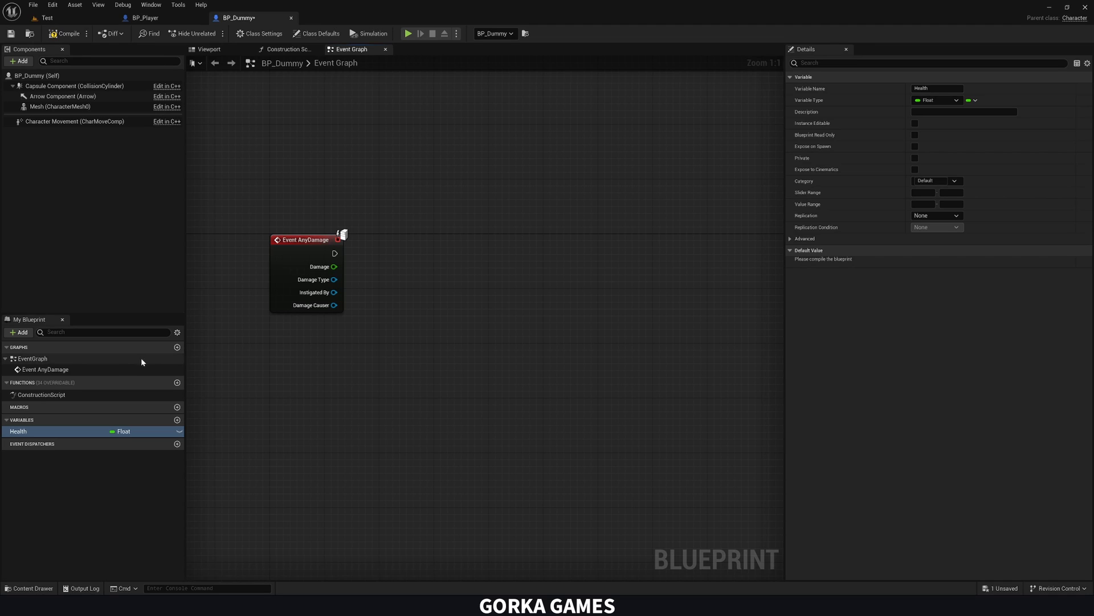
# Branch on Health <= 0 after the SET and run Set Simulate Physics on the Mesh when true.
pyautogui.moveTo(17, 431); pyautogui.dragTo(323, 362)
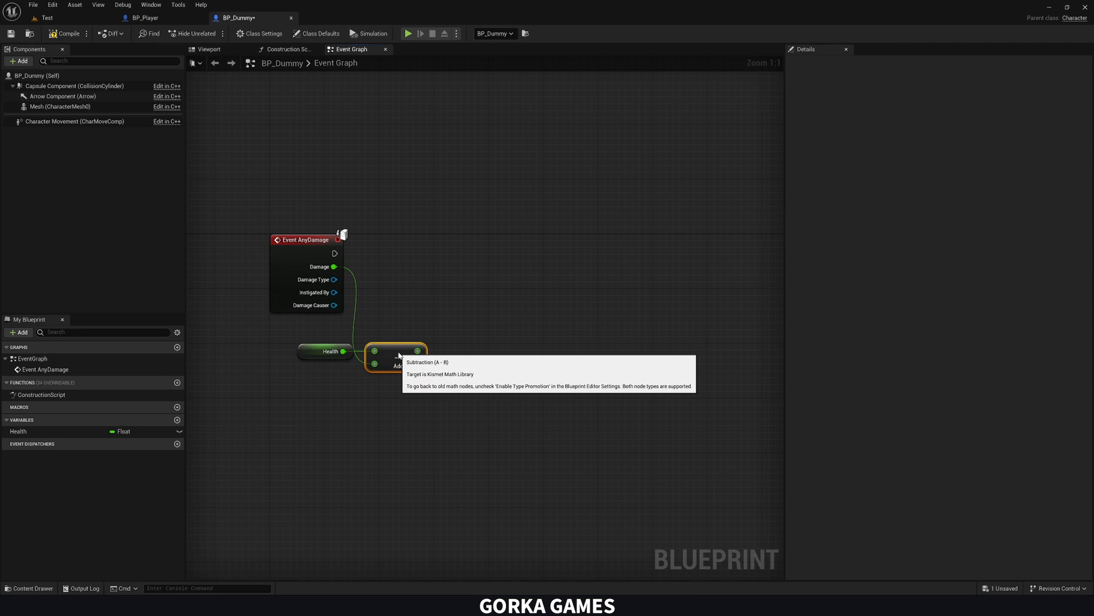
pyautogui.click(17, 431)
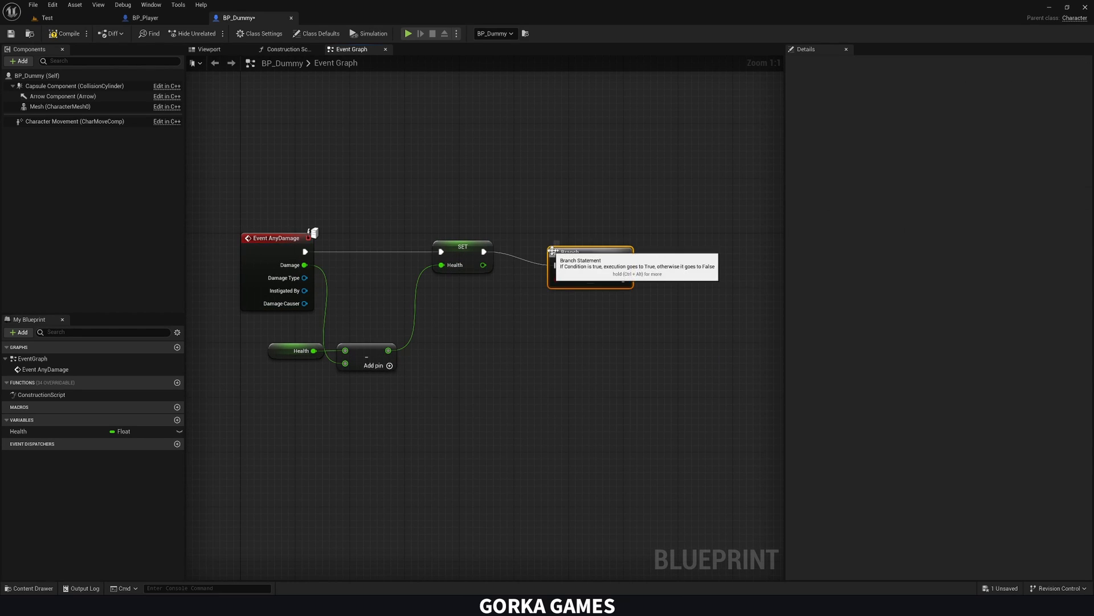
pyautogui.click(17, 431)
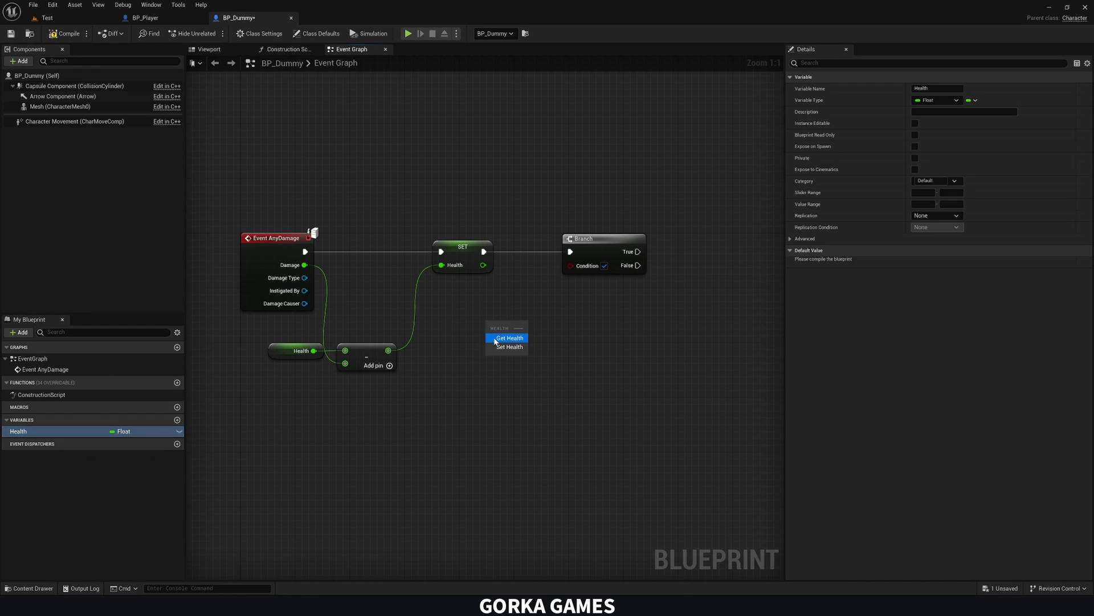
pyautogui.click(510, 337)
pyautogui.write('set')
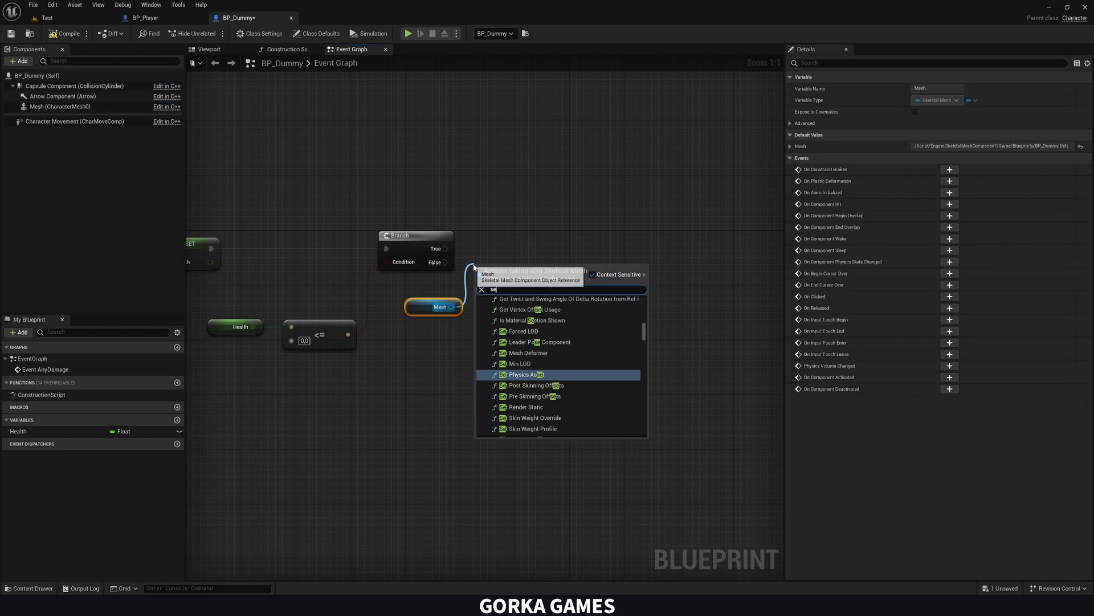
pyautogui.click(523, 375)
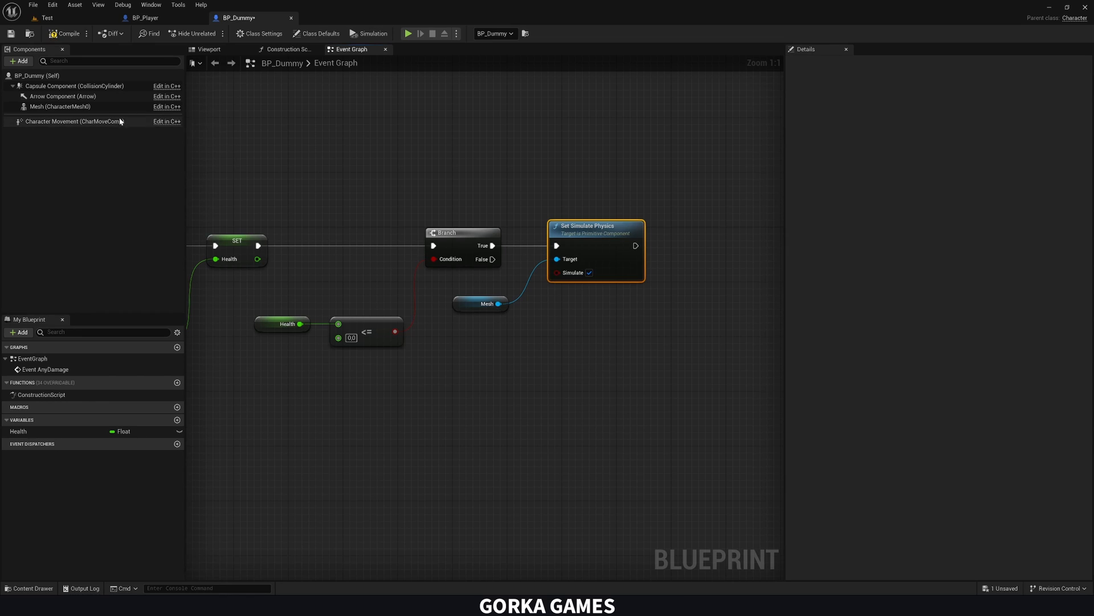
# Set Health's default value to 100, compile, and go back to the Test level.
pyautogui.click(60, 106)
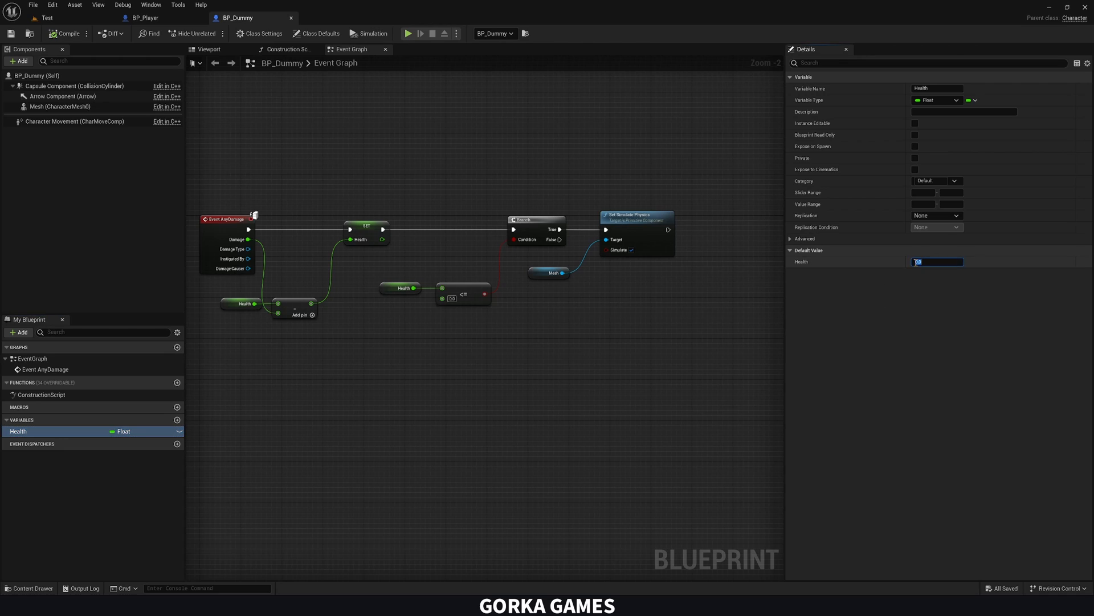
pyautogui.write('100')
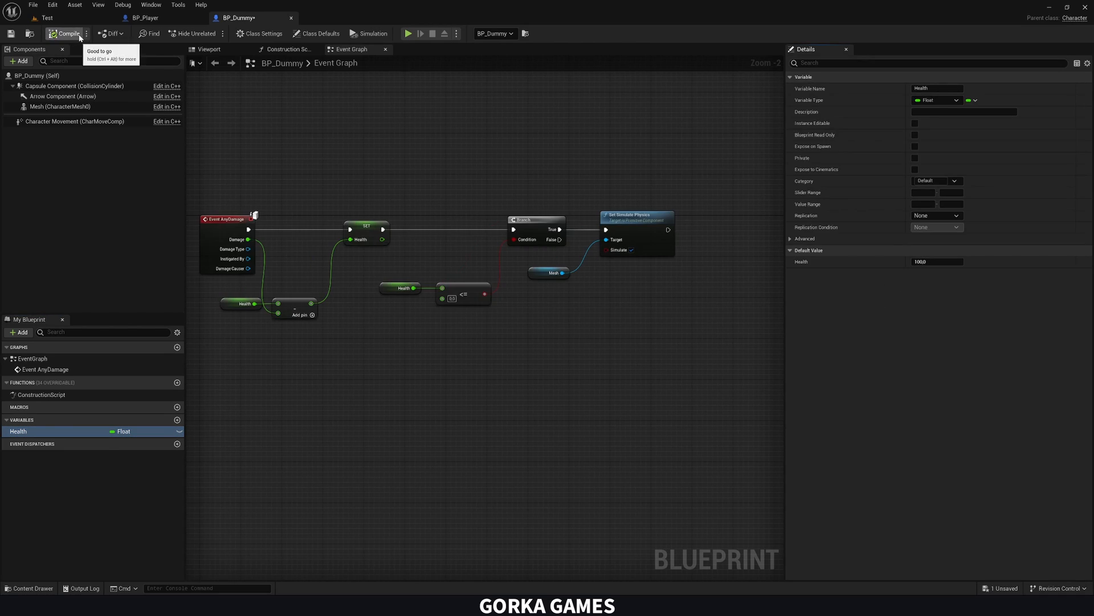
pyautogui.click(67, 33)
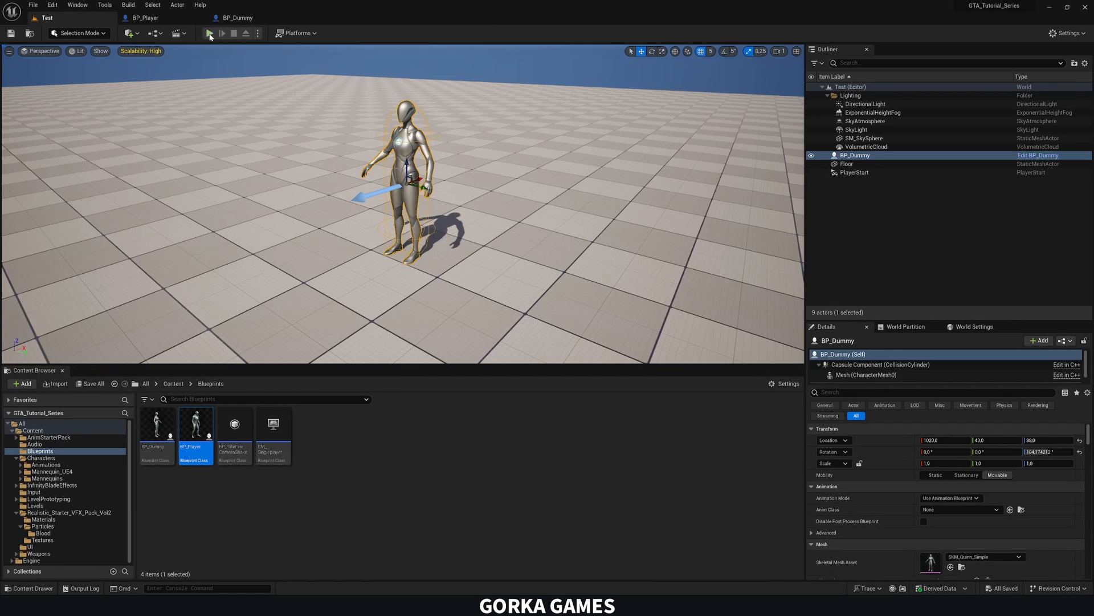
# Check BP_Player's Apply Damage call, then select Event AnyDamage in BP_Dummy's graph.
pyautogui.click(210, 33)
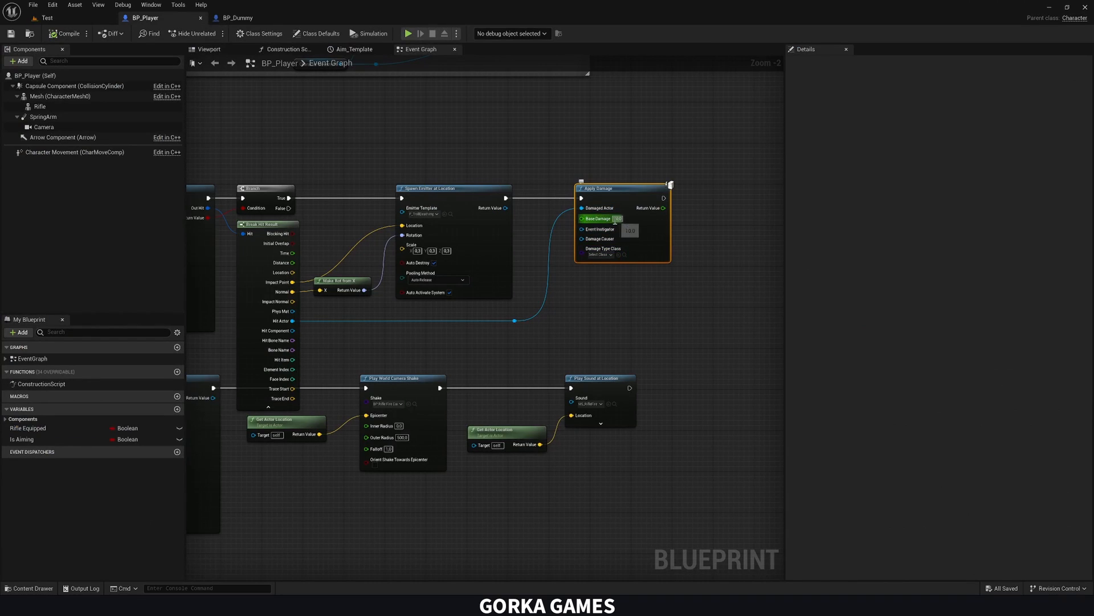
pyautogui.click(236, 17)
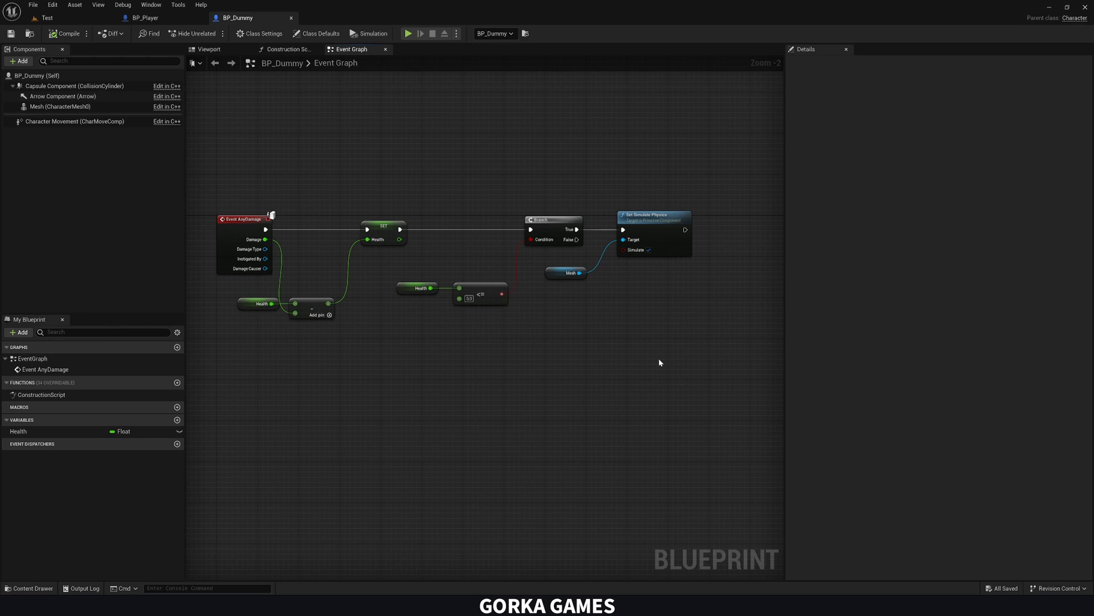
pyautogui.click(244, 218)
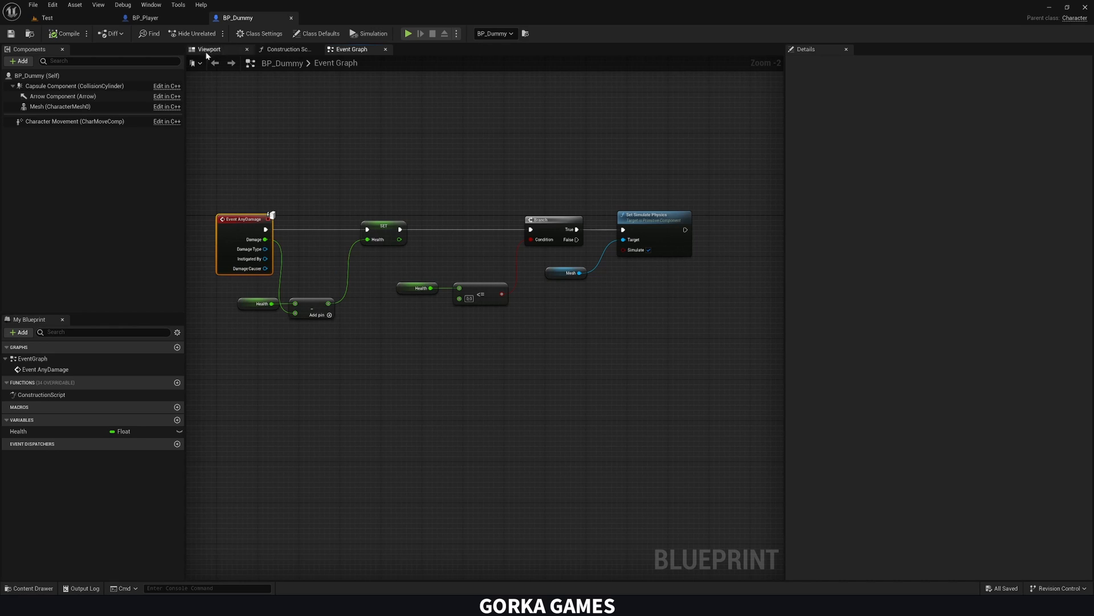
pyautogui.click(145, 17)
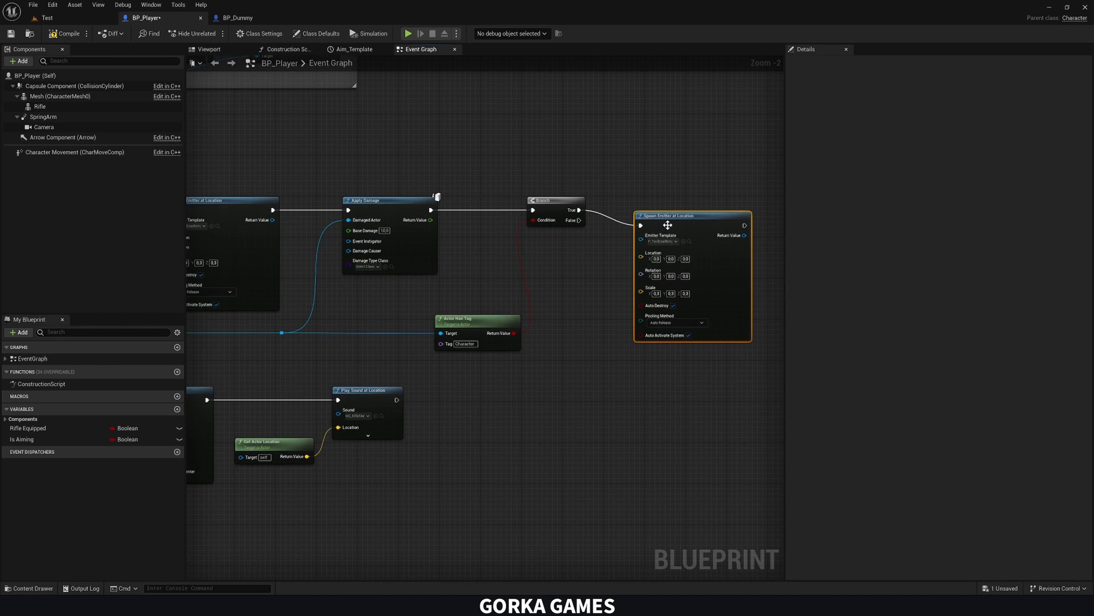
# Choose the blood particle template for Spawn Emitter at Location.
pyautogui.click(674, 225)
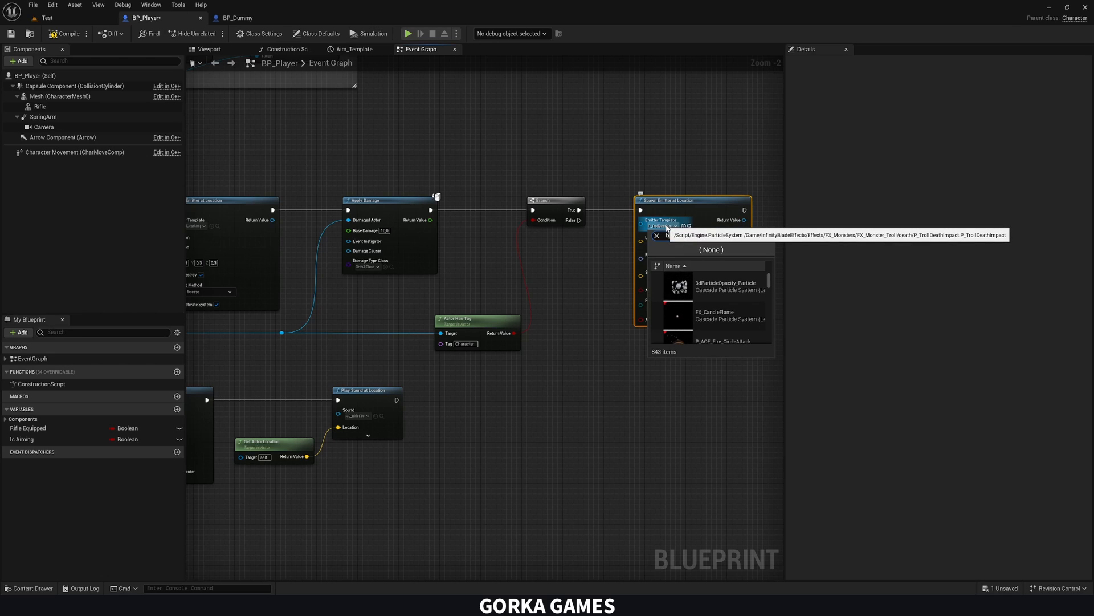
pyautogui.write('blood')
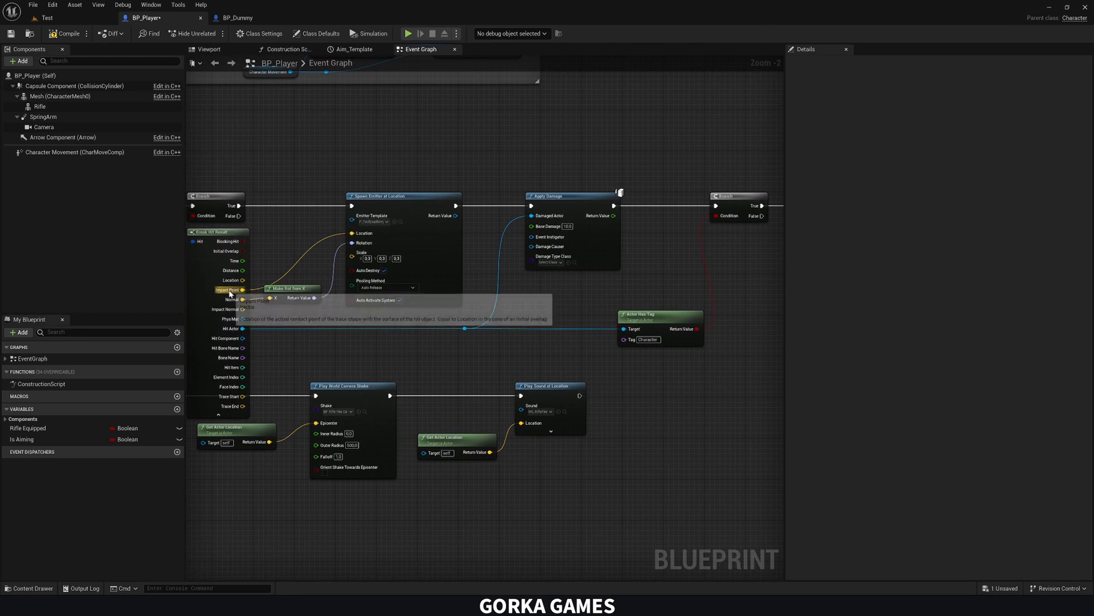
pyautogui.moveTo(231, 281)
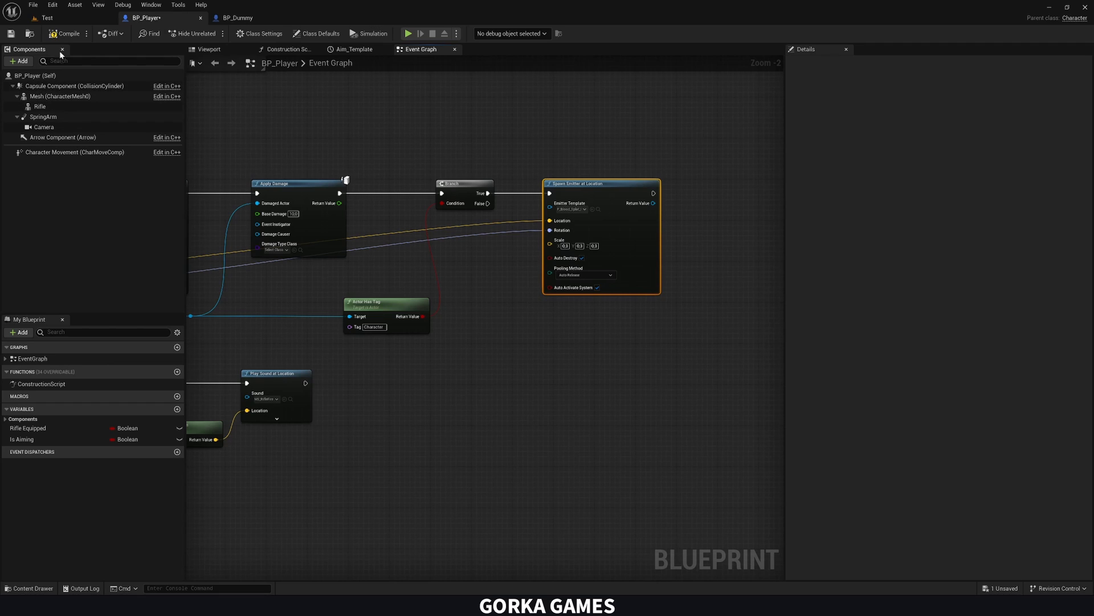
pyautogui.moveTo(373, 327)
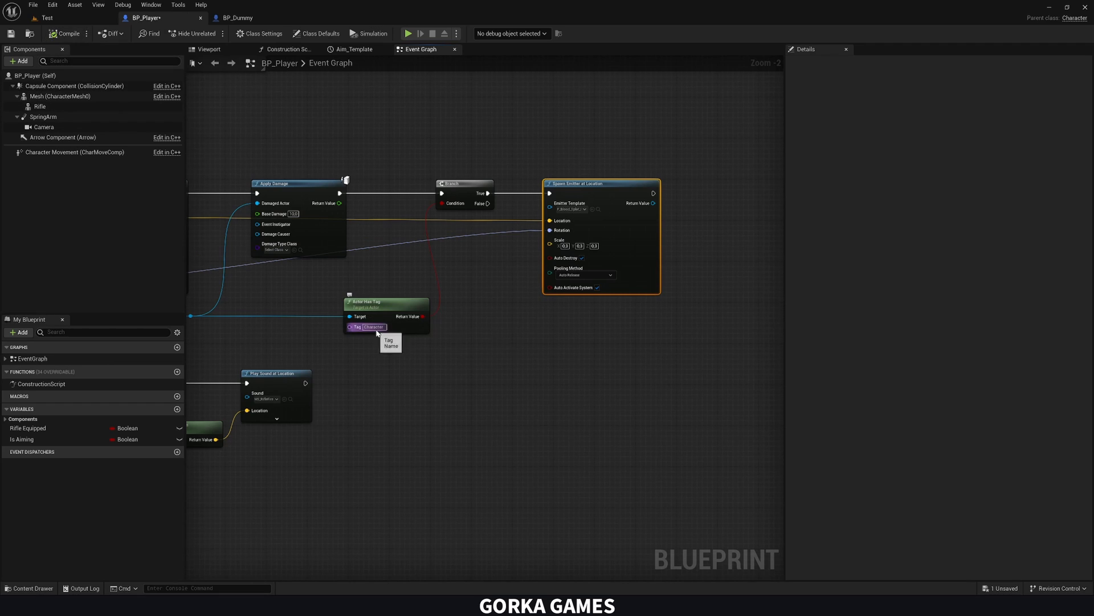
# Add a Character tag to BP_Dummy's actor tags and return to BP_Player.
pyautogui.click(237, 17)
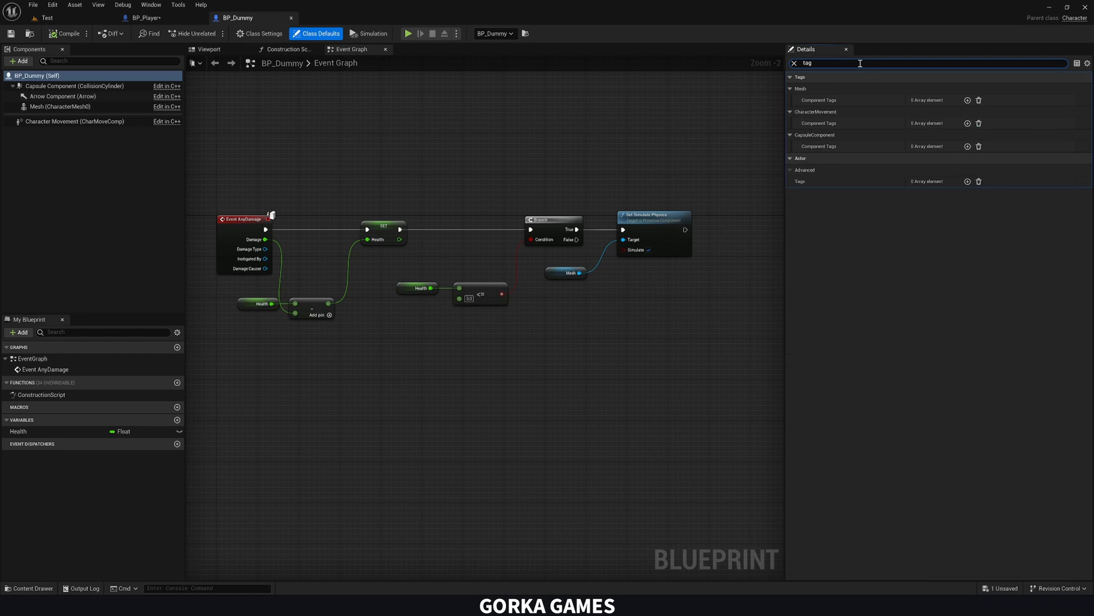
pyautogui.click(968, 181)
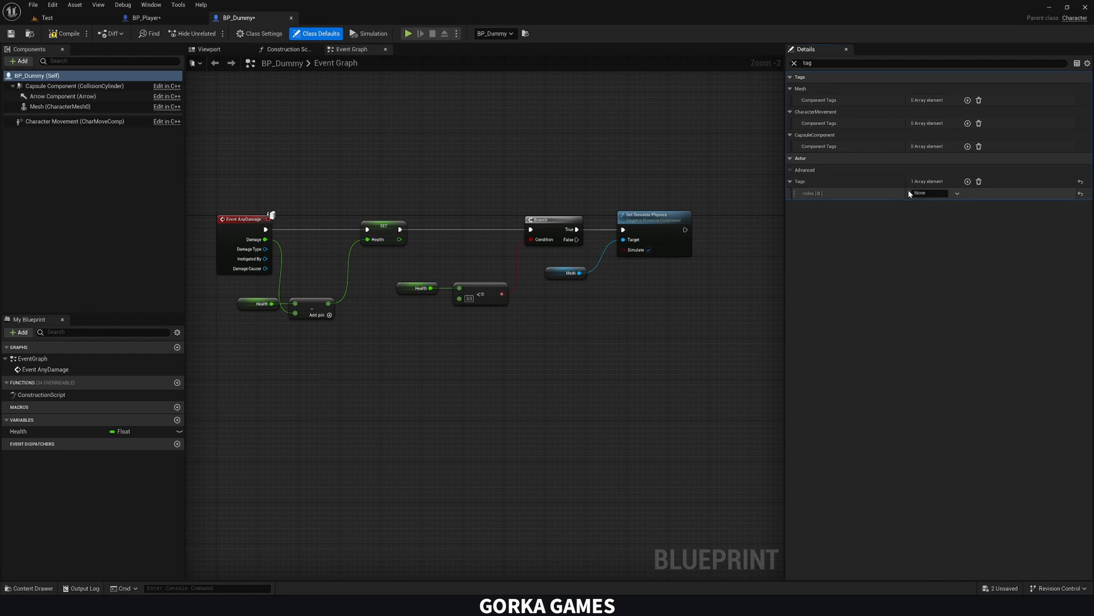
pyautogui.write('Character')
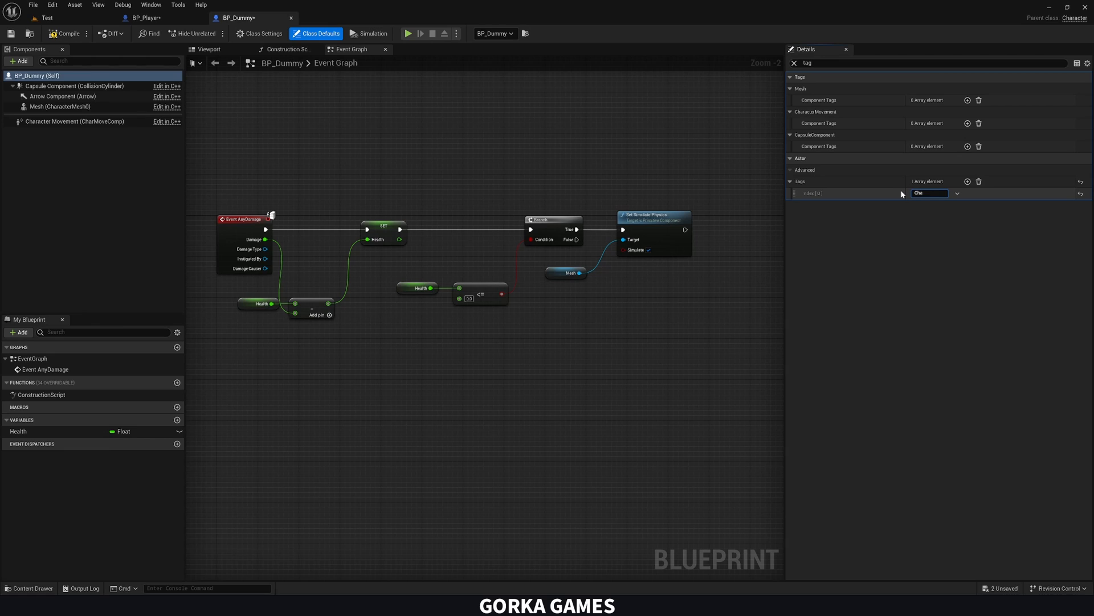
pyautogui.write('Character')
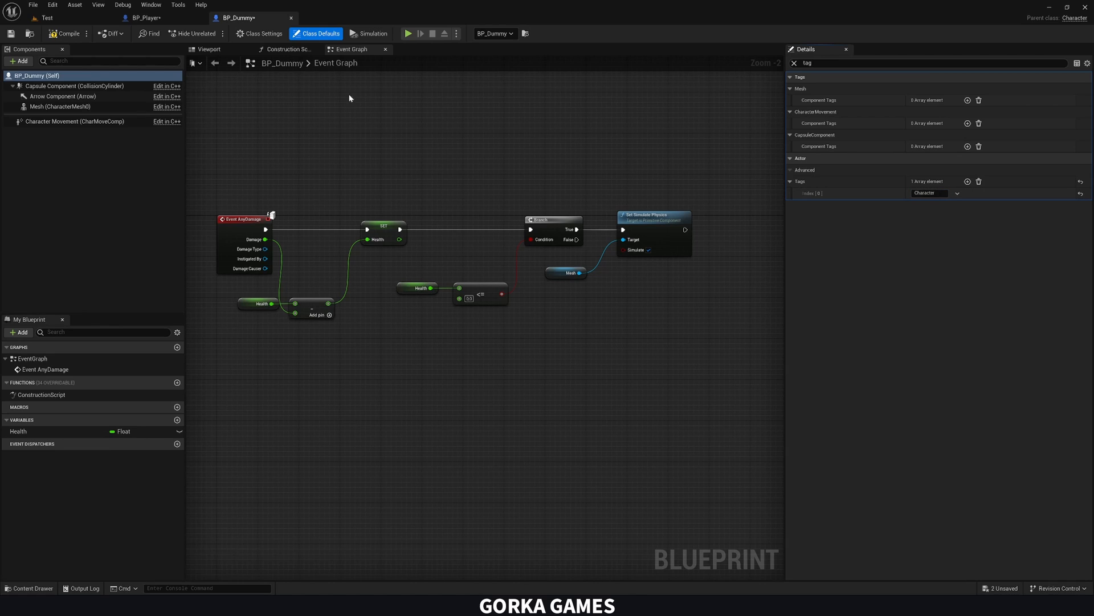
pyautogui.click(147, 18)
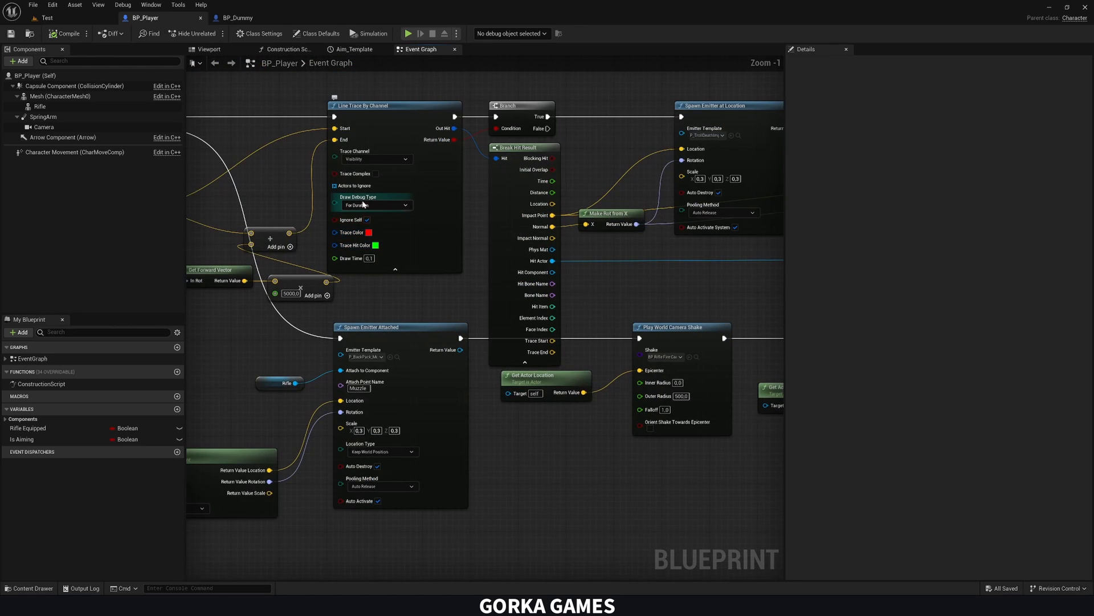
# Raise the Scale on Spawn Emitter at Location and go back to the Test level.
pyautogui.click(374, 204)
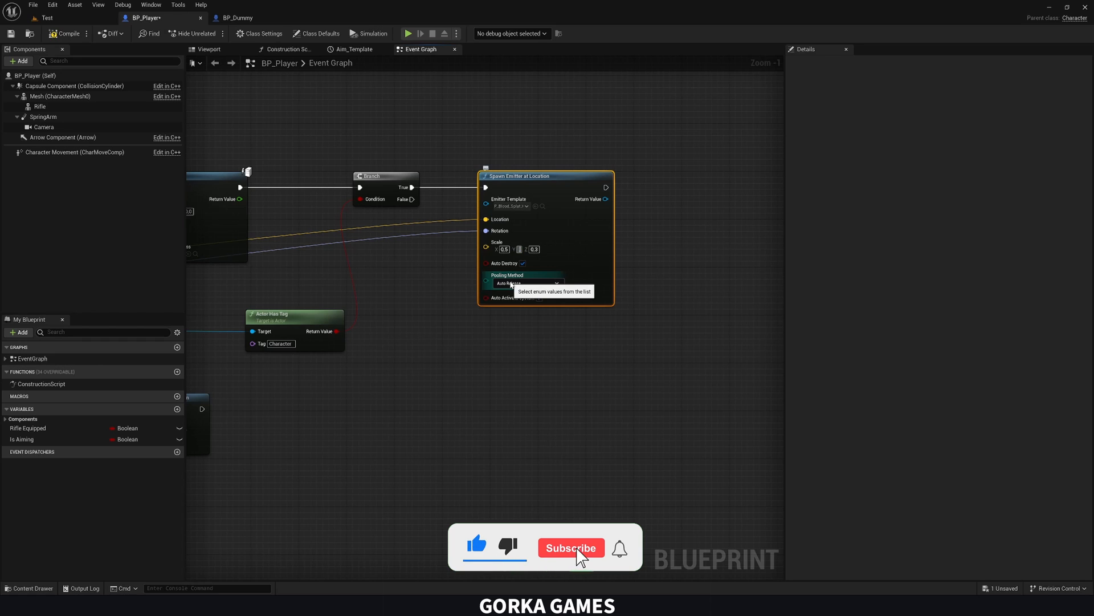
pyautogui.click(570, 547)
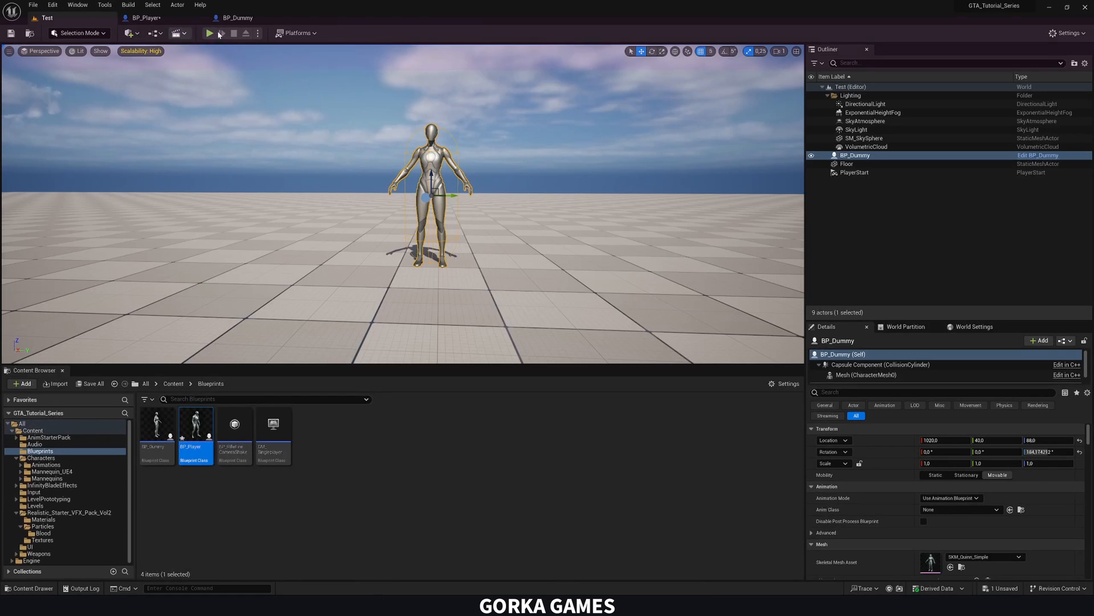
# Play the level and shoot BP_Dummy until it ragdolls with a blood effect.
pyautogui.click(209, 33)
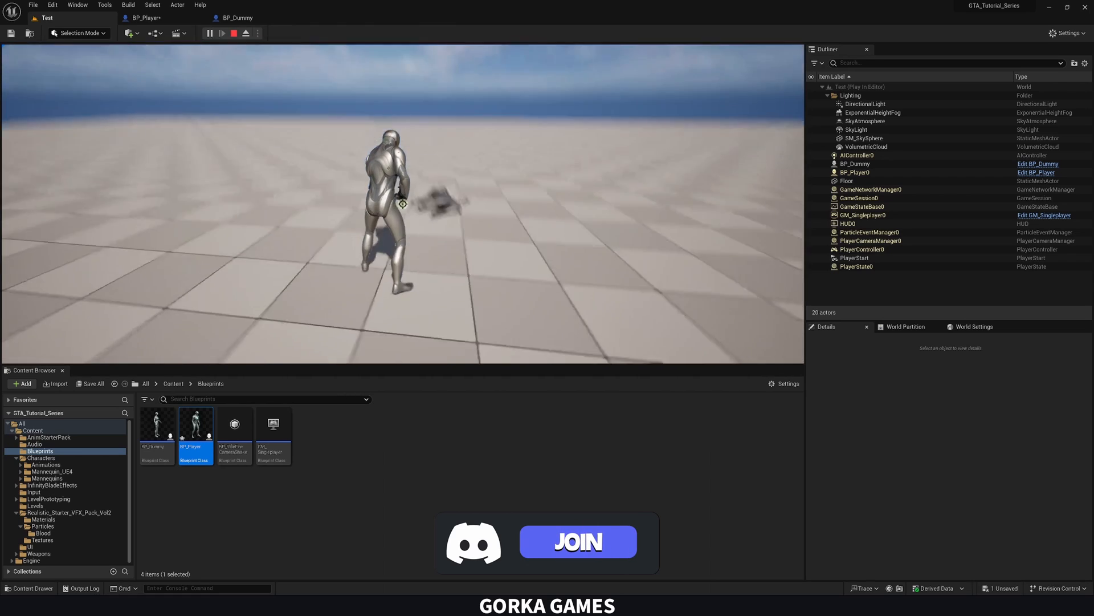
pyautogui.click(577, 541)
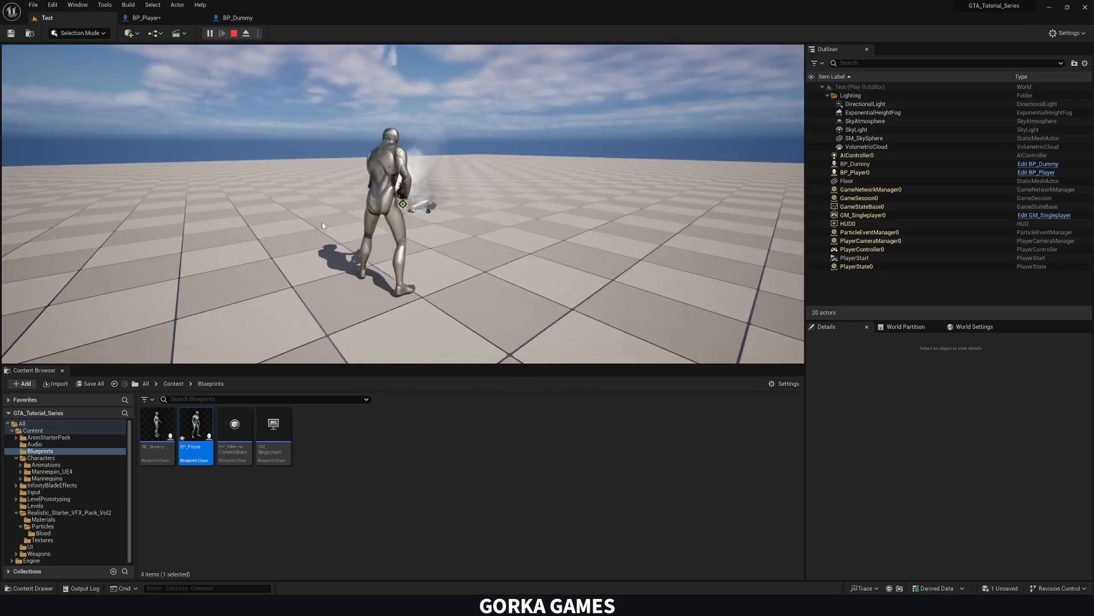
pyautogui.click(234, 33)
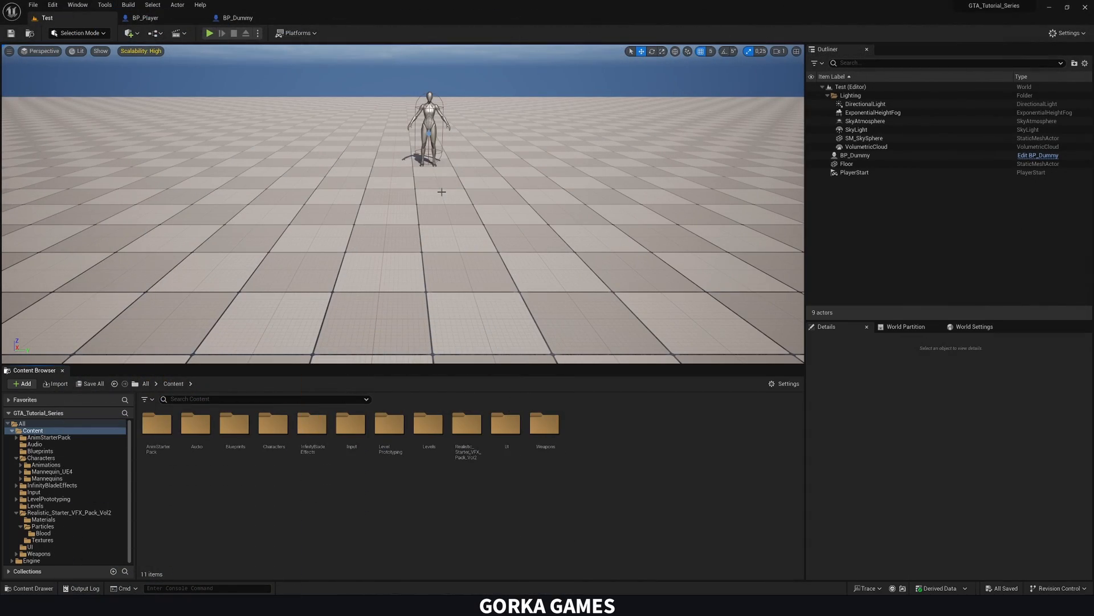
pyautogui.moveTo(208, 114)
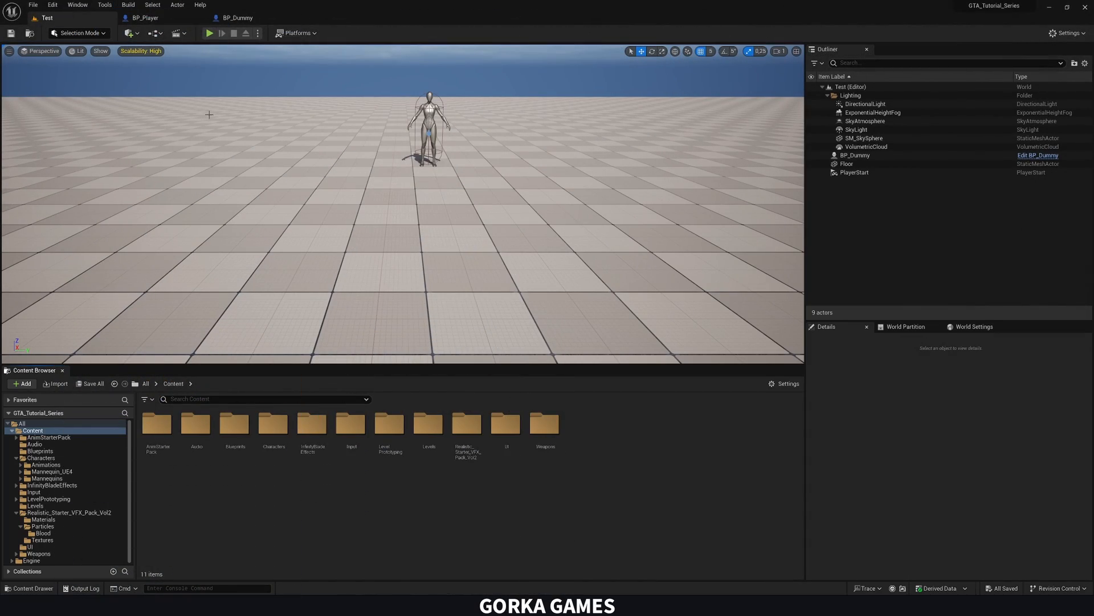